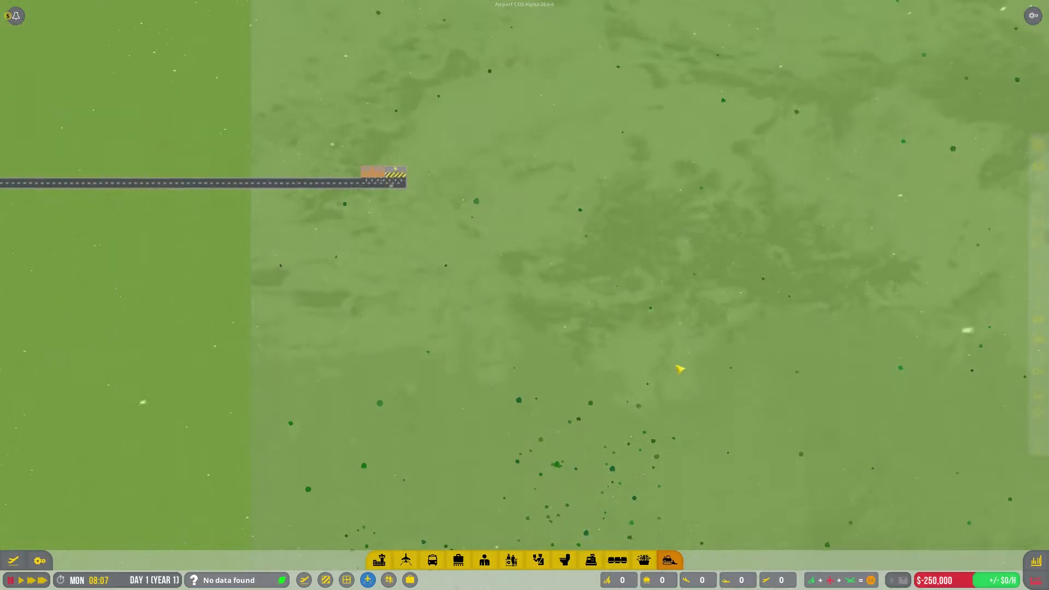
# Step: Place a $100,000 runway blueprint across the northern part of the empty plot
pyautogui.scroll(-3)
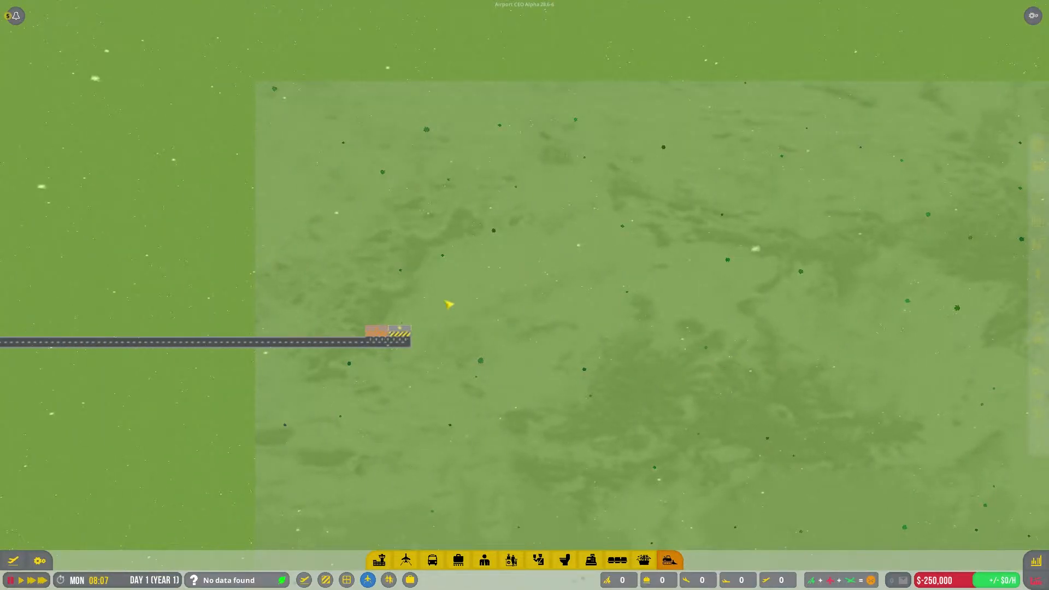
pyautogui.moveTo(324, 353)
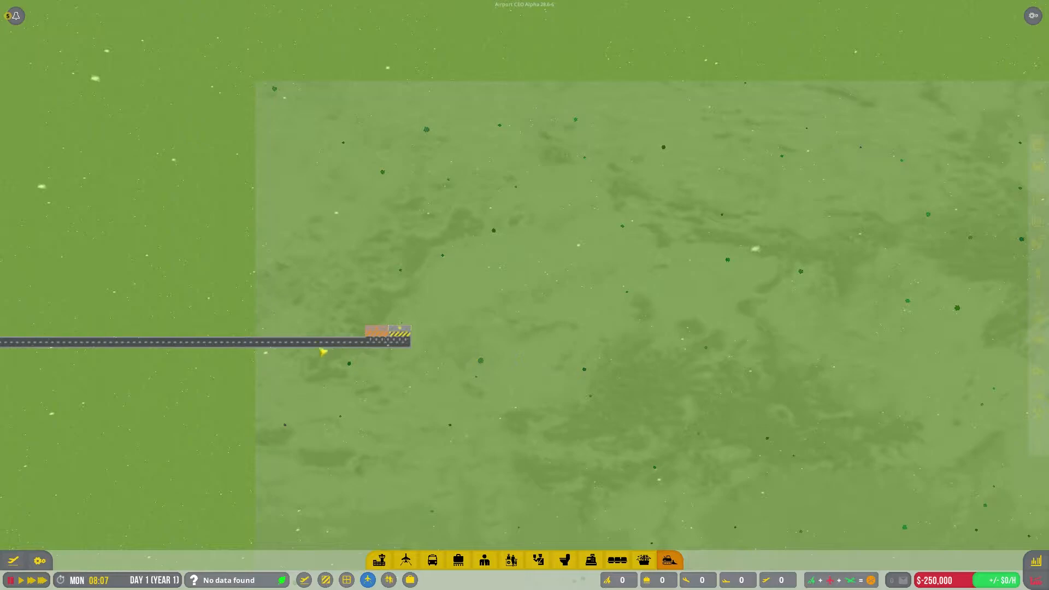
pyautogui.moveTo(447, 344)
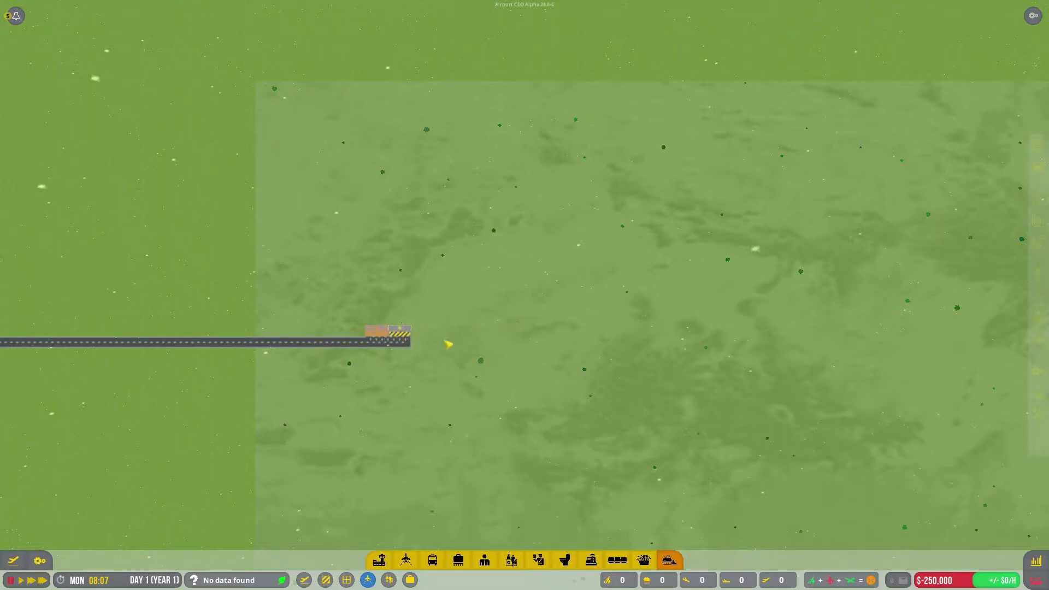
pyautogui.moveTo(496, 358)
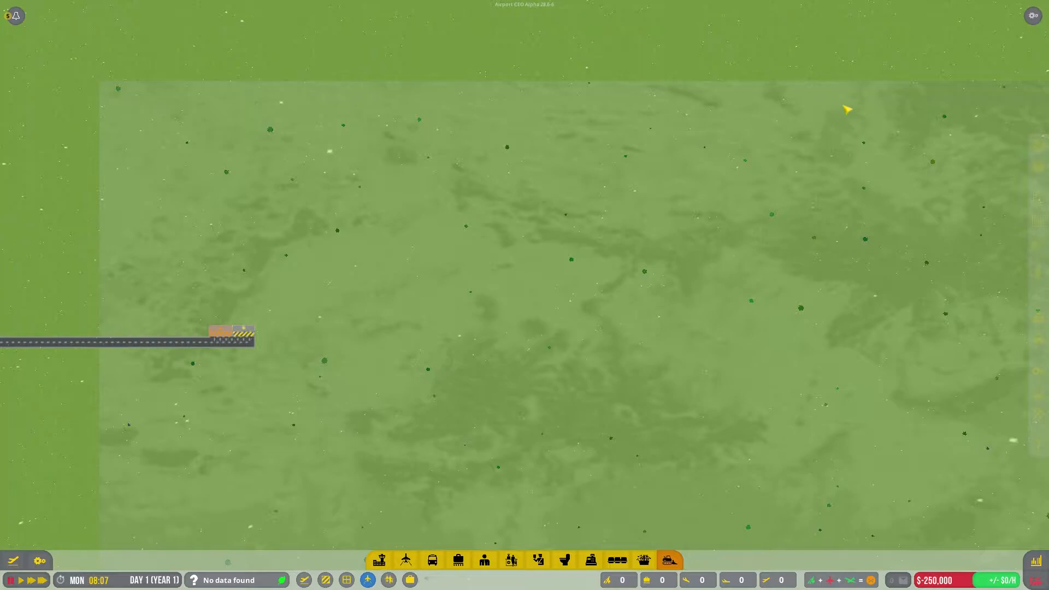
pyautogui.moveTo(293, 103)
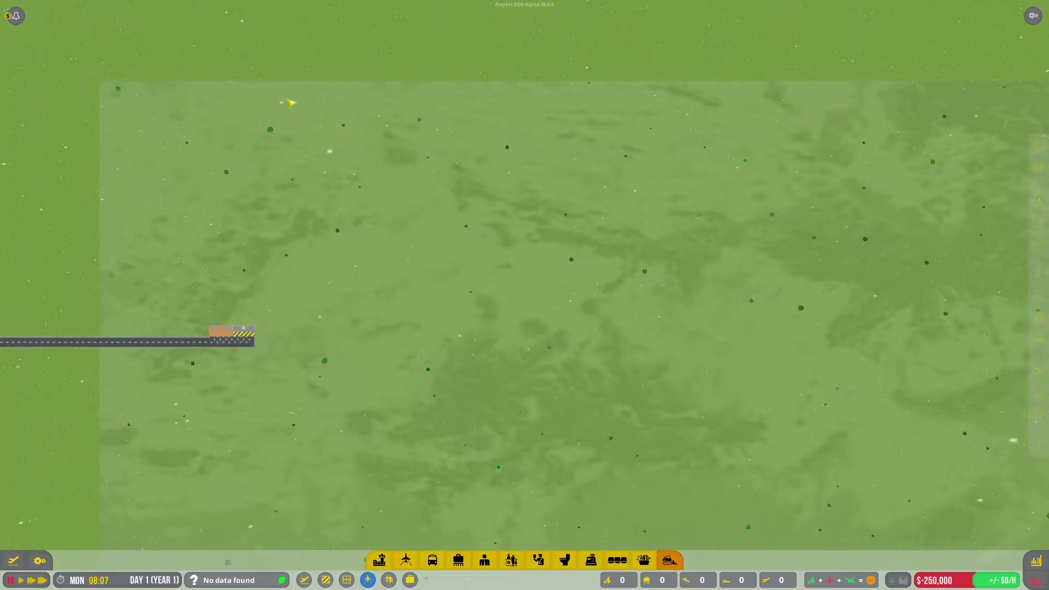
pyautogui.moveTo(273, 166)
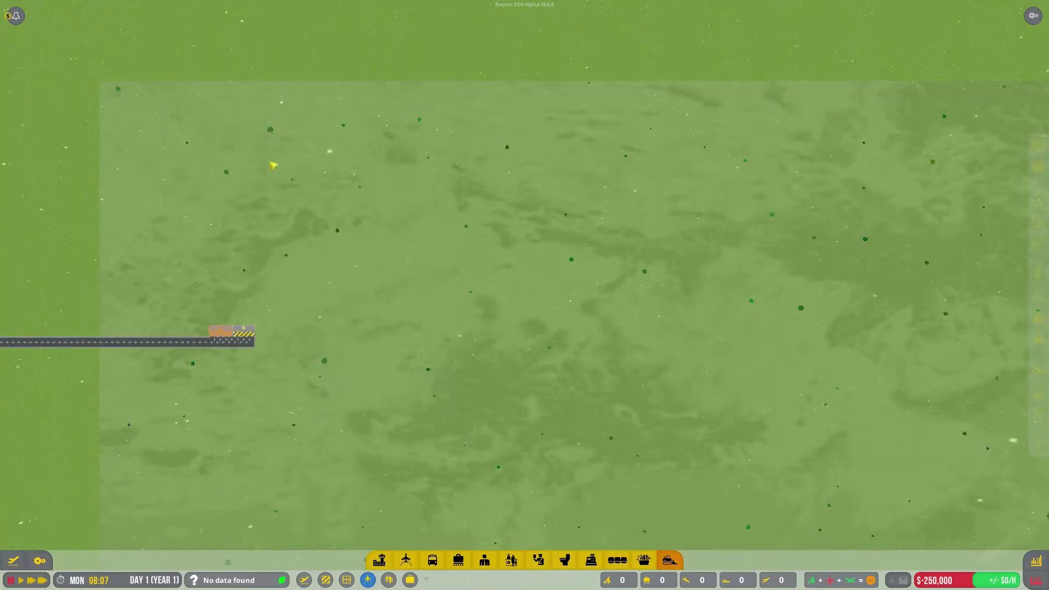
pyautogui.moveTo(344, 294)
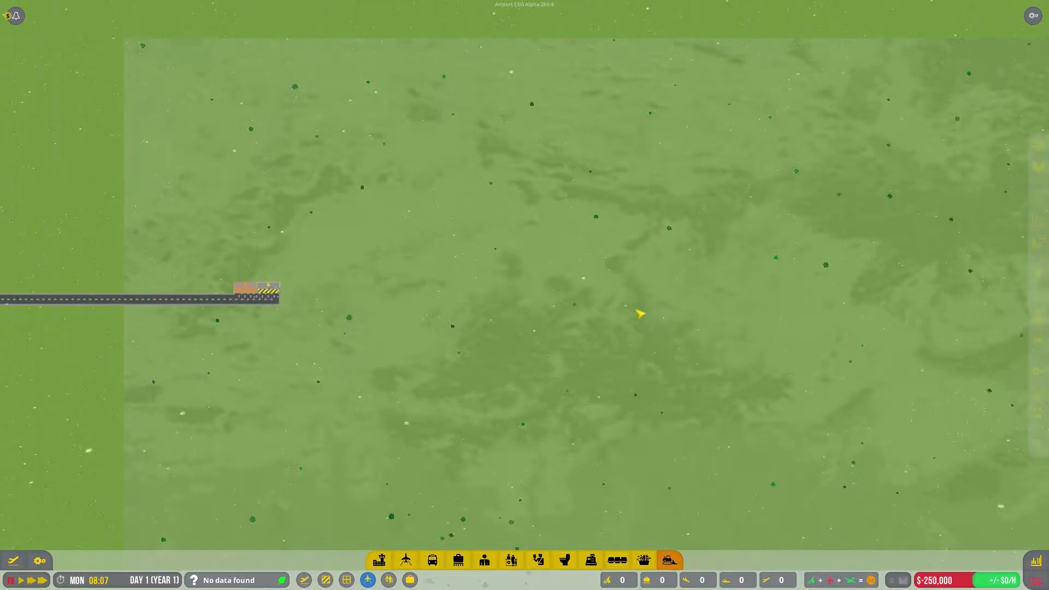
pyautogui.moveTo(514, 355)
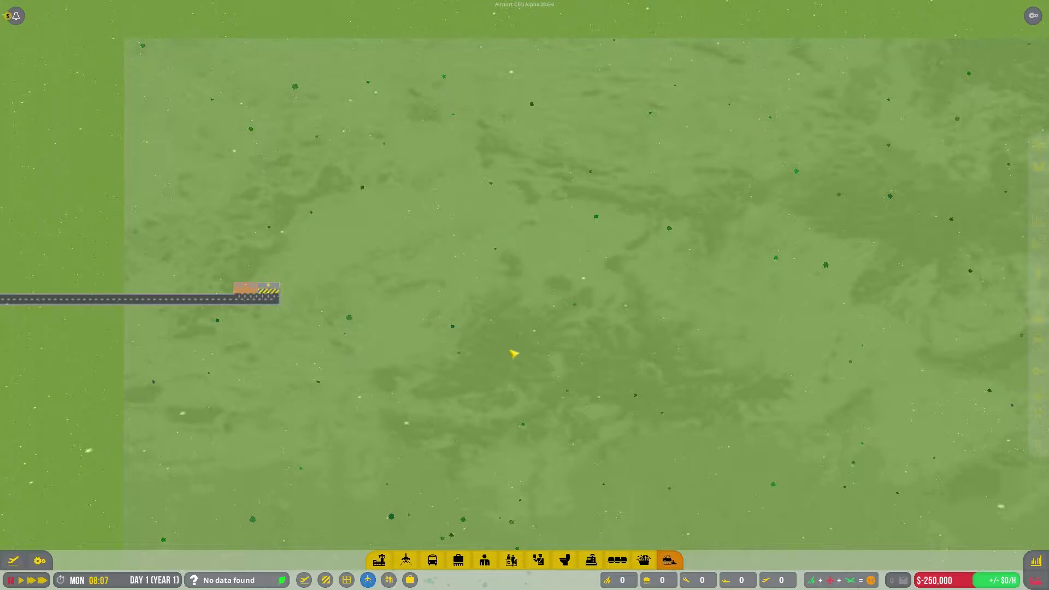
pyautogui.moveTo(404, 560)
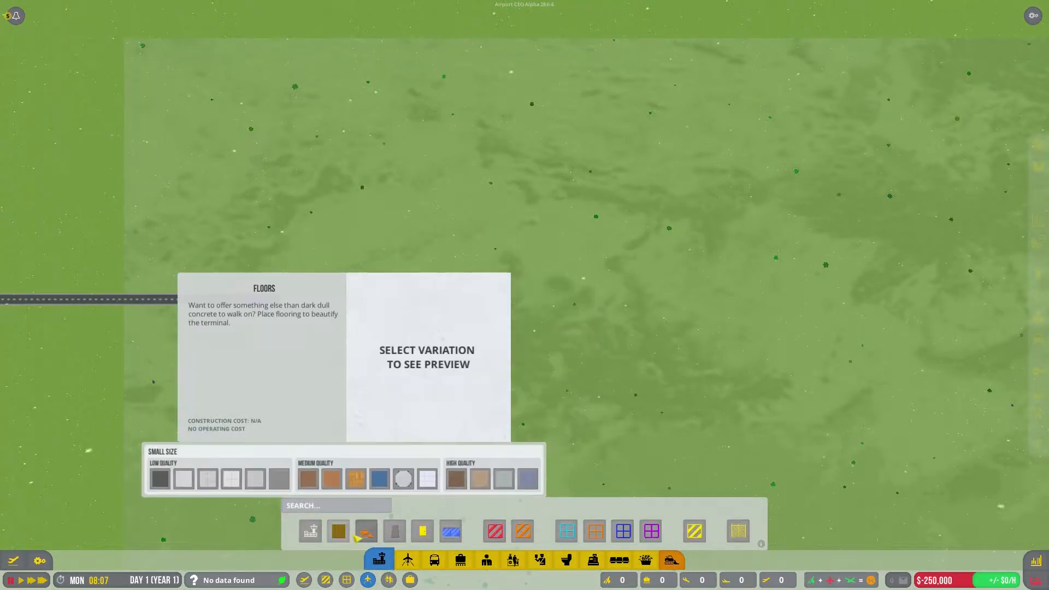
pyautogui.click(407, 559)
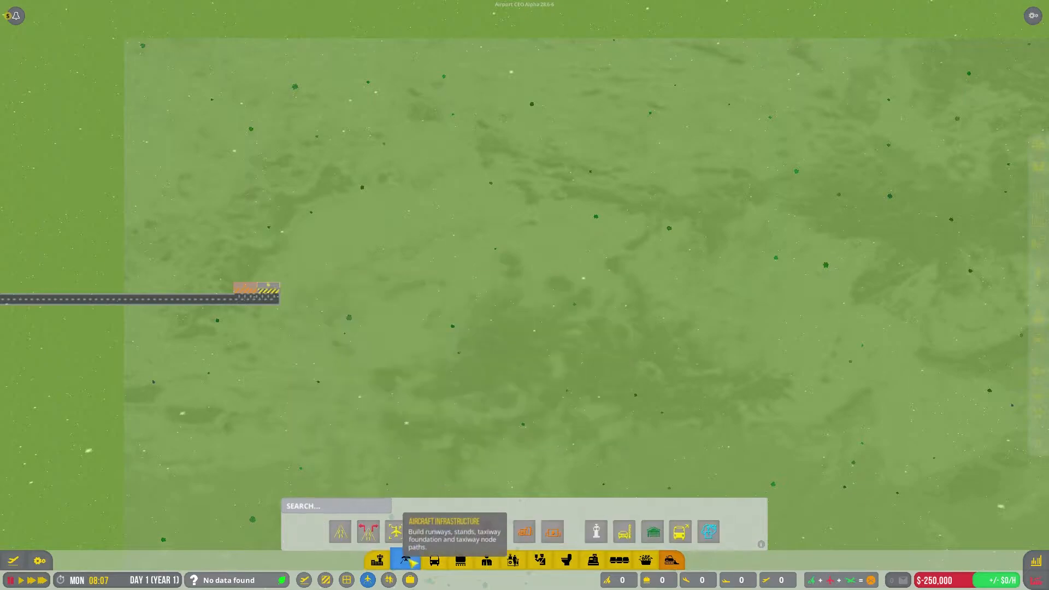
pyautogui.click(395, 532)
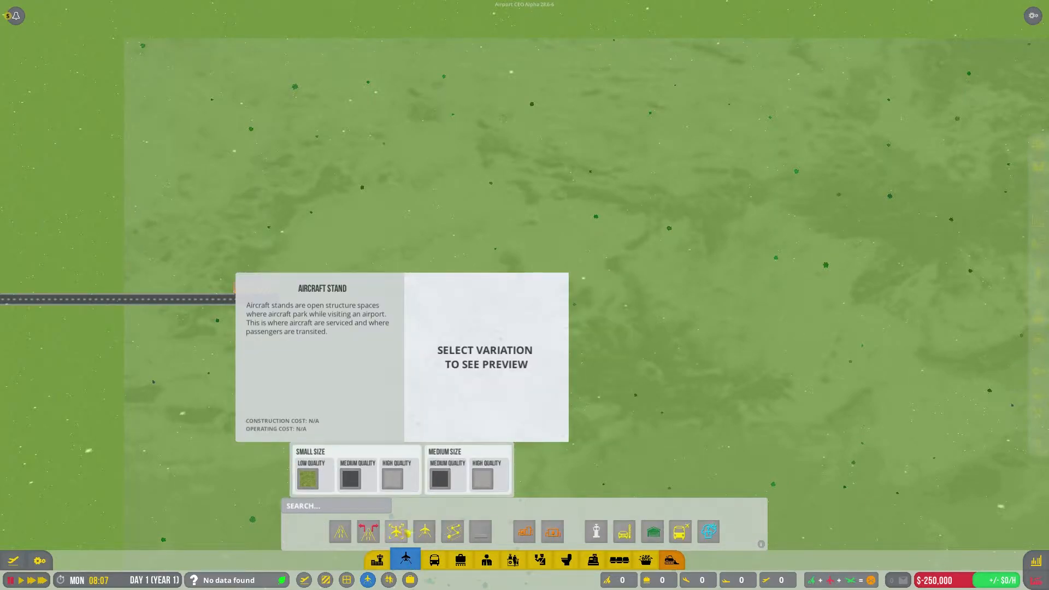
pyautogui.click(396, 532)
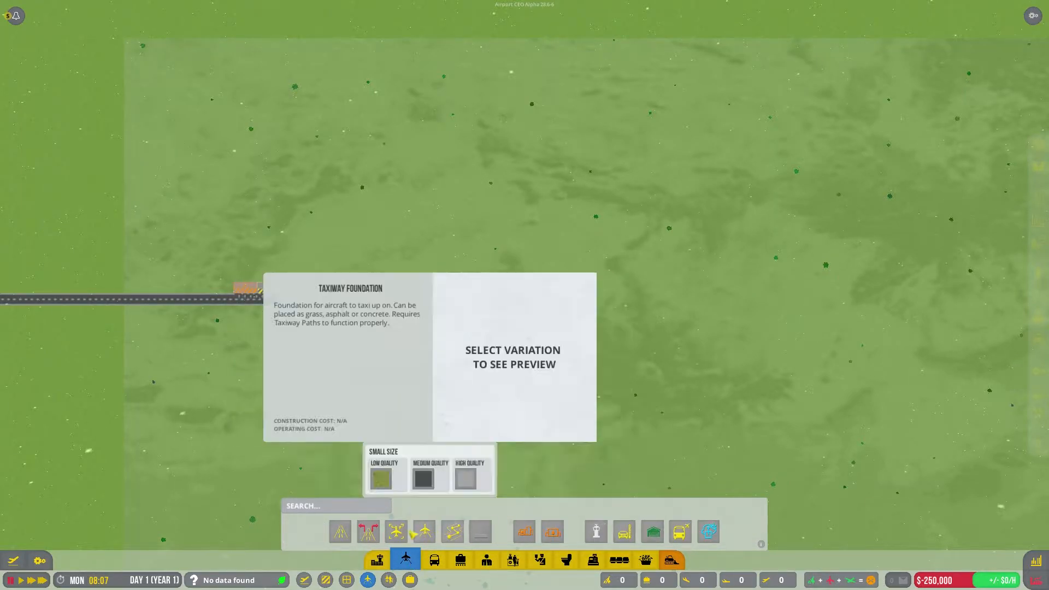
pyautogui.click(340, 532)
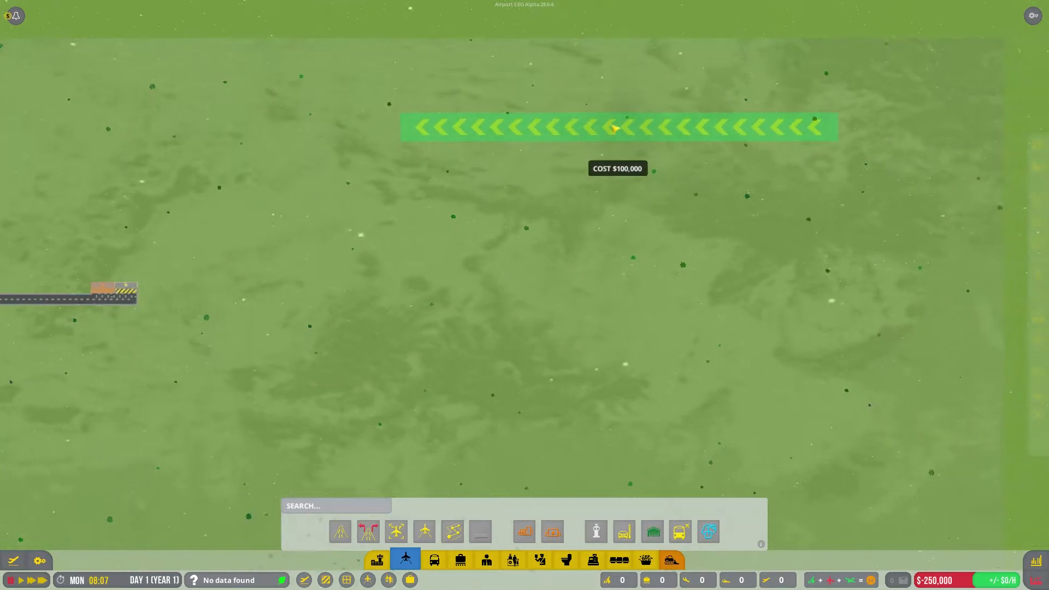
pyautogui.moveTo(511, 82)
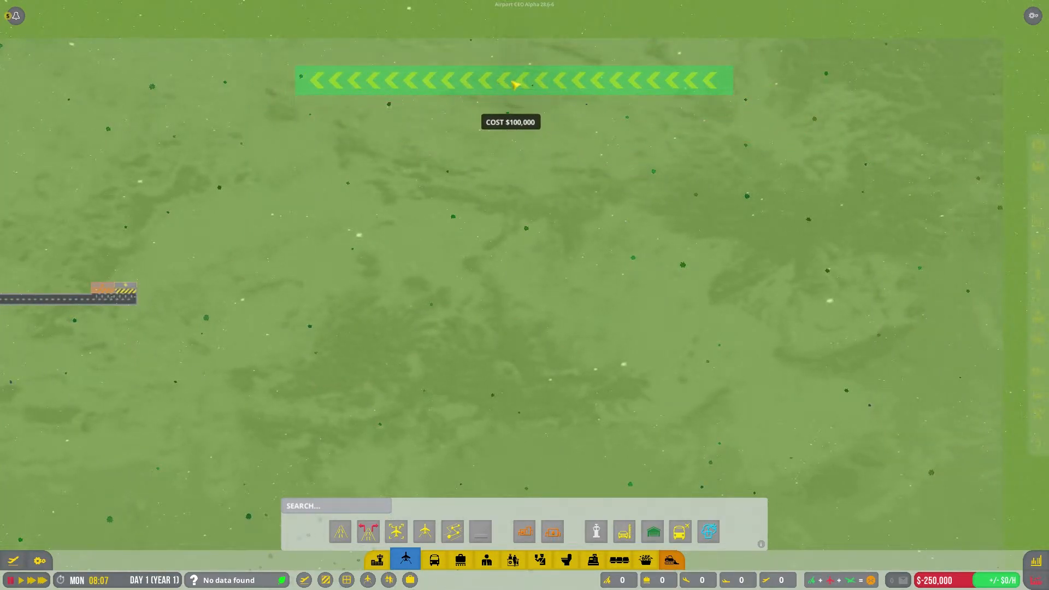
pyautogui.click(514, 80)
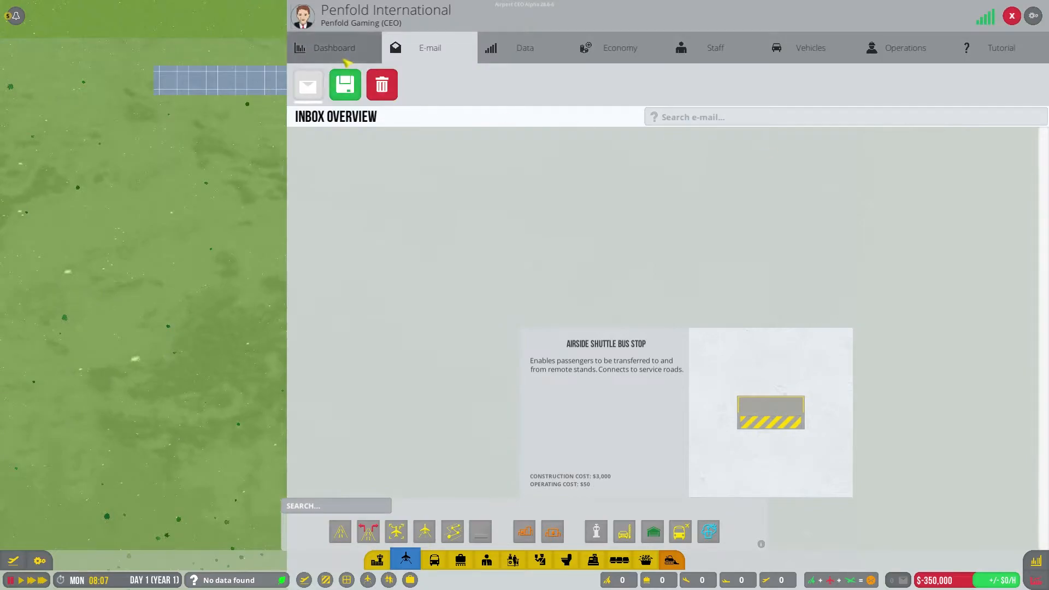
# Step: Review the dashboard, construction contractor status, hourly budget and staff overview
pyautogui.click(334, 47)
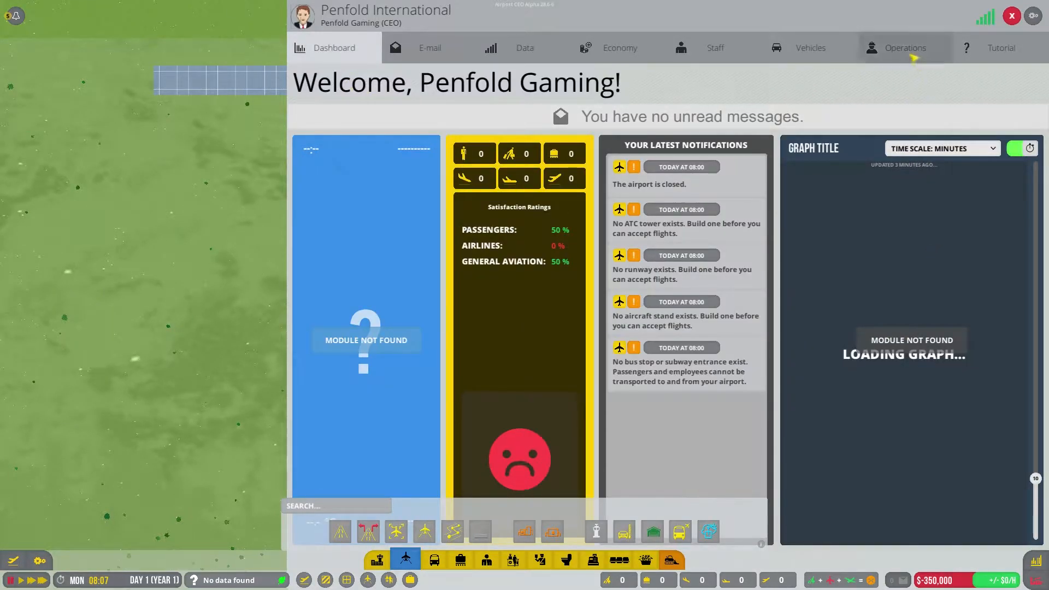
pyautogui.click(905, 47)
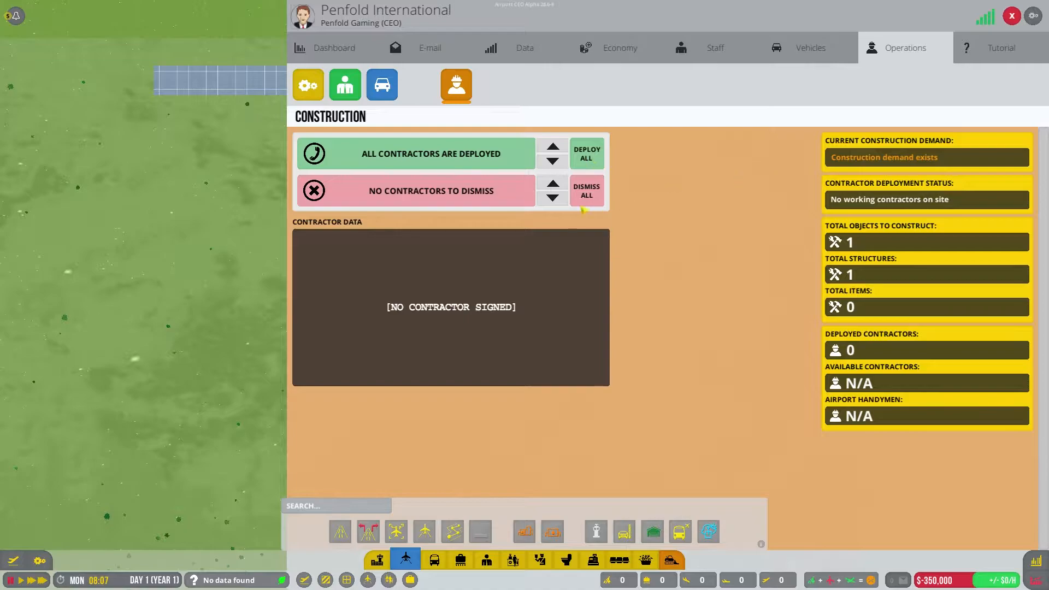
pyautogui.moveTo(711, 66)
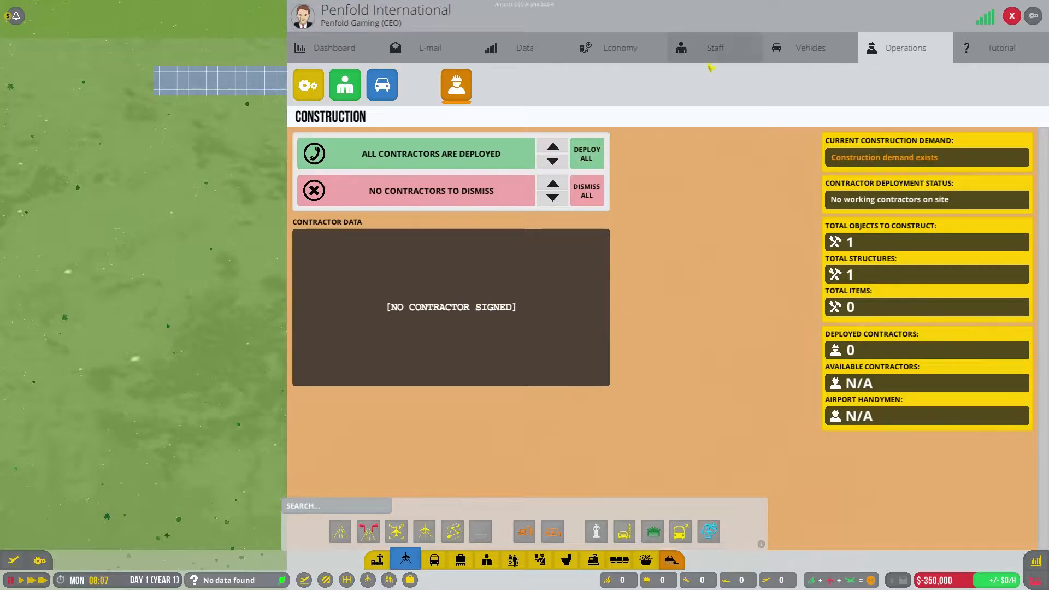
pyautogui.click(618, 47)
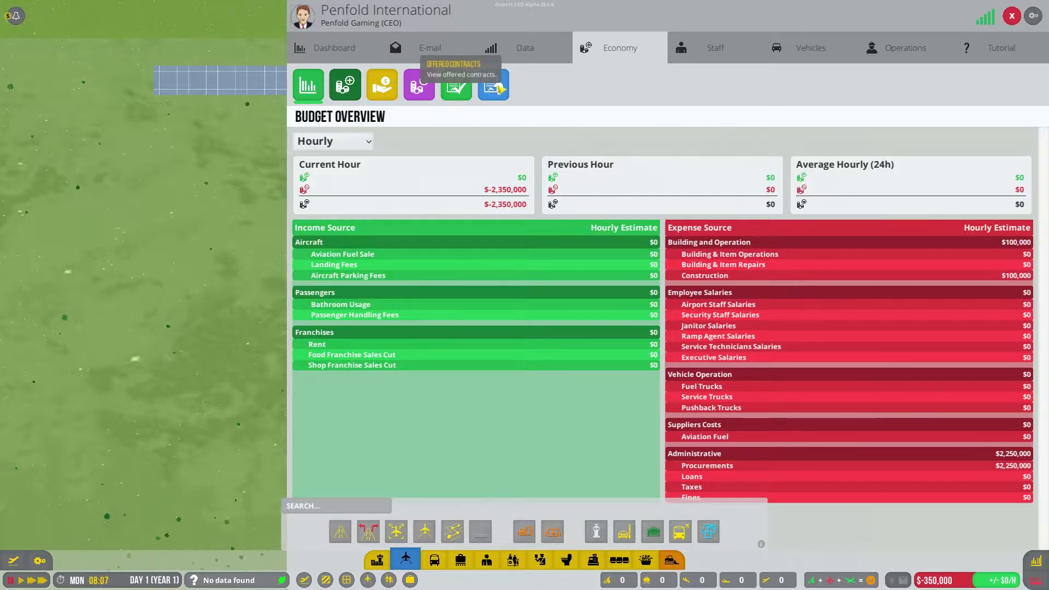
pyautogui.click(713, 47)
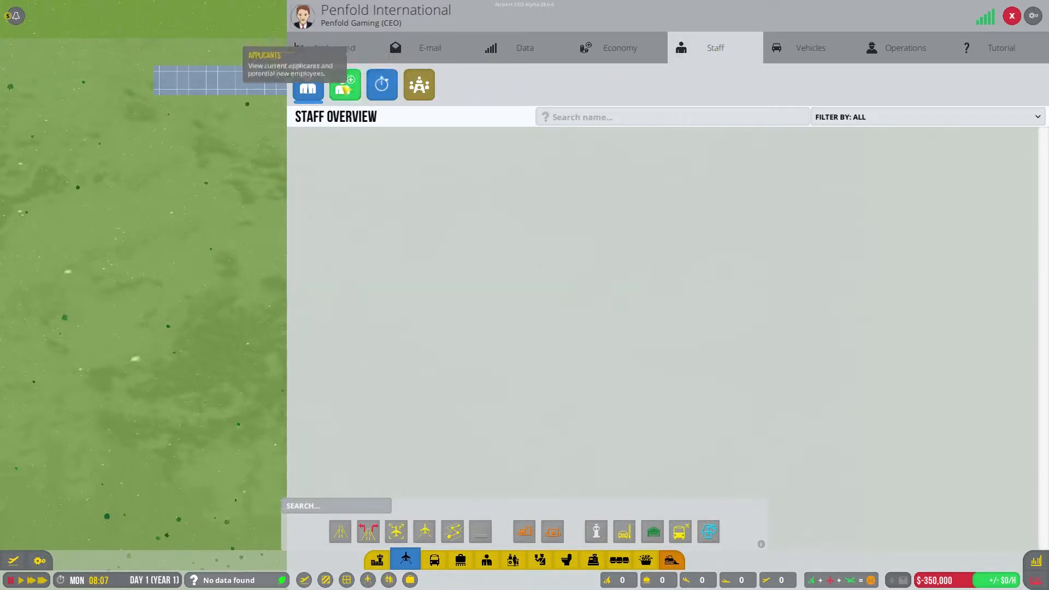
# Step: Check the job applicants and their filter categories, then return to construction and economy
pyautogui.click(345, 86)
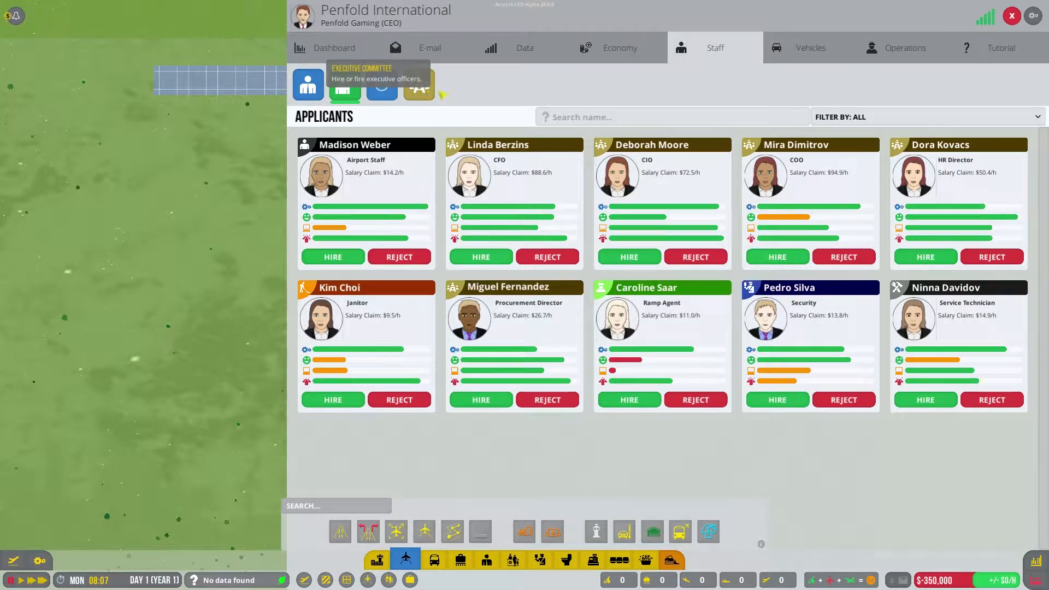
pyautogui.click(927, 117)
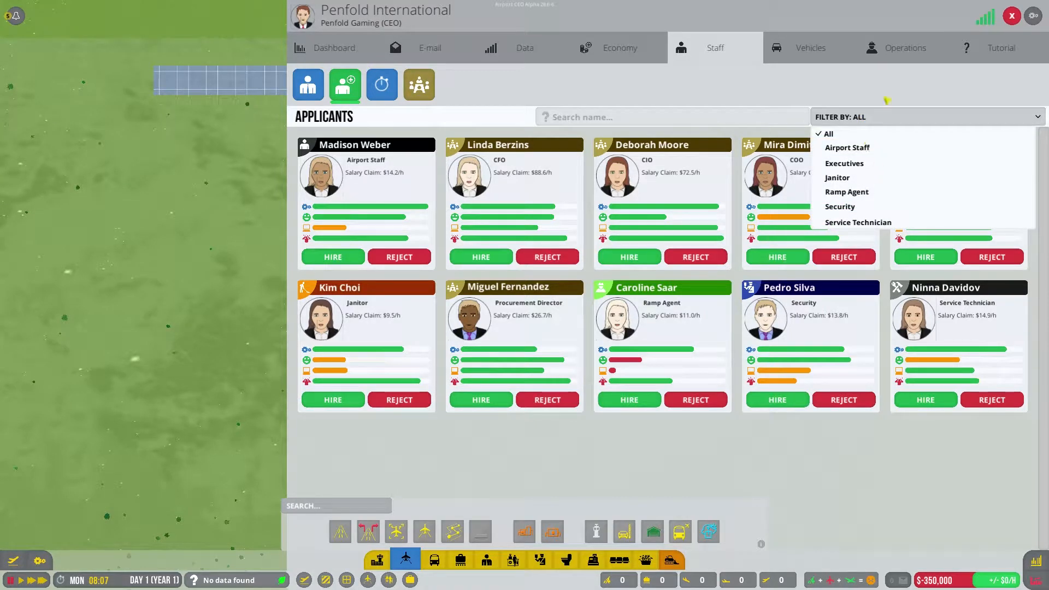
pyautogui.click(905, 47)
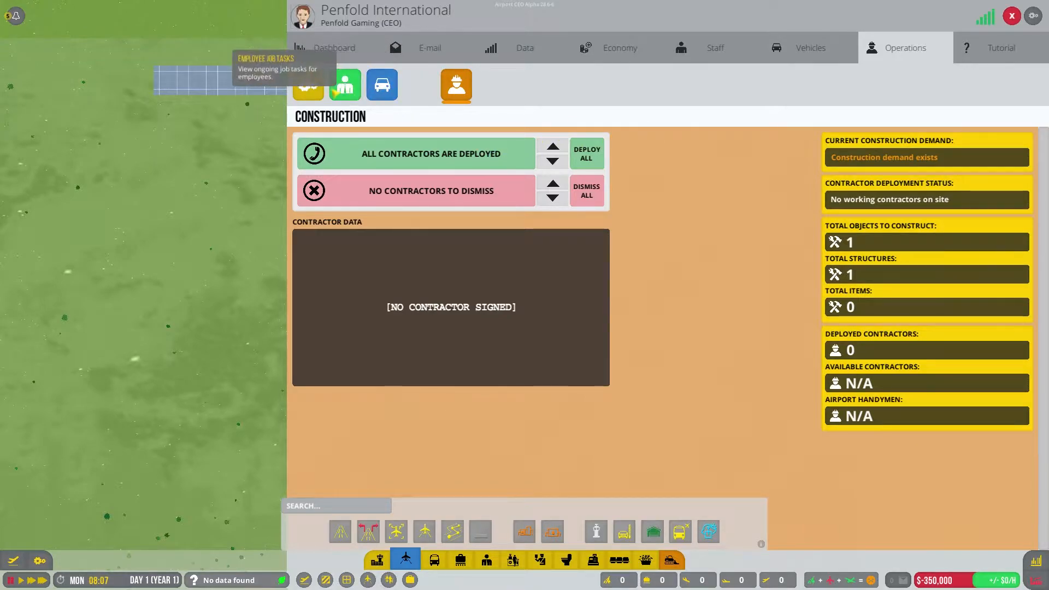
pyautogui.moveTo(307, 85)
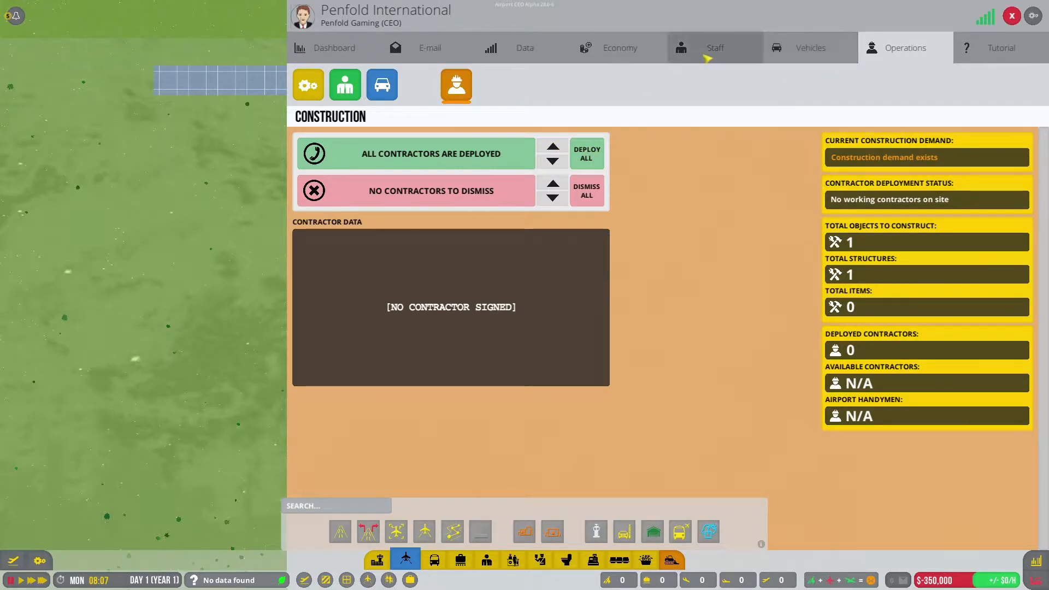
pyautogui.click(619, 47)
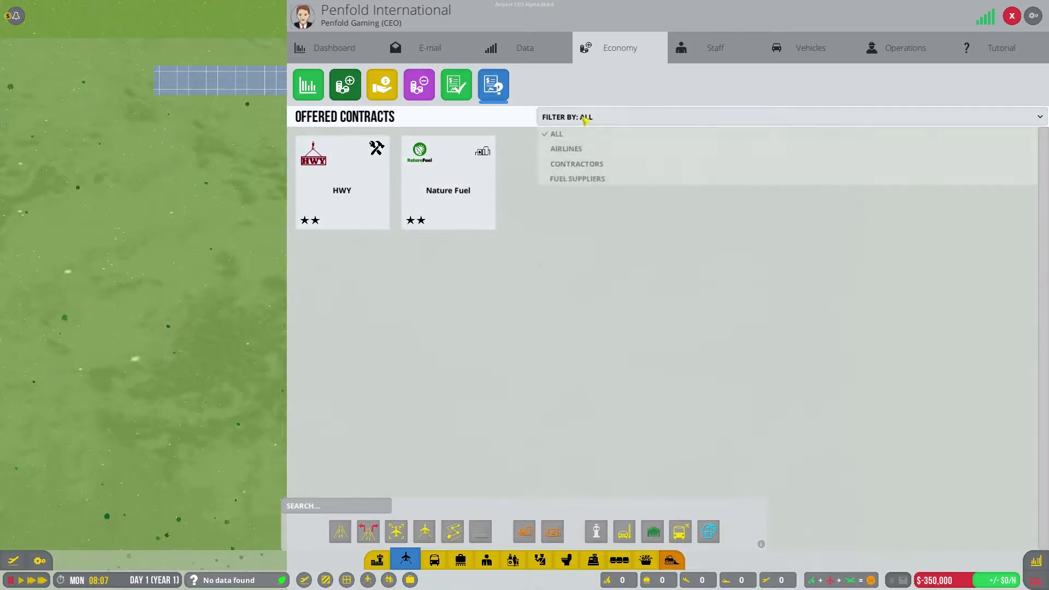
# Step: View the offered HWY contract, then the construction overview with its 70 contractors
pyautogui.click(576, 163)
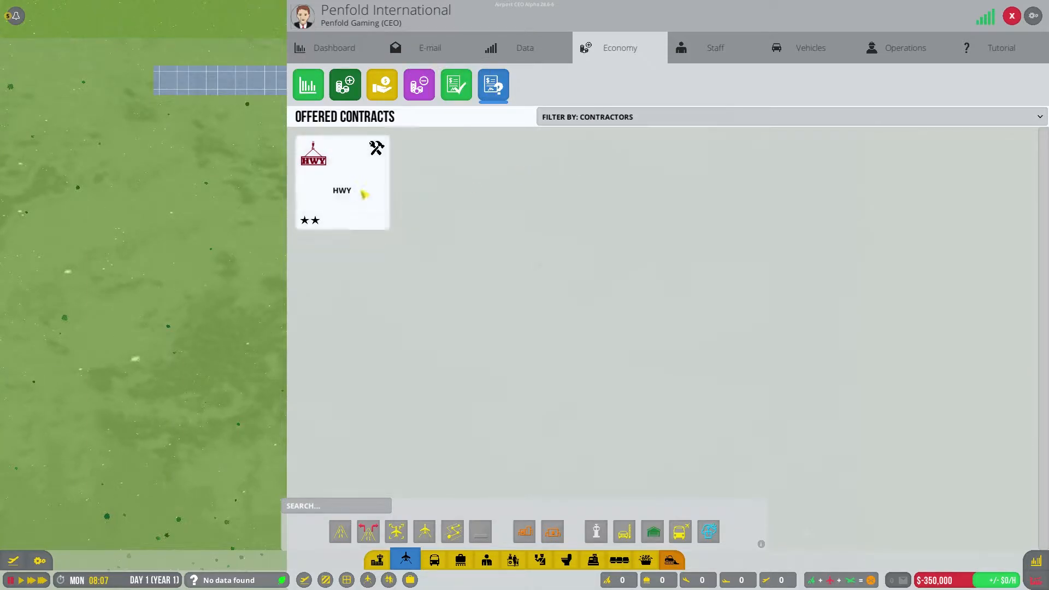
pyautogui.click(342, 180)
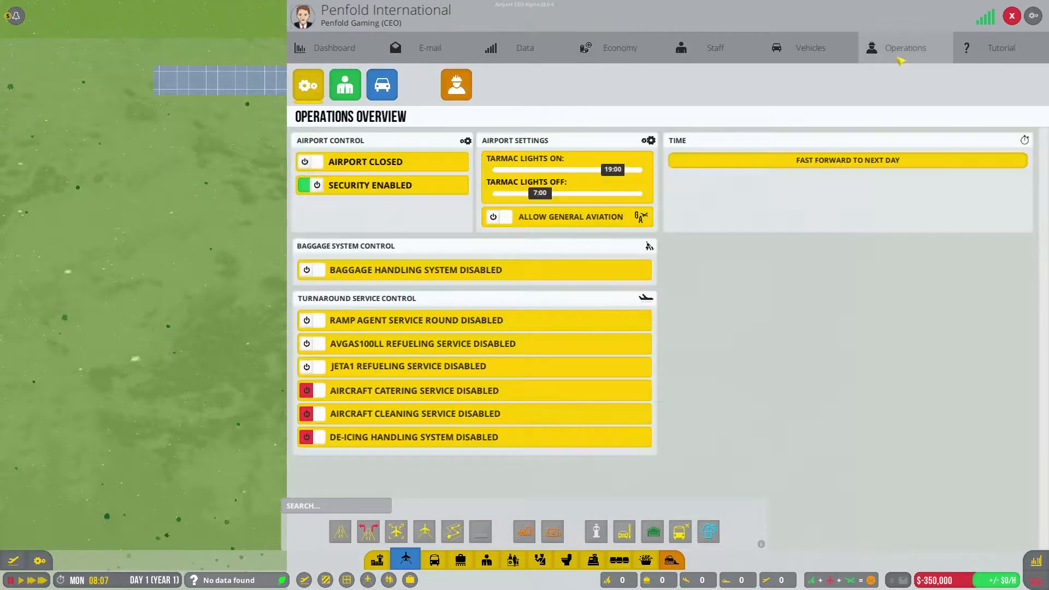
pyautogui.click(456, 85)
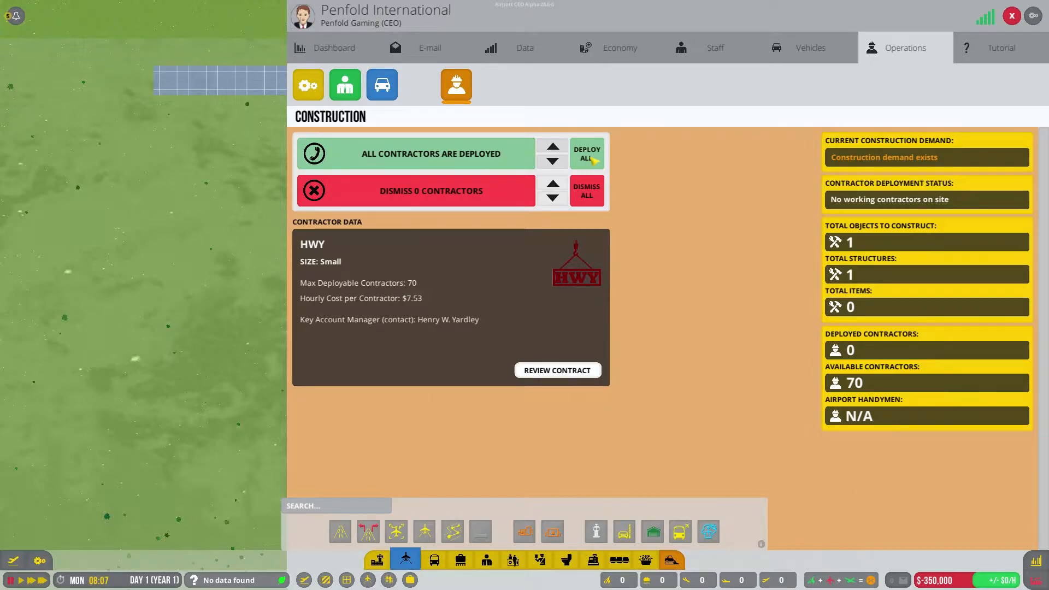
pyautogui.moveTo(619, 47)
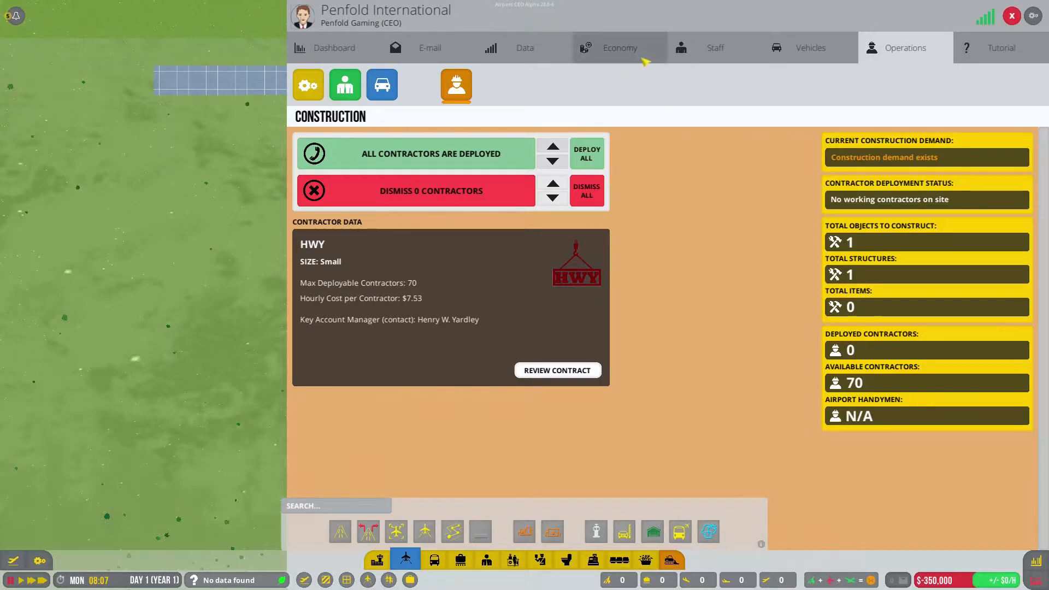
pyautogui.moveTo(616, 56)
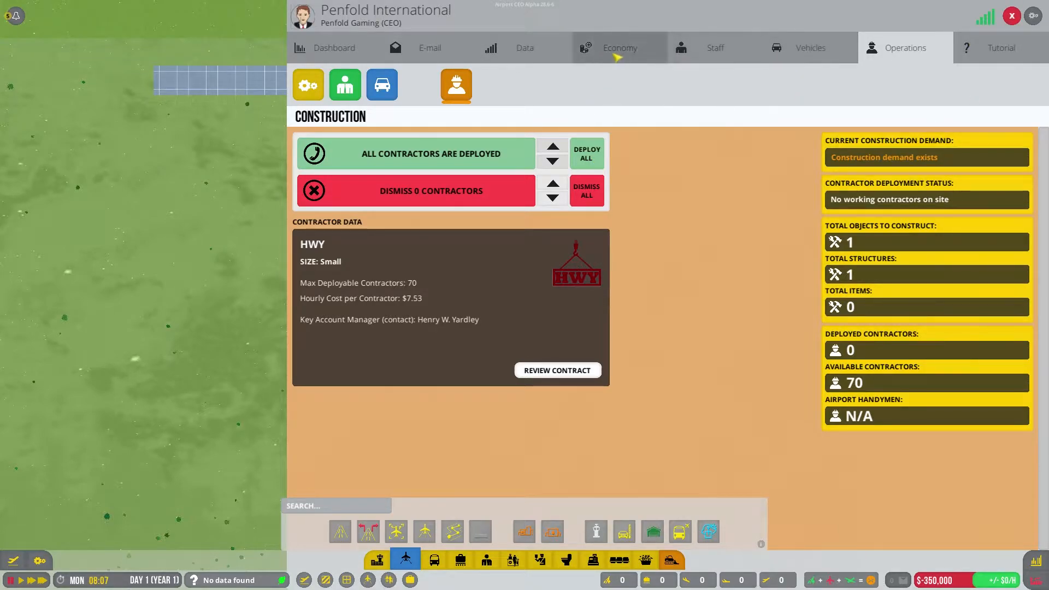
# Step: Browse the IQEA procurement catalogue of trucks, scanners and services to the end of the list
pyautogui.click(619, 47)
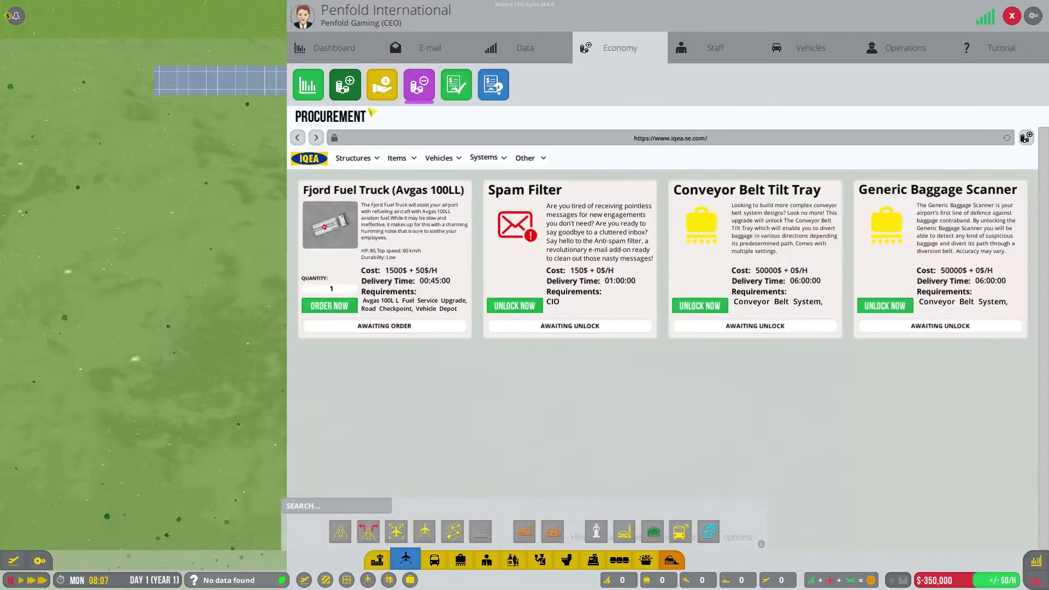
pyautogui.scroll(-3)
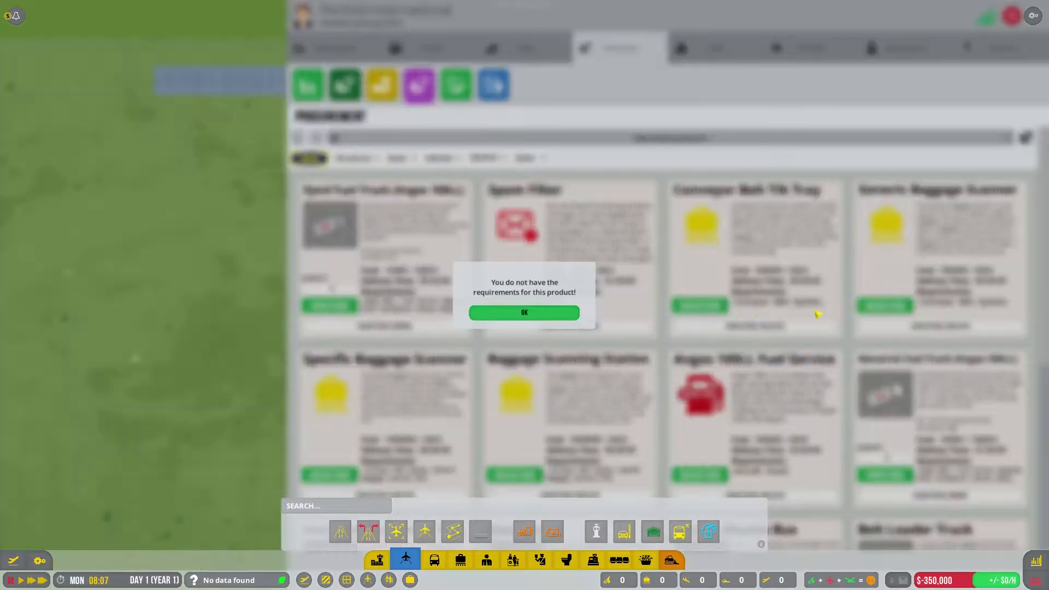
pyautogui.click(523, 313)
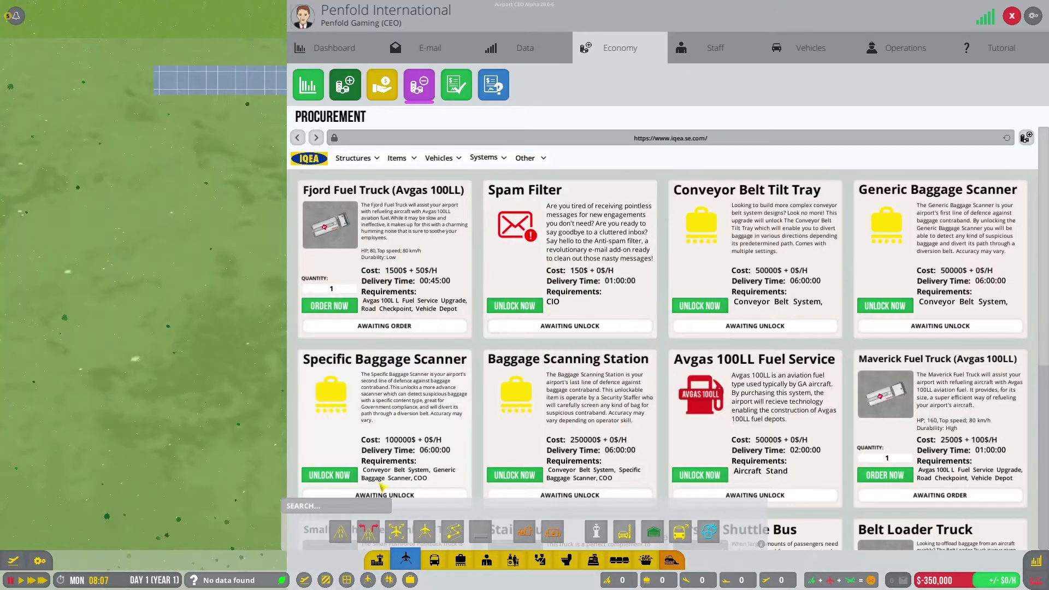
pyautogui.scroll(-3)
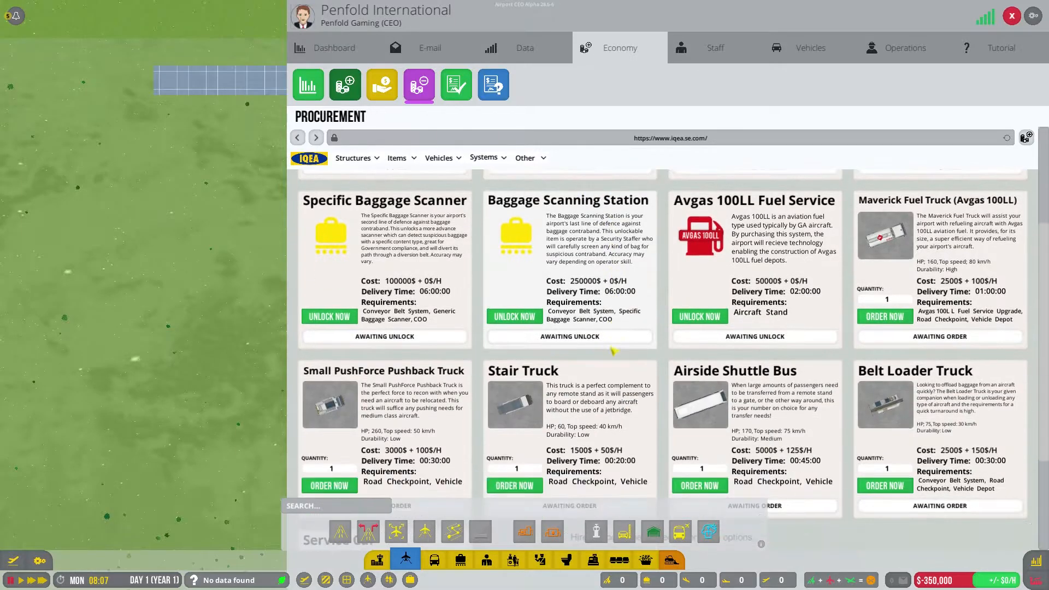
pyautogui.scroll(-3)
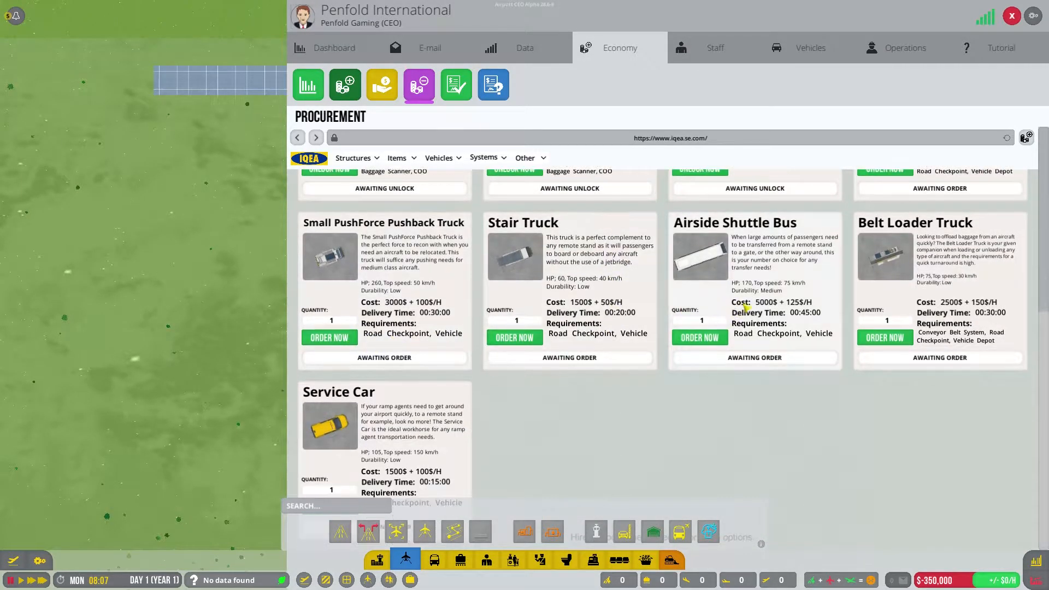
pyautogui.scroll(3)
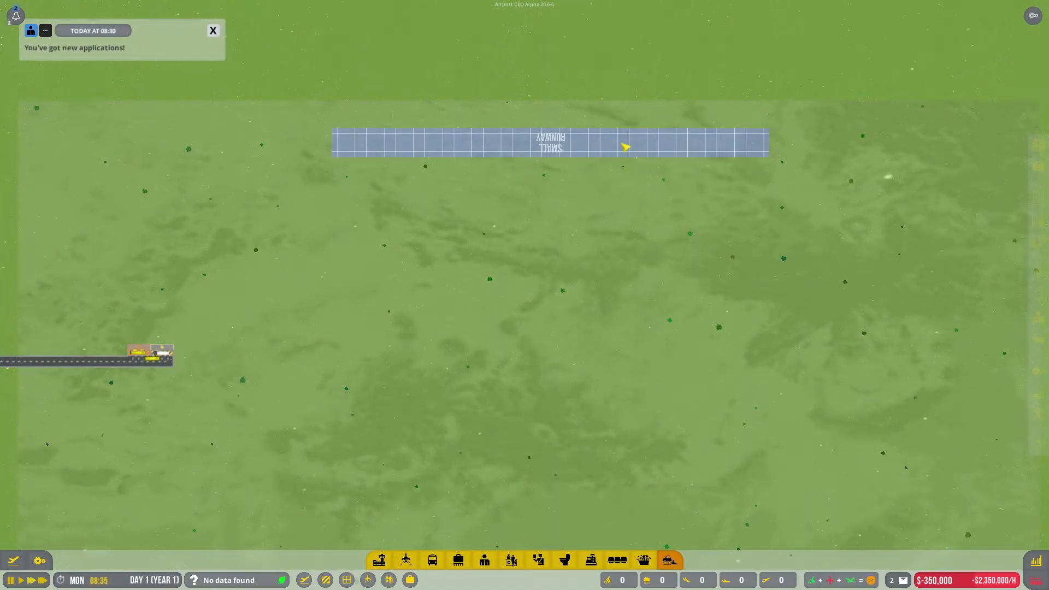
pyautogui.moveTo(324, 293)
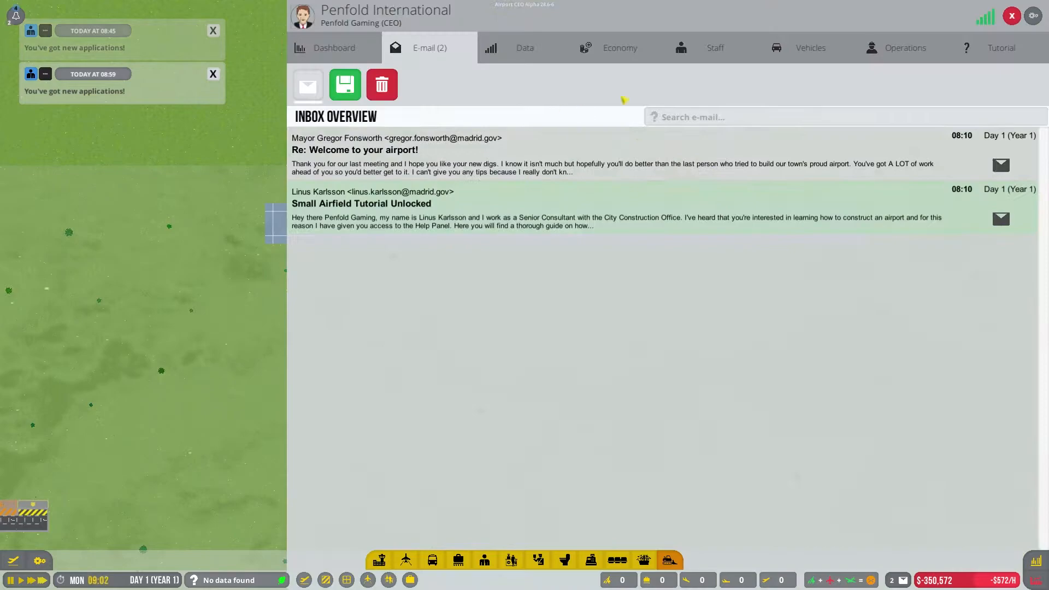
# Step: Check the hourly budget and operations overview, dismissing the missing-requirements warning
pyautogui.click(618, 47)
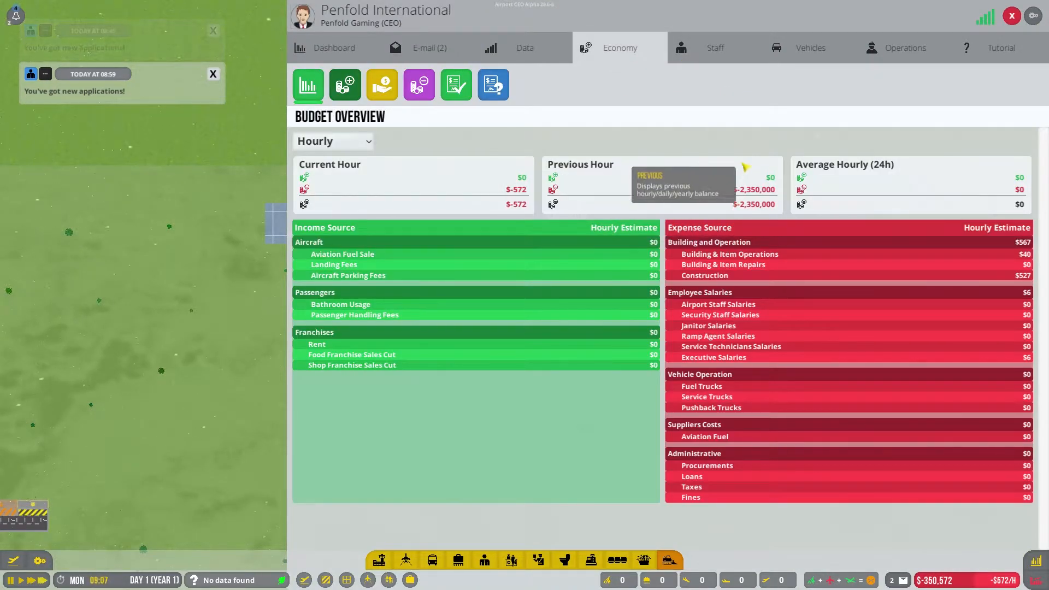
pyautogui.click(905, 47)
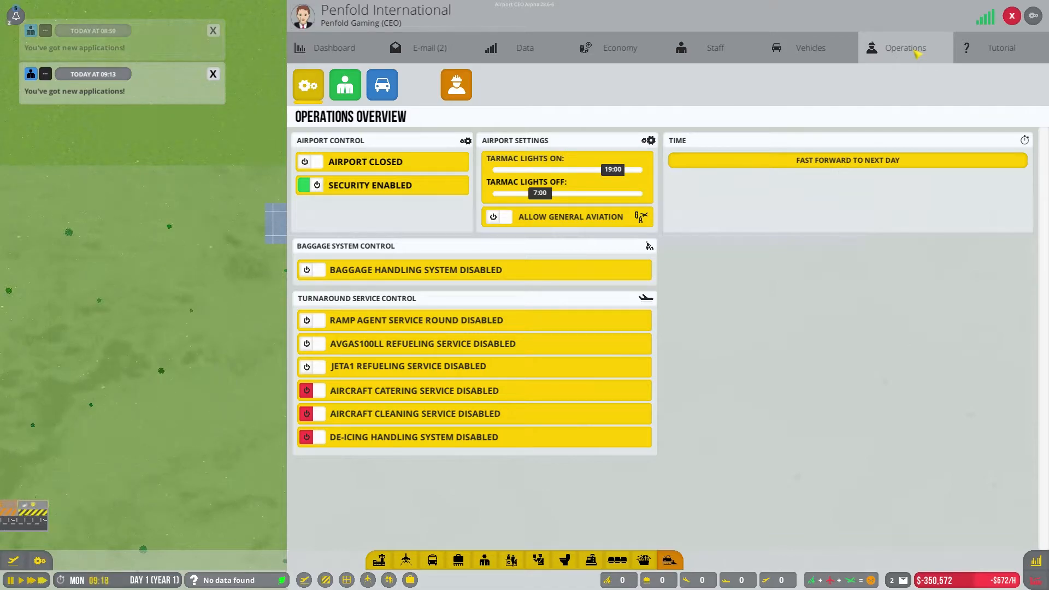
pyautogui.click(213, 30)
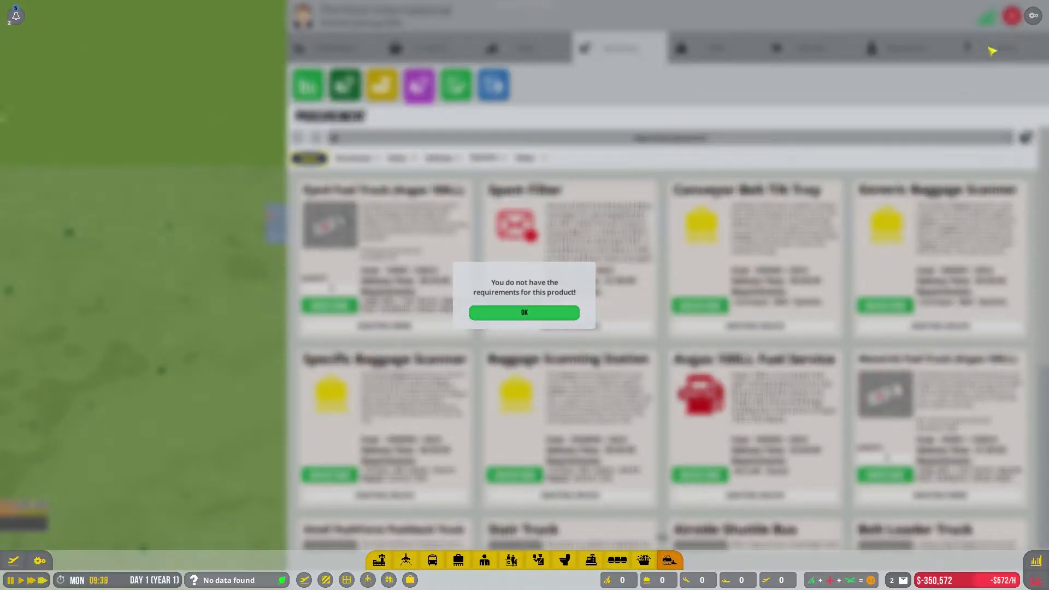
pyautogui.click(524, 313)
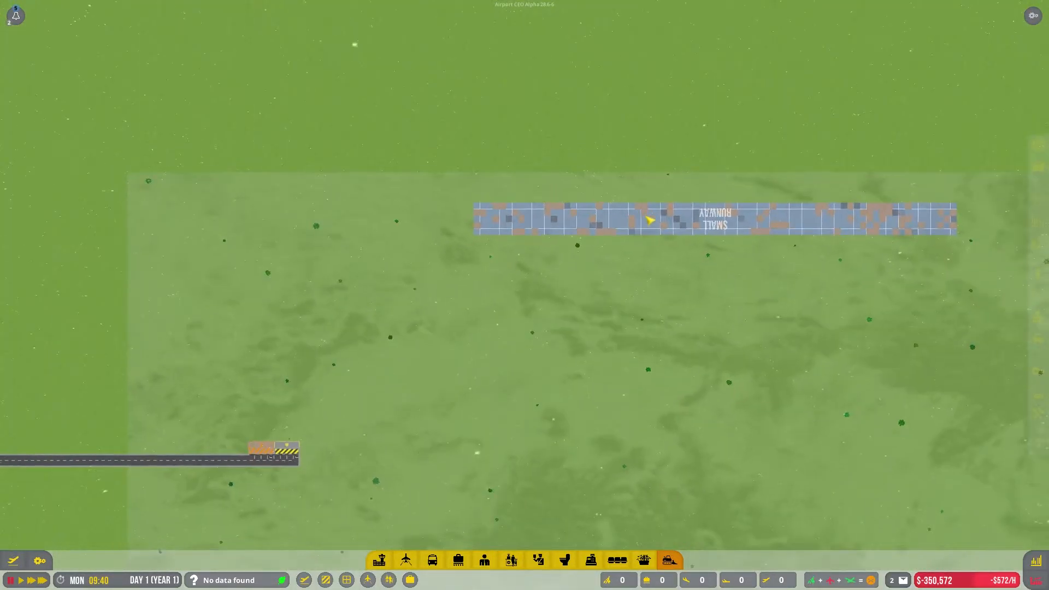
# Step: Dismiss the e-mail notification and bring up the runway and taxiway building options
pyautogui.scroll(3)
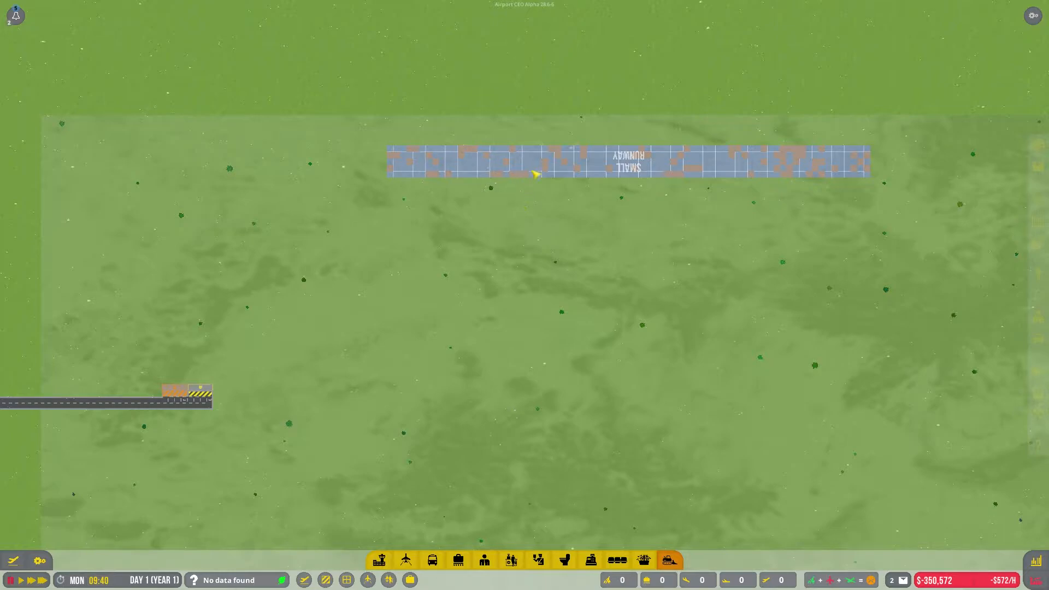
pyautogui.moveTo(451, 176)
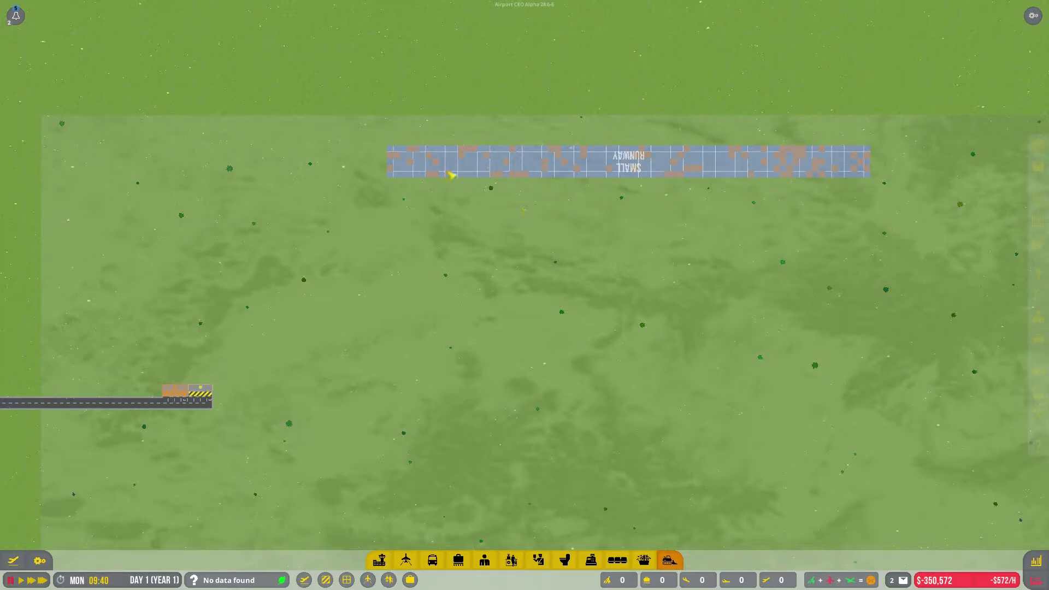
pyautogui.moveTo(744, 318)
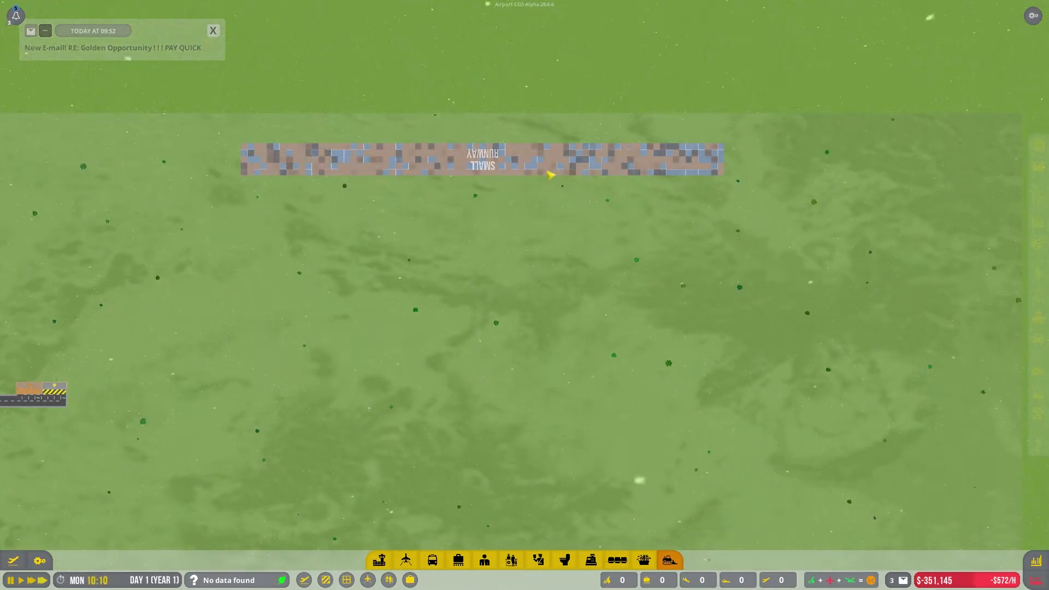
pyautogui.click(213, 30)
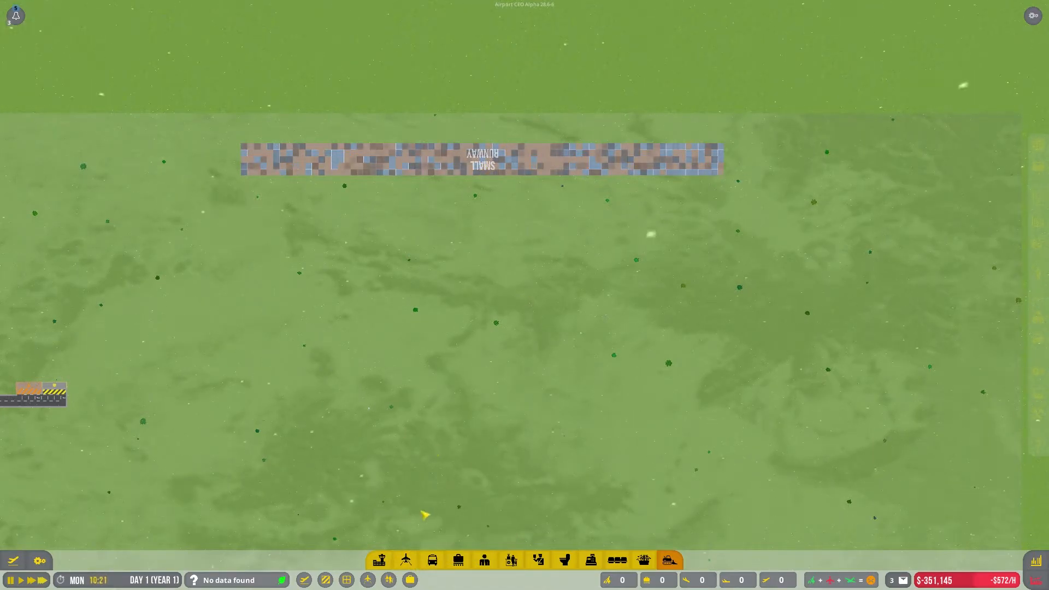
pyautogui.click(406, 560)
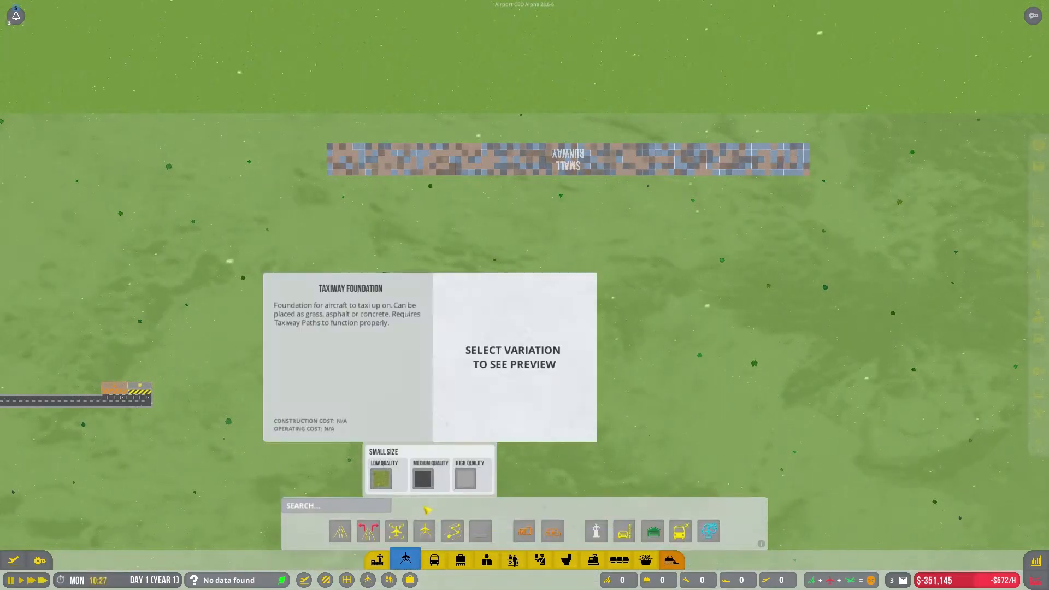
# Step: Start placing a taxiway foundation on the map near the finished small runway
pyautogui.click(396, 531)
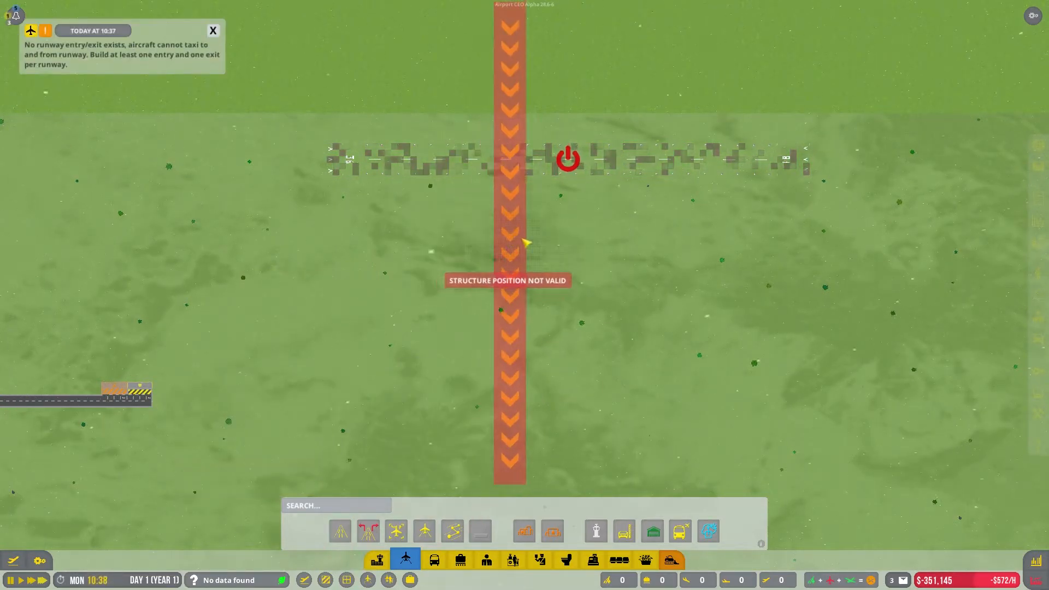
pyautogui.moveTo(548, 218)
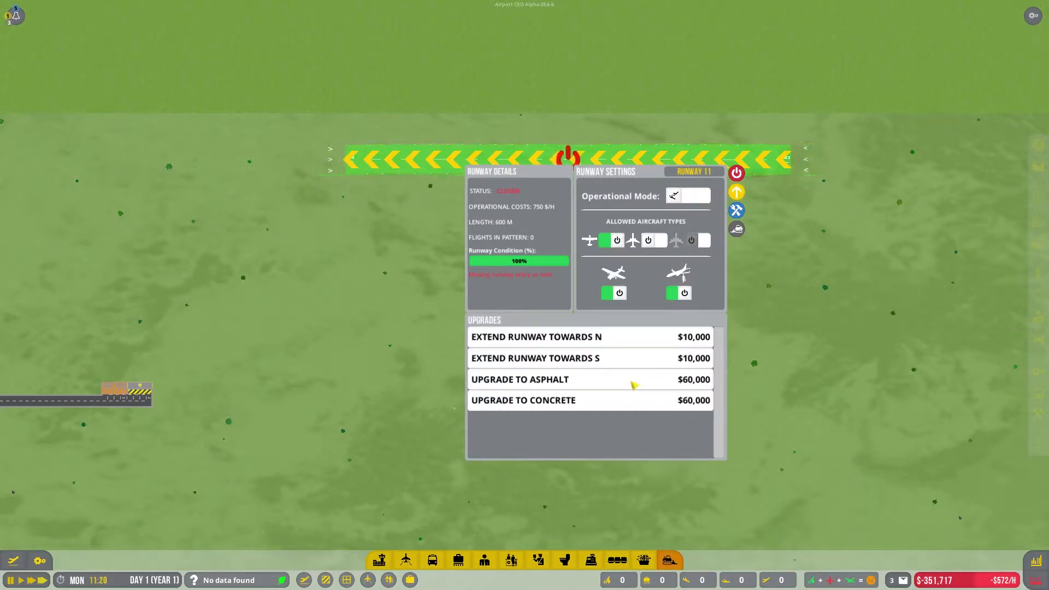
# Step: Upgrade the grass runway to asphalt and extend it toward north and south
pyautogui.click(520, 379)
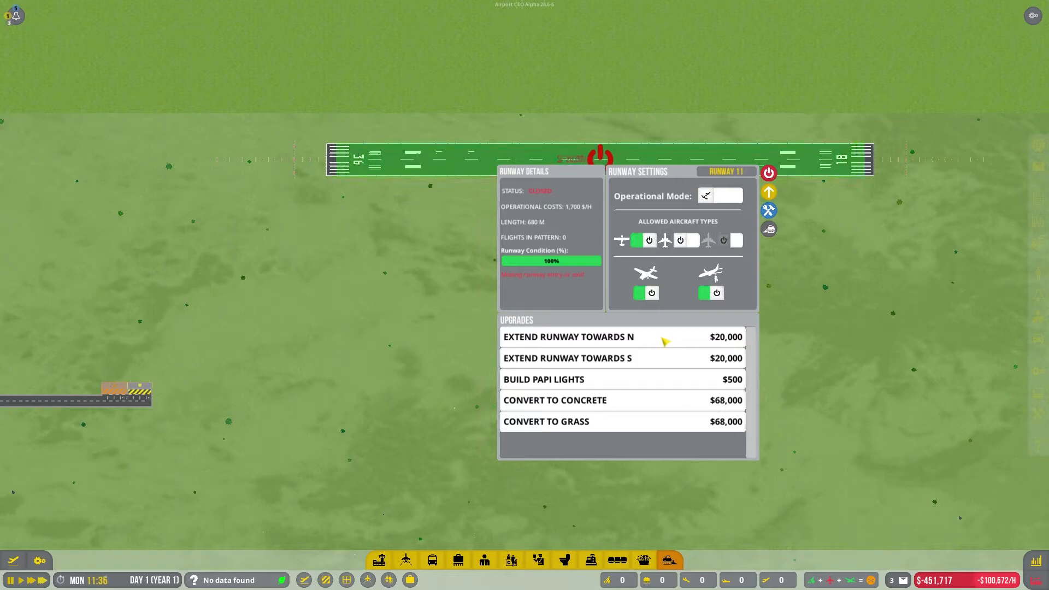
pyautogui.click(568, 336)
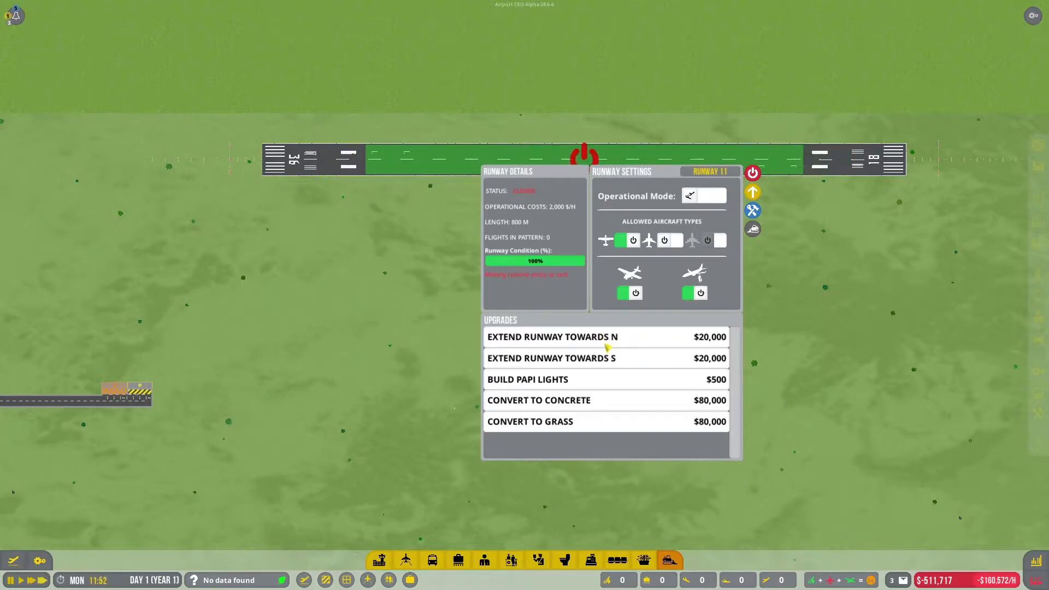
pyautogui.moveTo(535, 274)
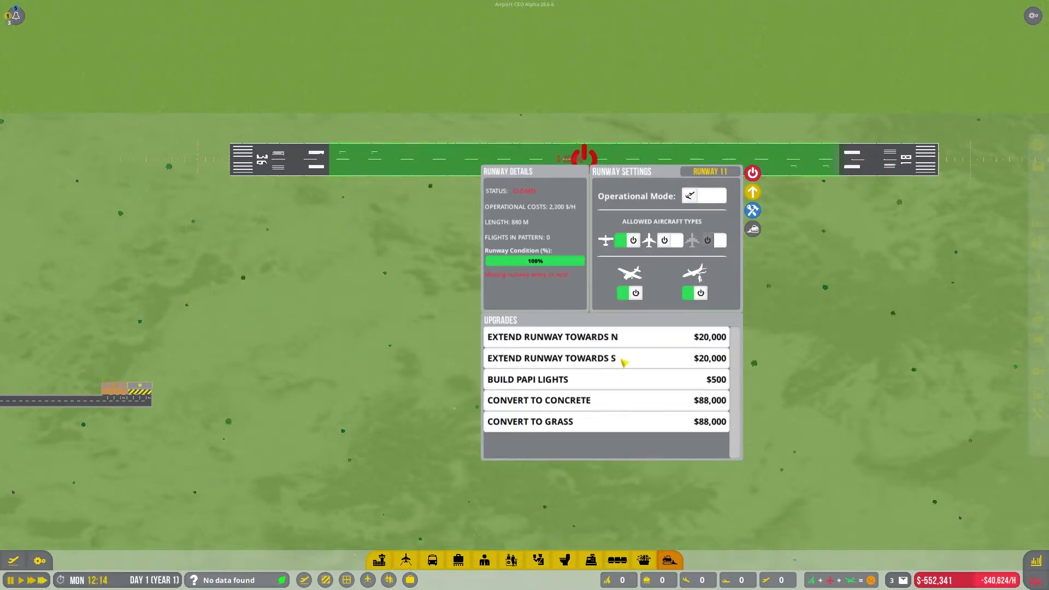
pyautogui.click(520, 336)
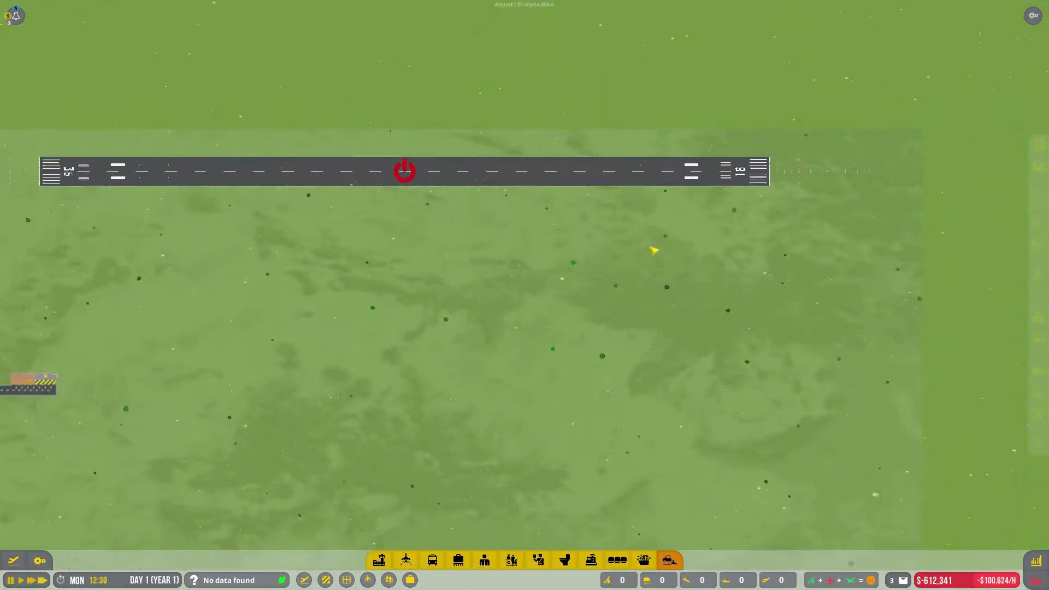
pyautogui.moveTo(405, 559)
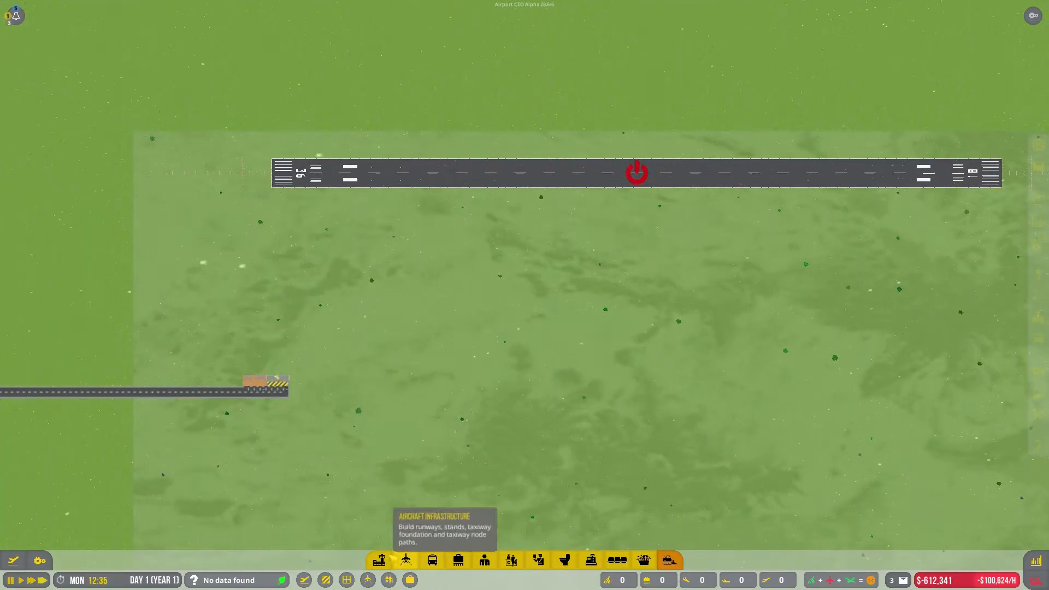
# Step: Place a second small runway south of the main one and show aircraft stand variations
pyautogui.click(405, 560)
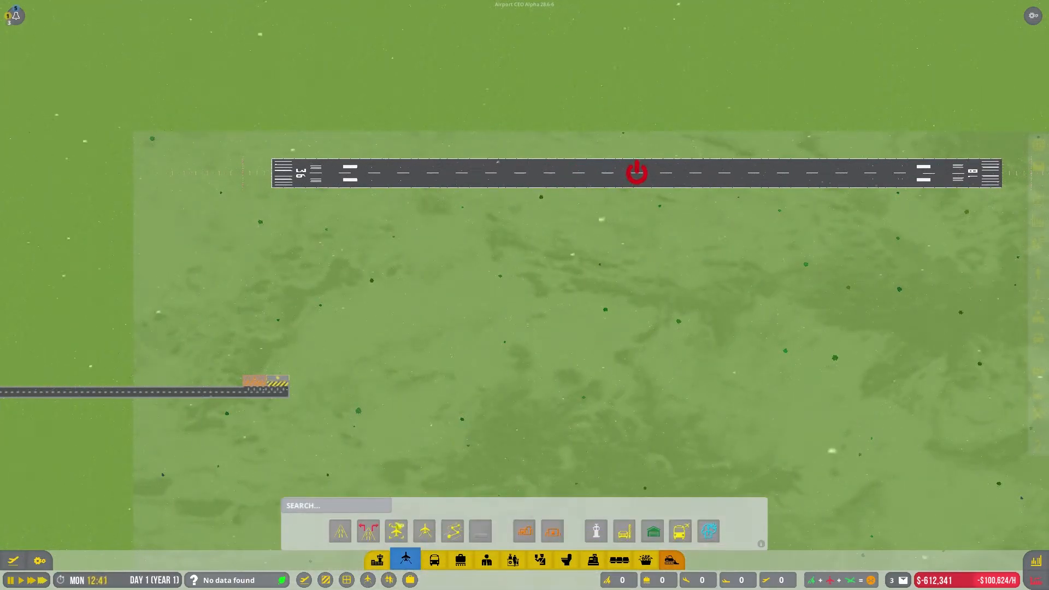
pyautogui.moveTo(339, 532)
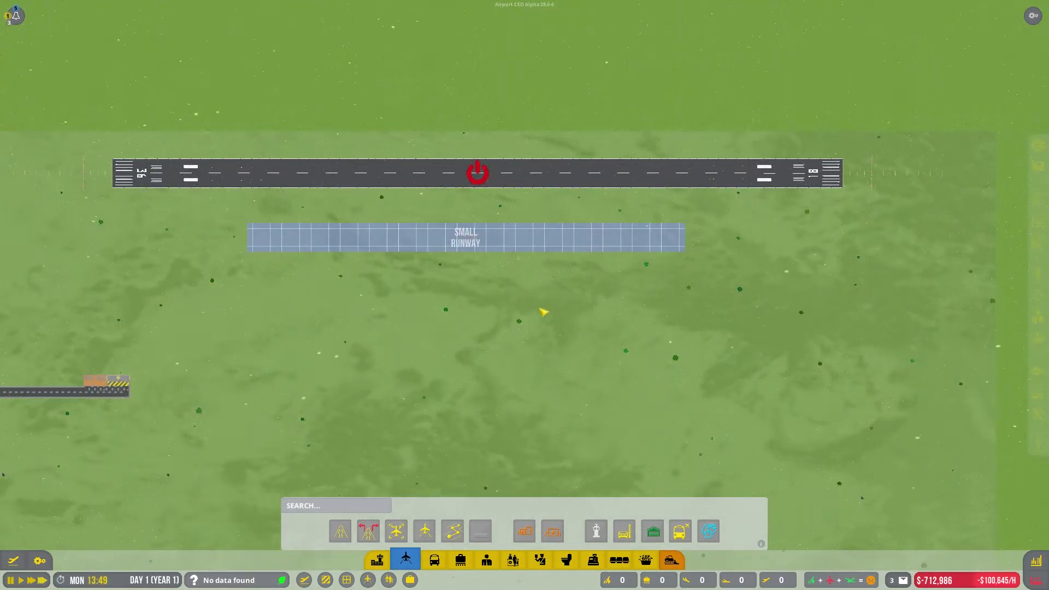
pyautogui.click(396, 532)
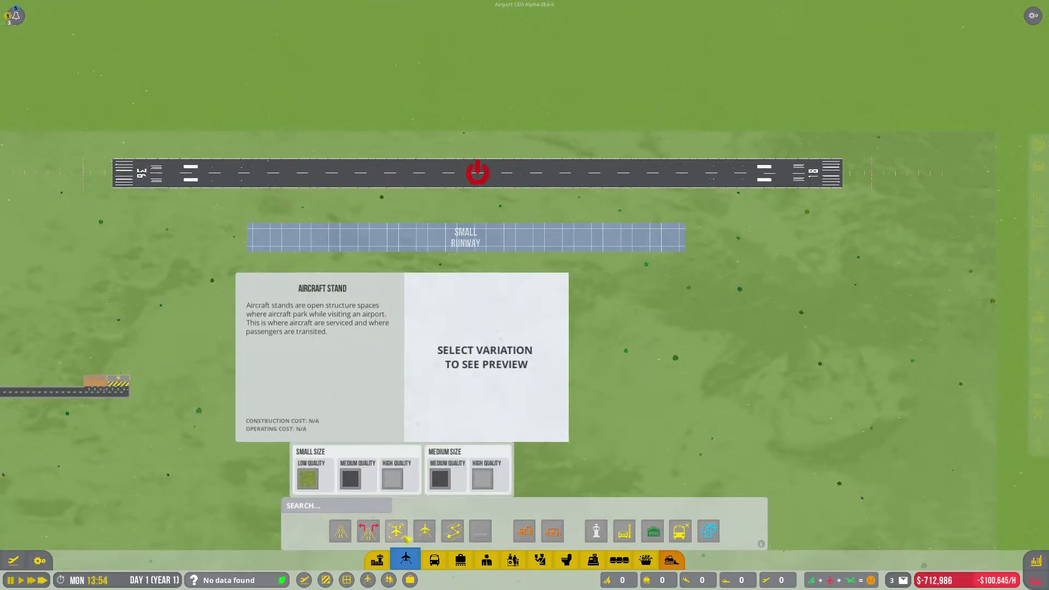
pyautogui.click(396, 531)
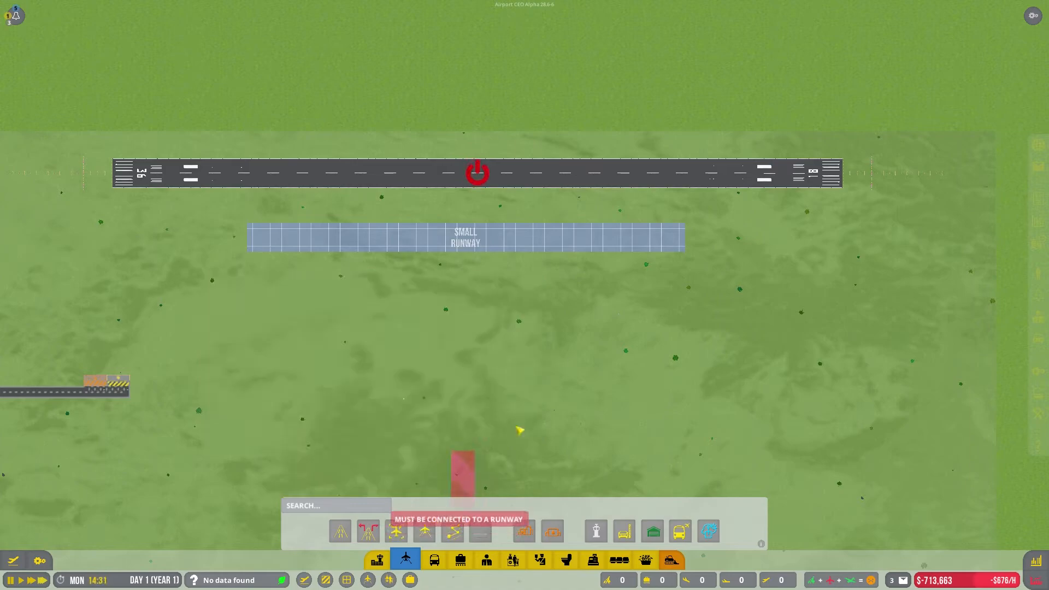
pyautogui.moveTo(774, 219)
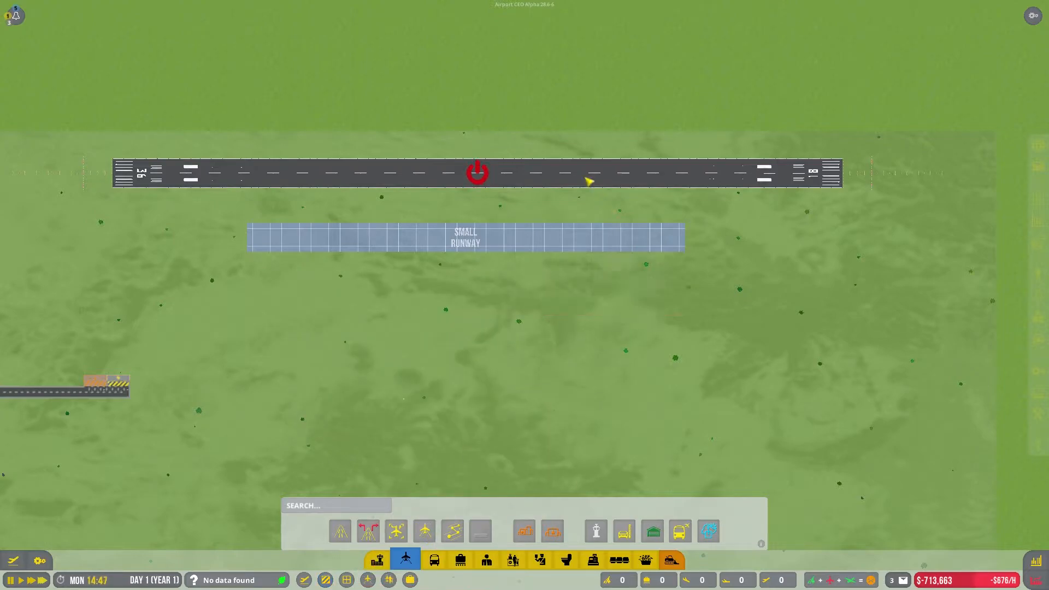
# Step: Convert the main 1000 m runway to concrete for $100,000 via its Runway Upgrades
pyautogui.click(477, 172)
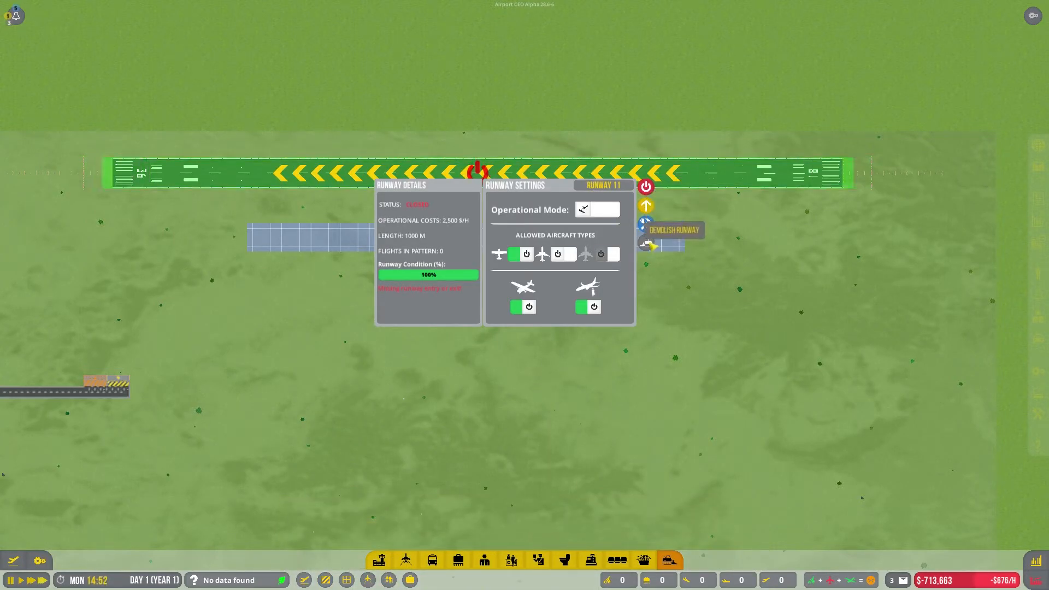
pyautogui.click(645, 224)
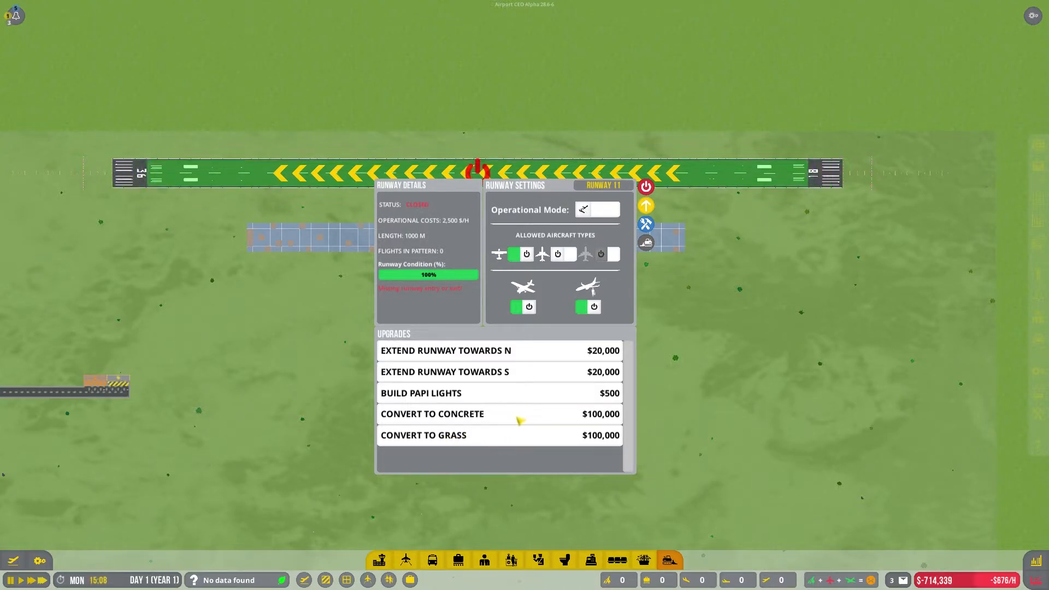
pyautogui.click(433, 413)
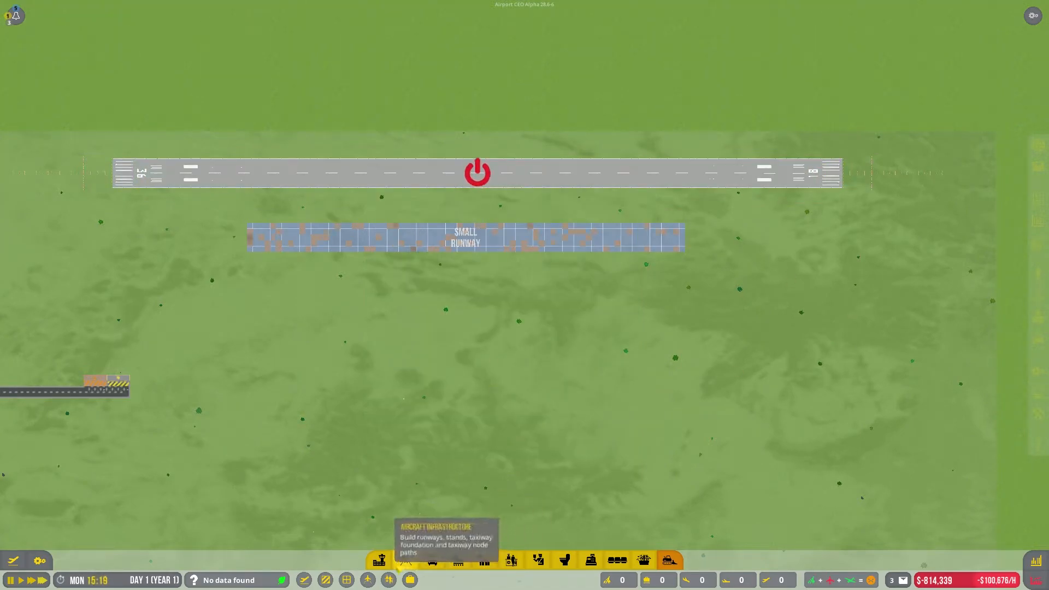
# Step: Select the low-quality Runway Entry/Exit from Aircraft Infrastructure, ready to connect the 600 m runway
pyautogui.click(407, 561)
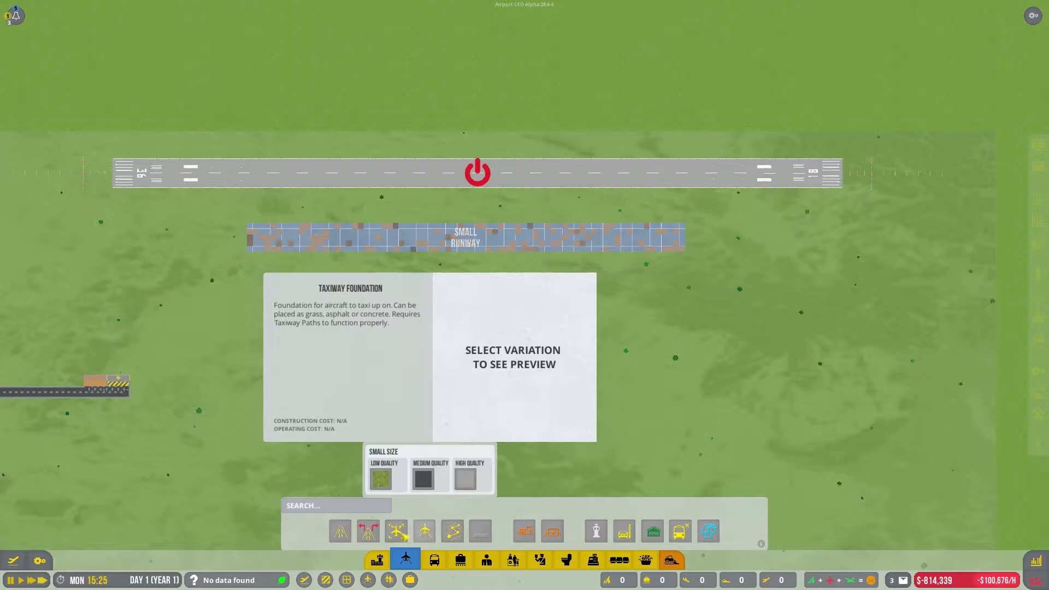
pyautogui.click(368, 532)
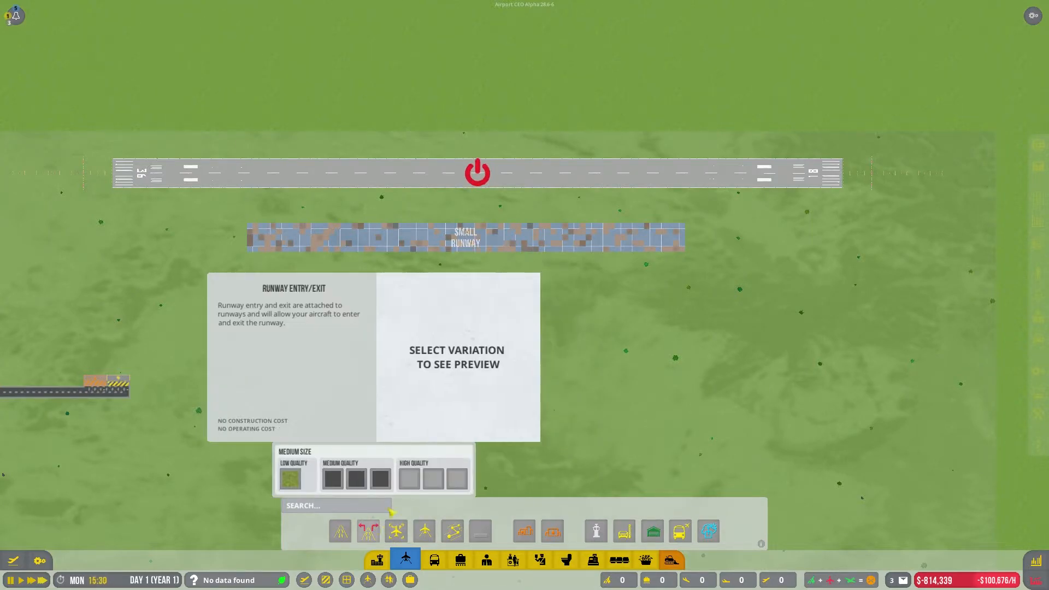
pyautogui.click(409, 485)
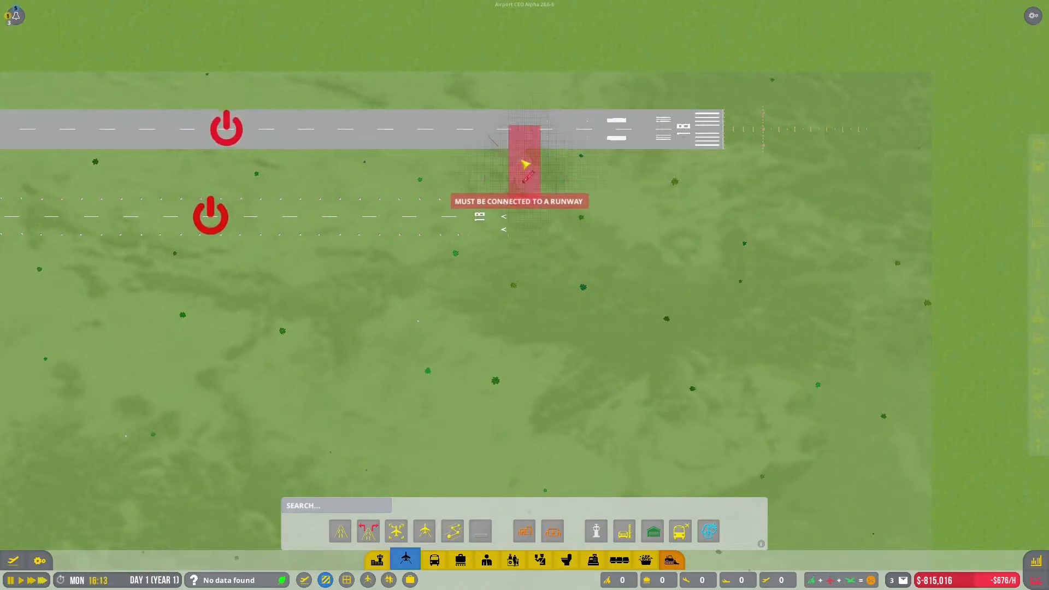
pyautogui.moveTo(666, 164)
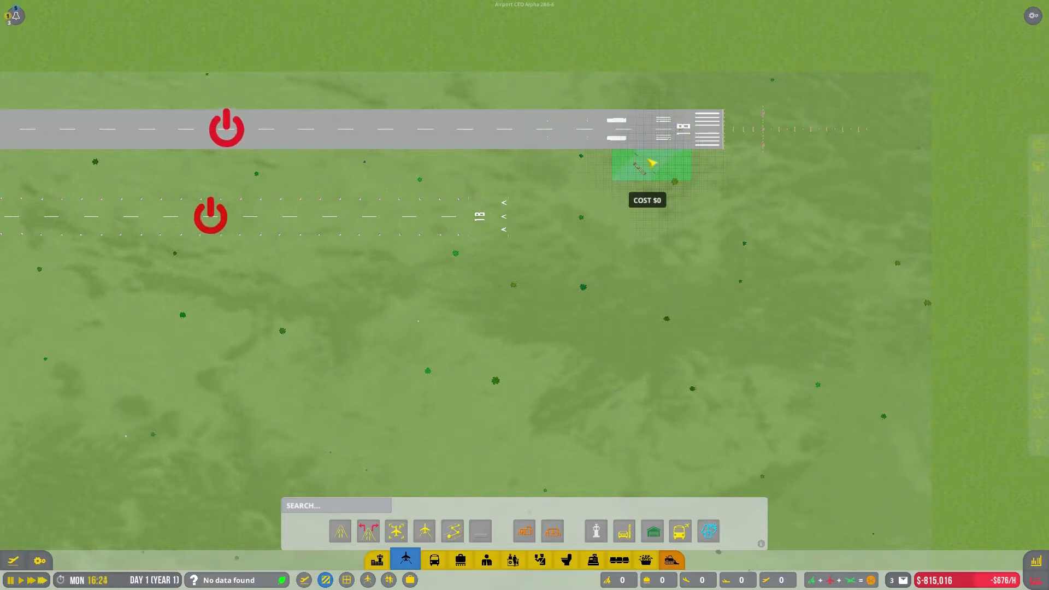
pyautogui.moveTo(662, 164)
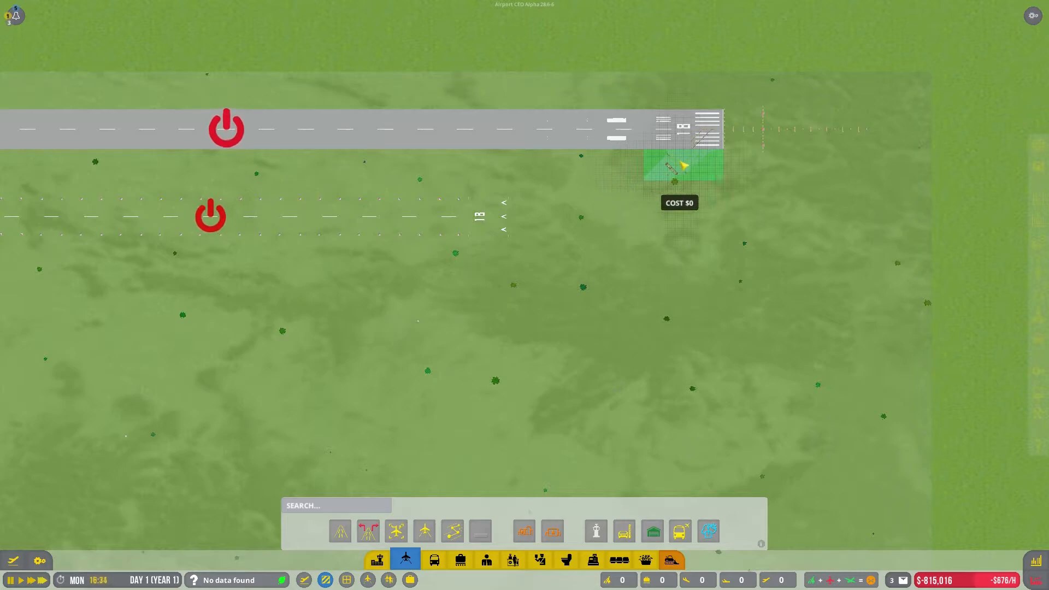
pyautogui.moveTo(640, 166)
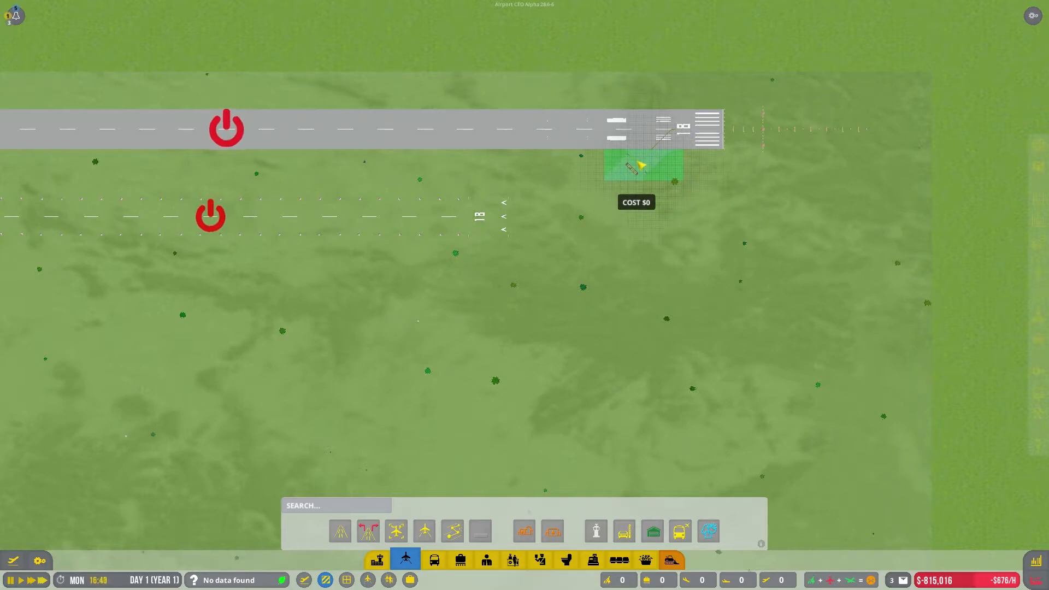
pyautogui.moveTo(577, 267)
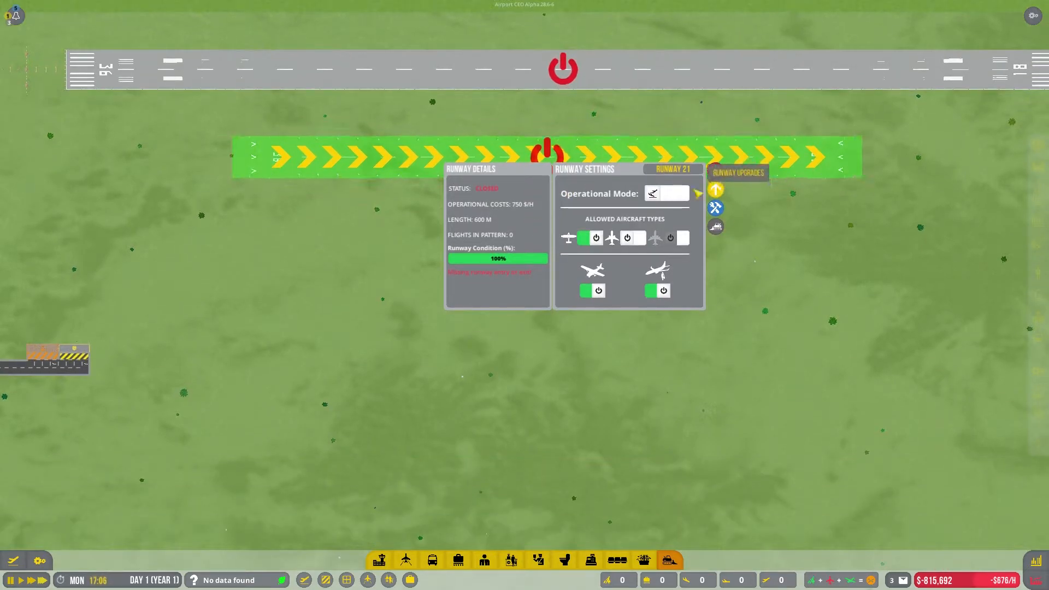
pyautogui.moveTo(715, 226)
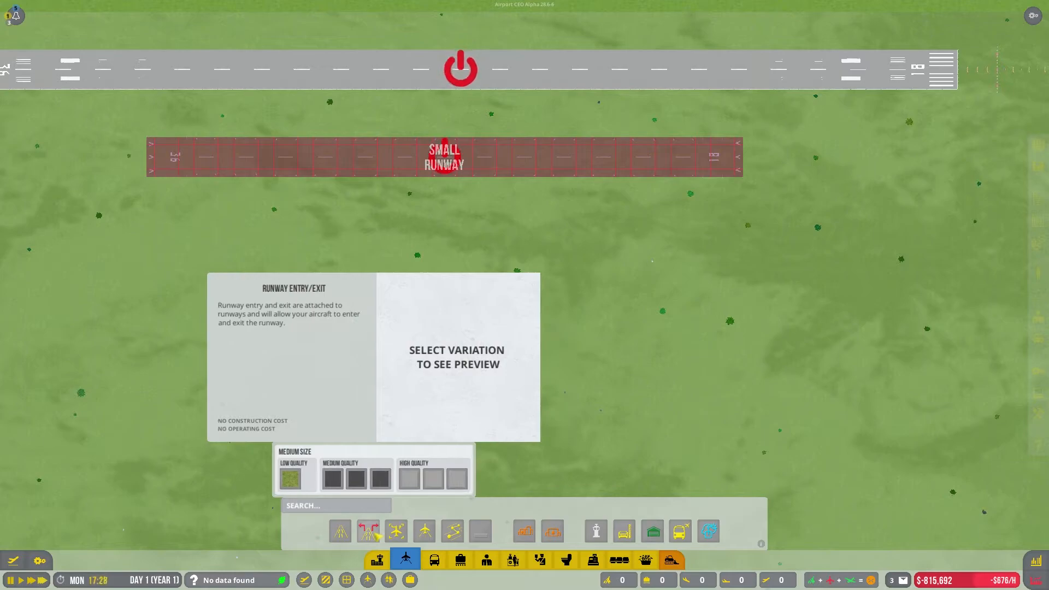
# Step: Place low-quality entry/exits at both ends of the main concrete runway
pyautogui.click(455, 479)
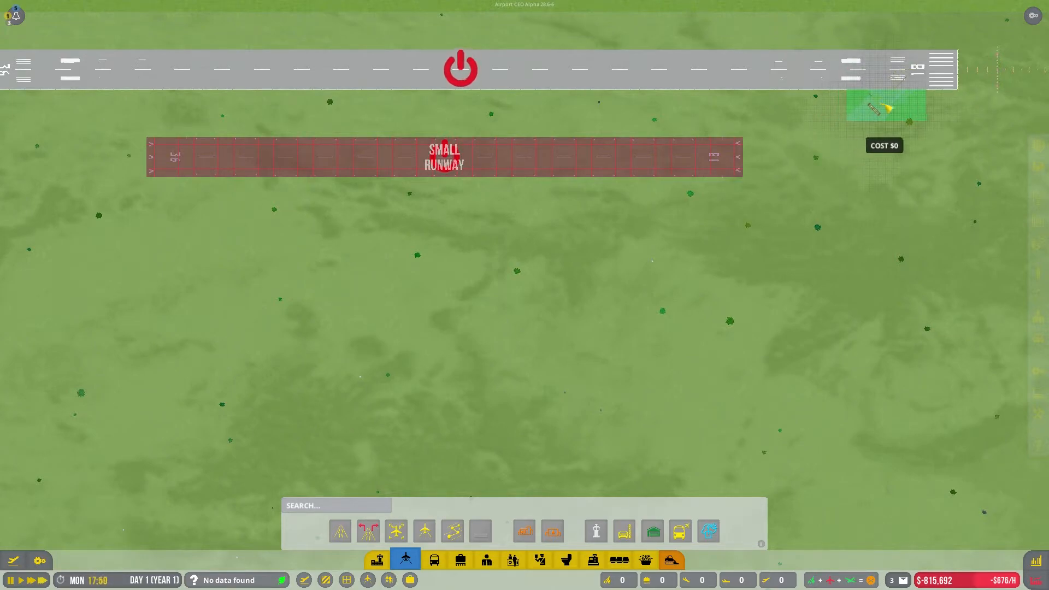
pyautogui.moveTo(893, 107)
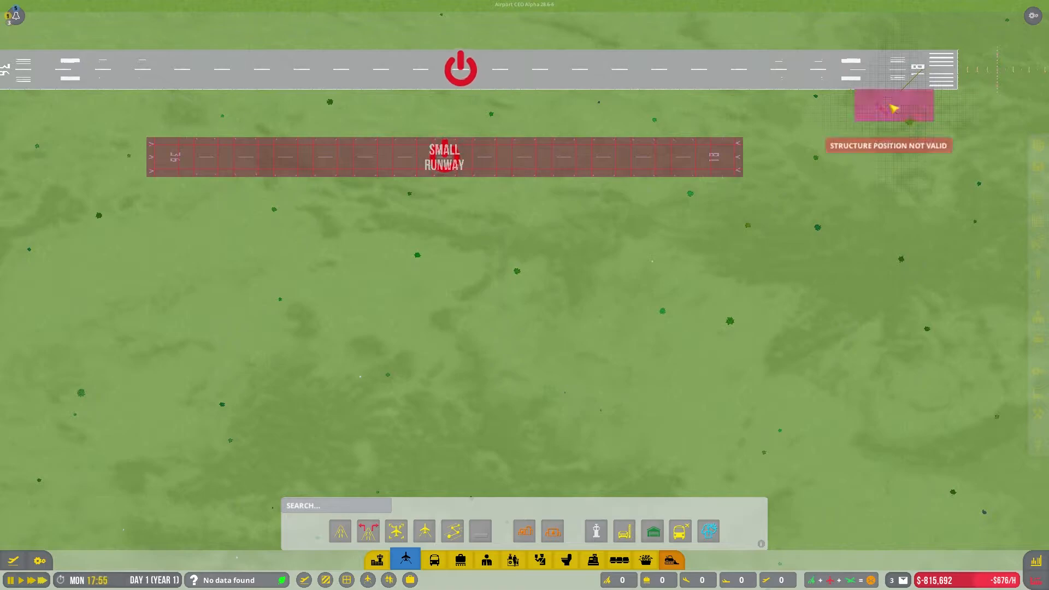
pyautogui.click(368, 532)
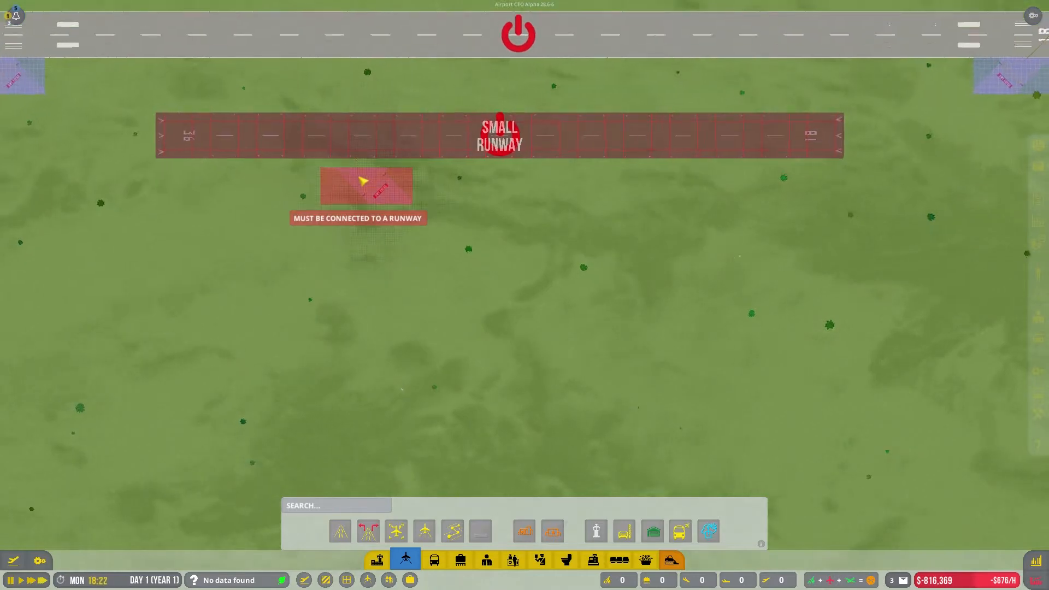
pyautogui.click(368, 531)
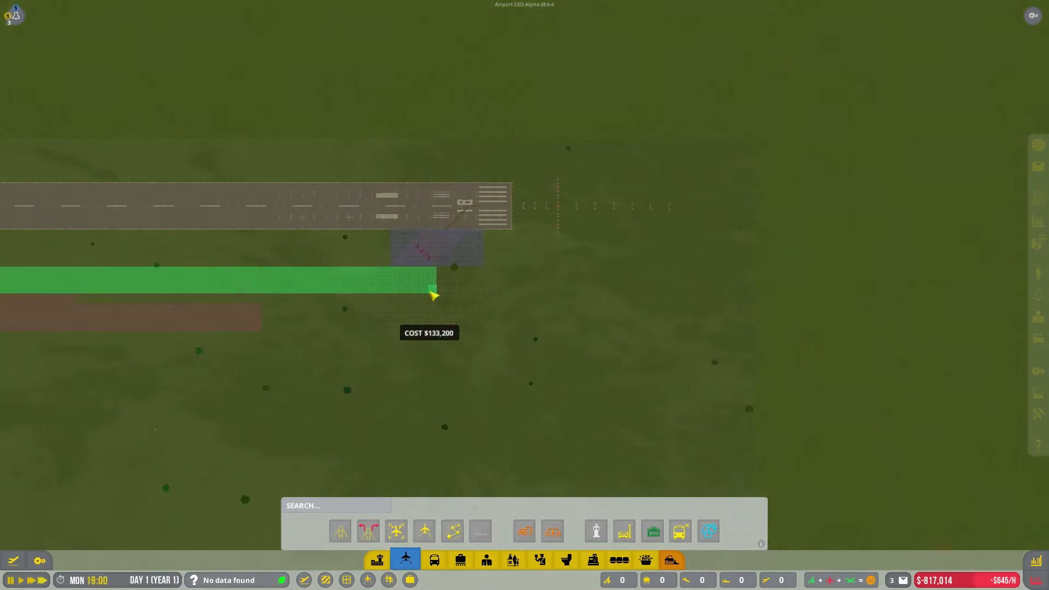
# Step: Finish the parallel taxiway south of the runway and link it with entry/exits at the ends and middle
pyautogui.click(433, 293)
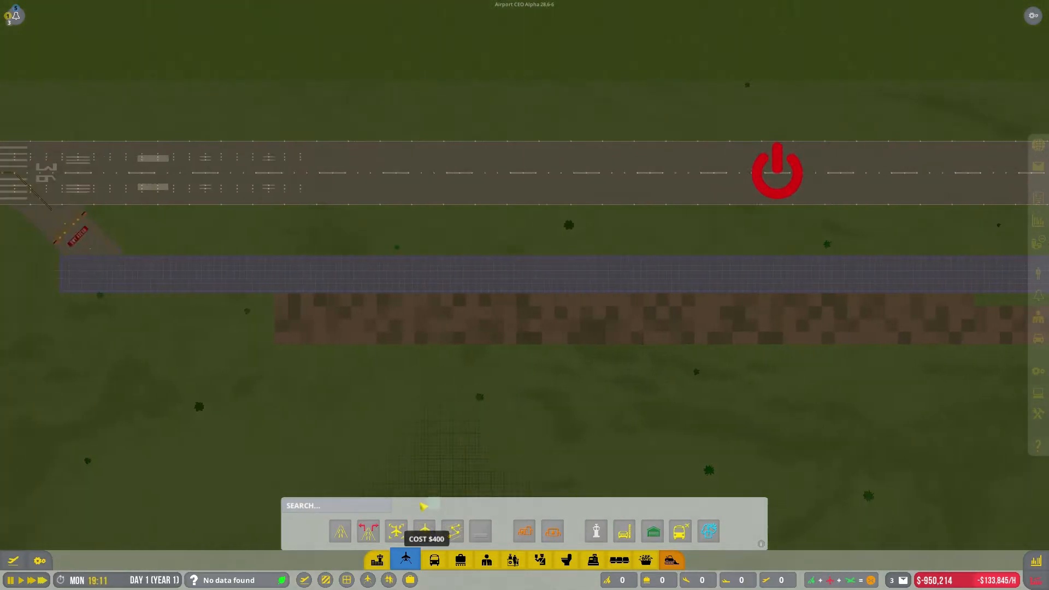
pyautogui.click(425, 531)
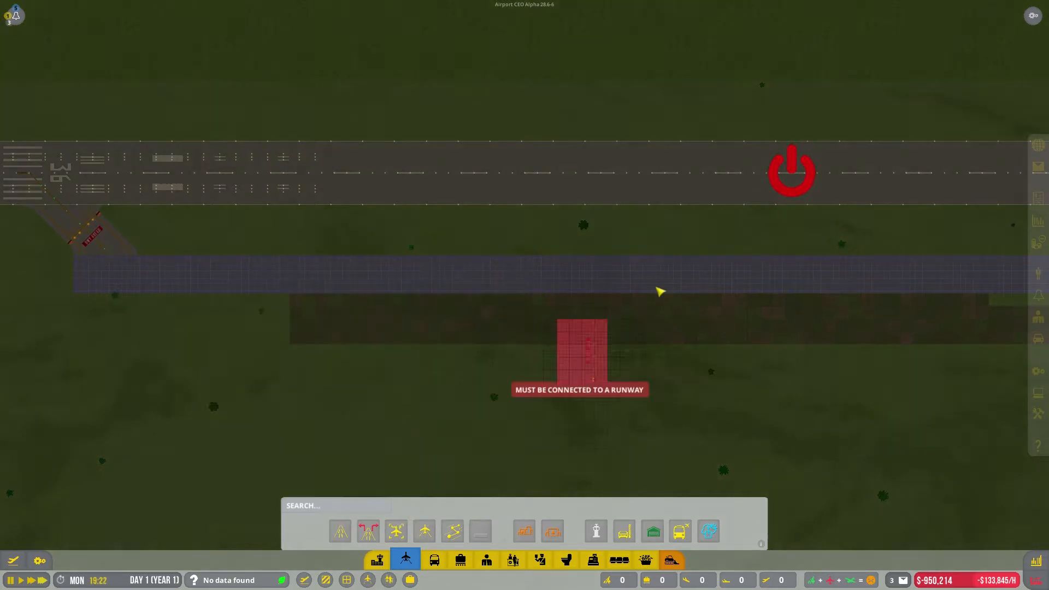
pyautogui.moveTo(711, 228)
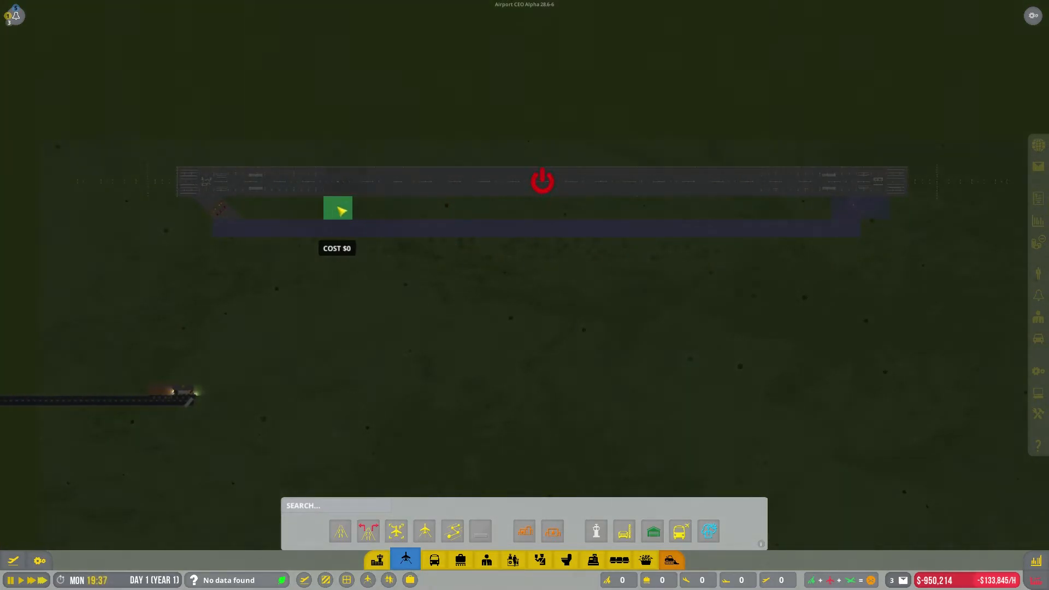
pyautogui.moveTo(753, 208)
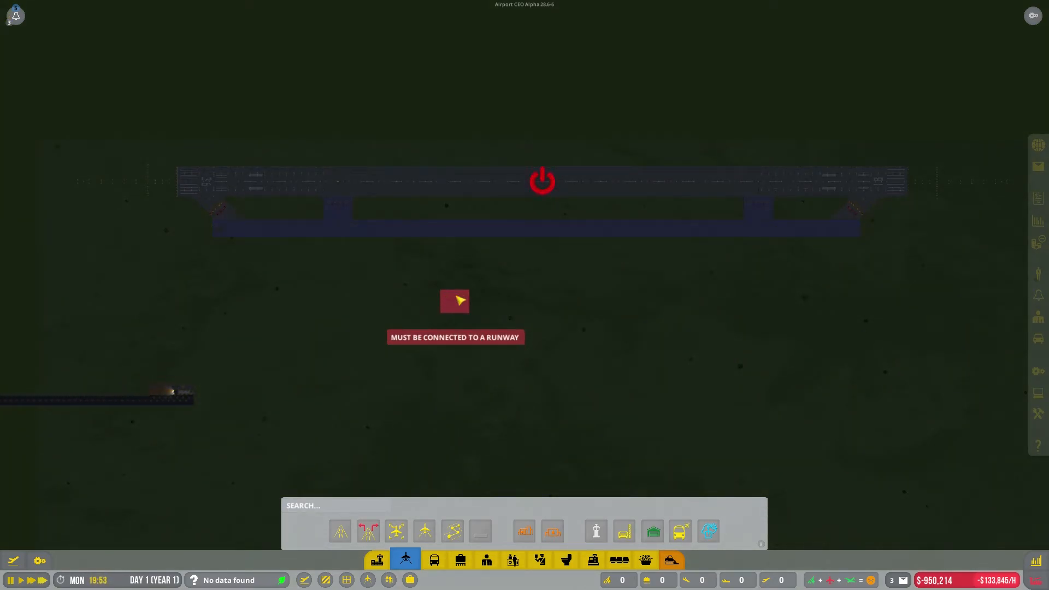
pyautogui.scroll(3)
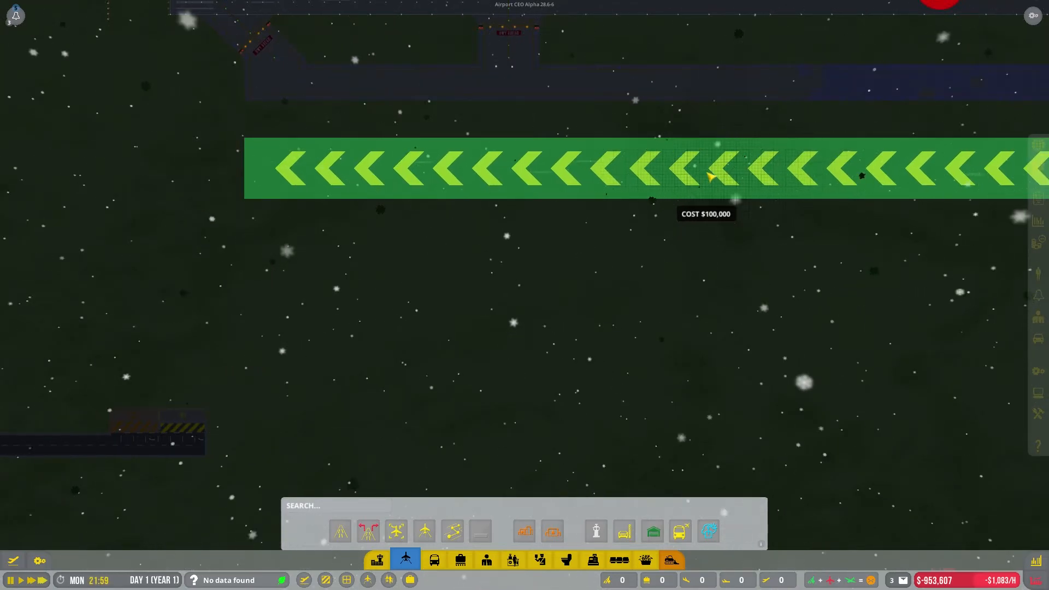
# Step: Lay the small runway strip, then bulldoze it to refund its $100,000 cost
pyautogui.click(709, 175)
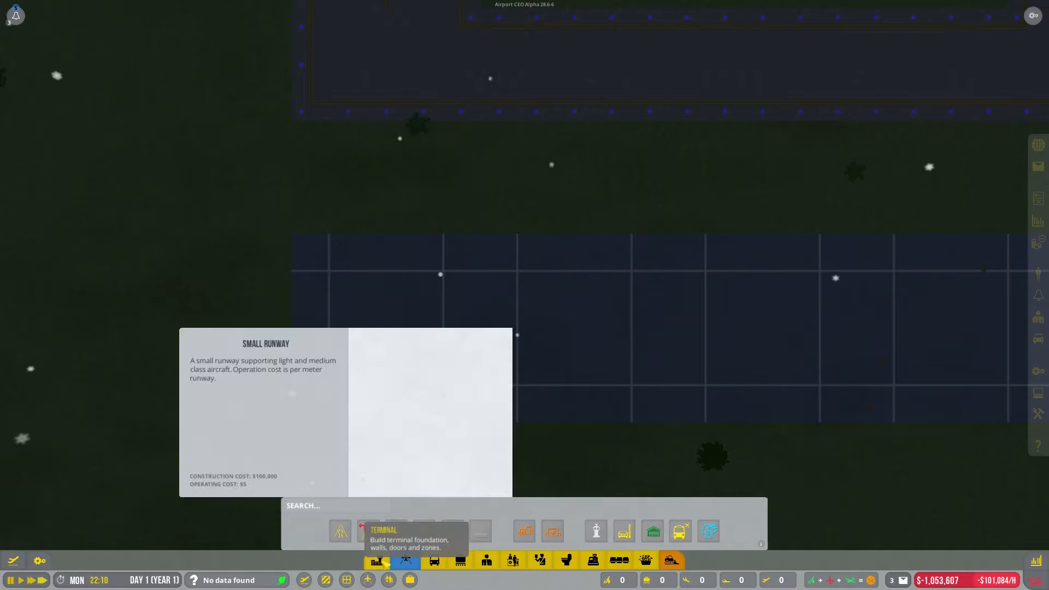
pyautogui.click(405, 559)
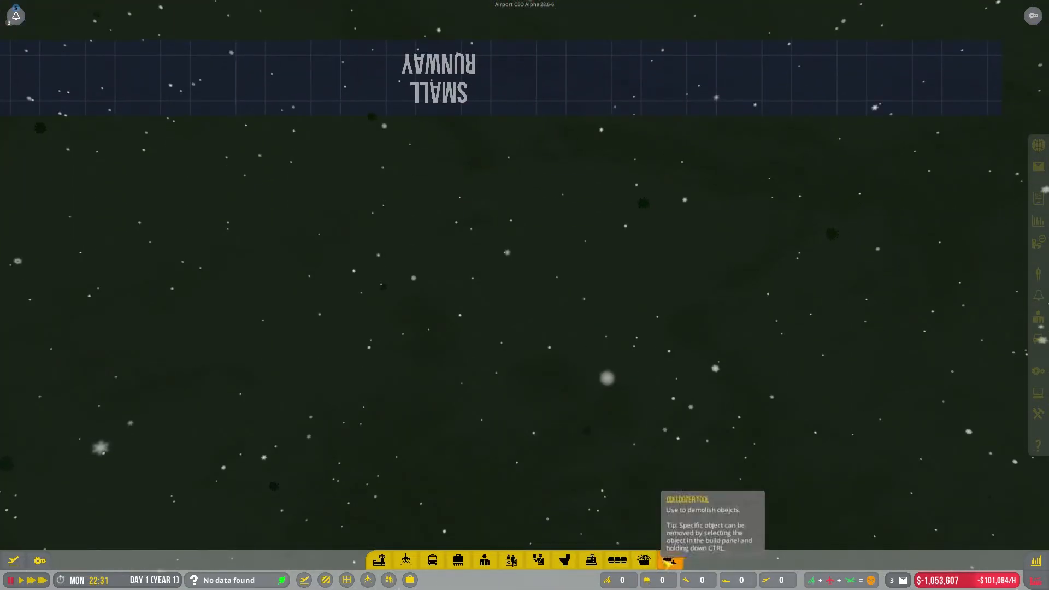
pyautogui.click(669, 560)
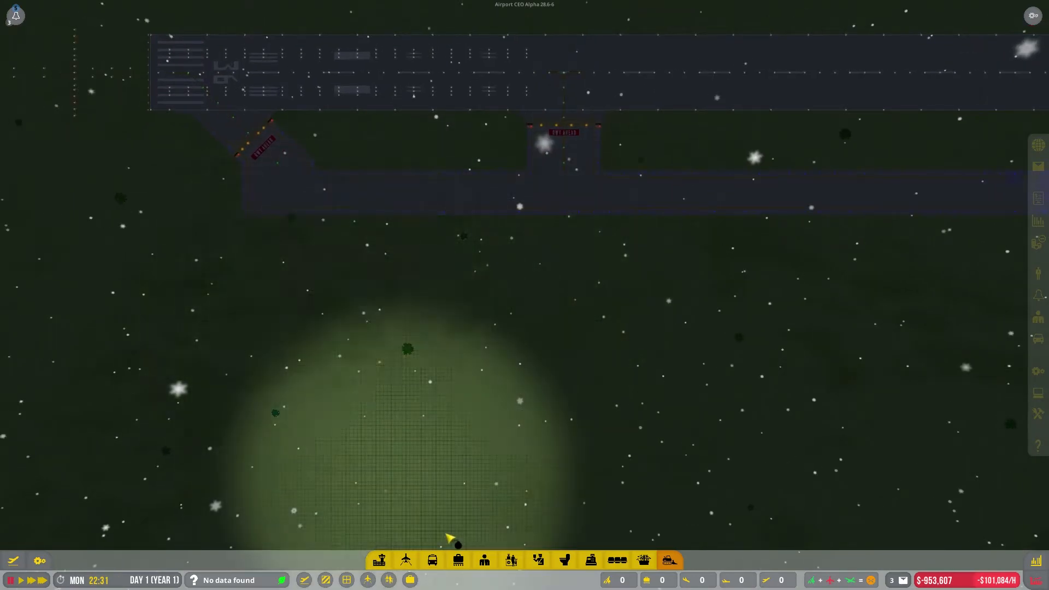
# Step: Choose Small Runway and plan it south of the taxiway, parallel to the first runway
pyautogui.click(379, 560)
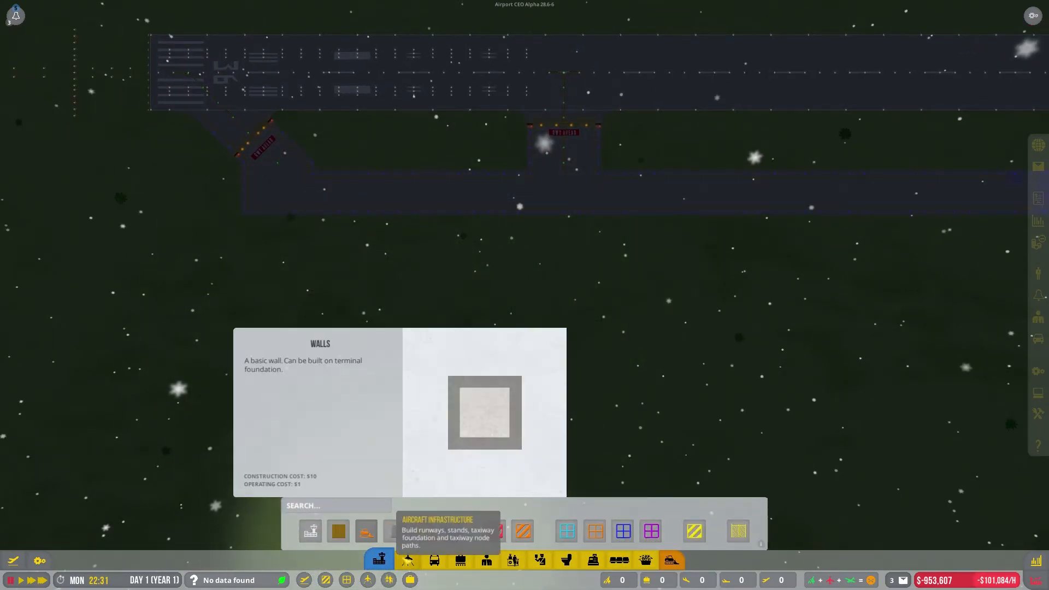
pyautogui.click(405, 561)
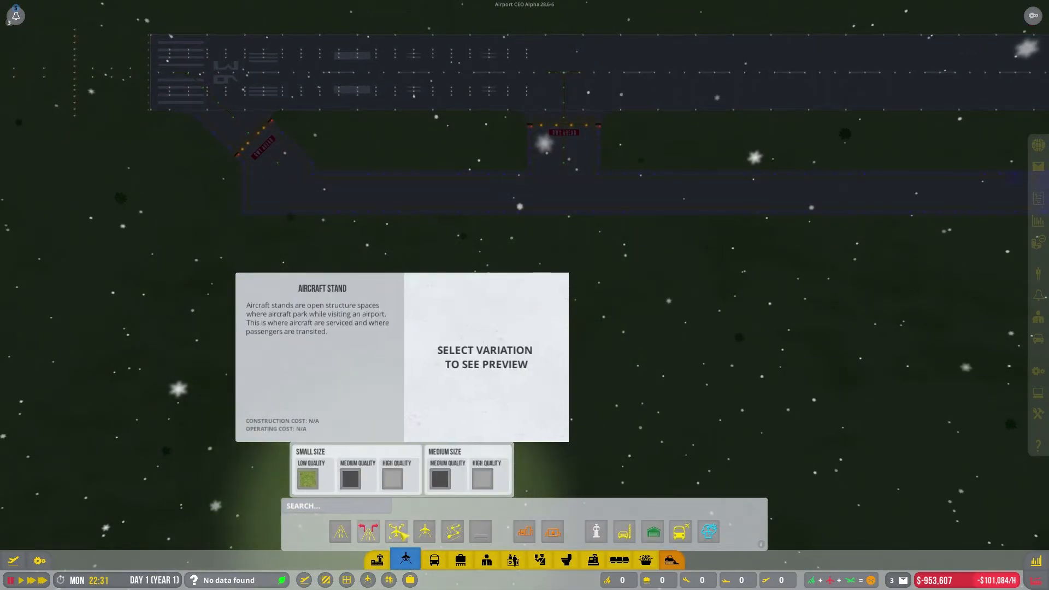
pyautogui.click(308, 479)
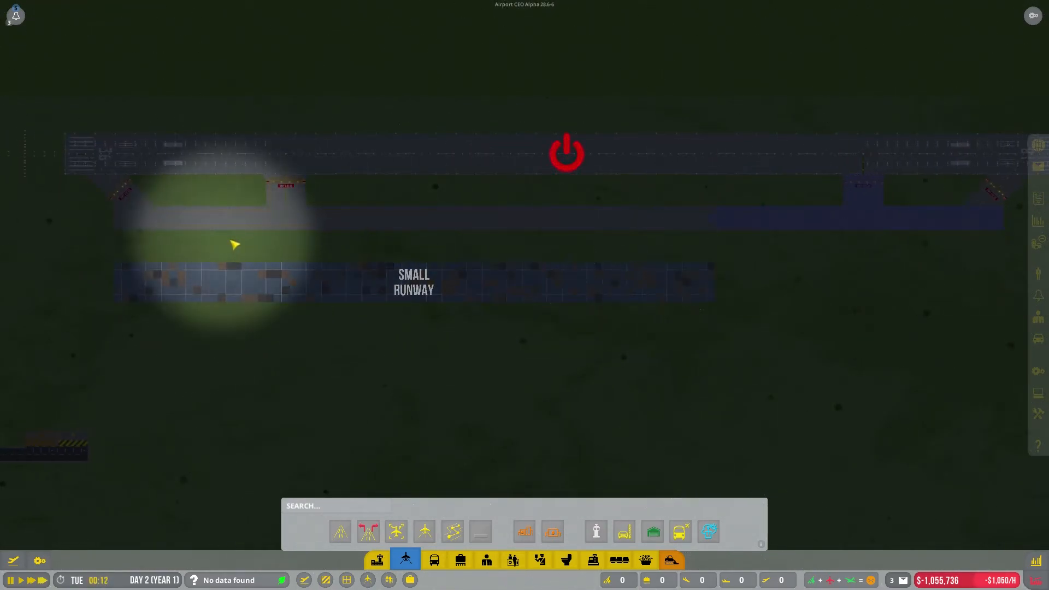
pyautogui.moveTo(743, 371)
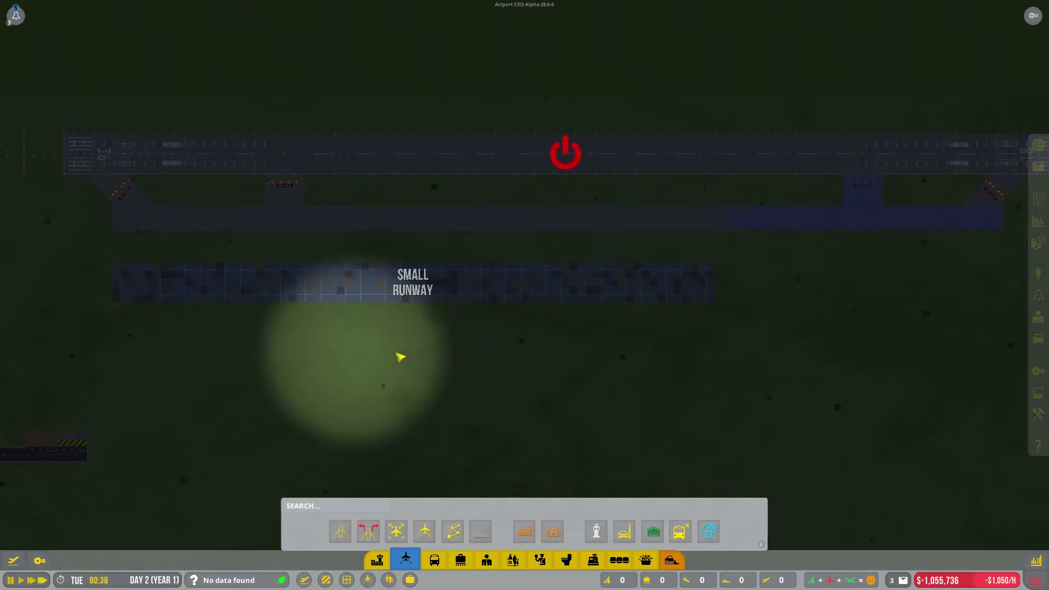
pyautogui.moveTo(597, 377)
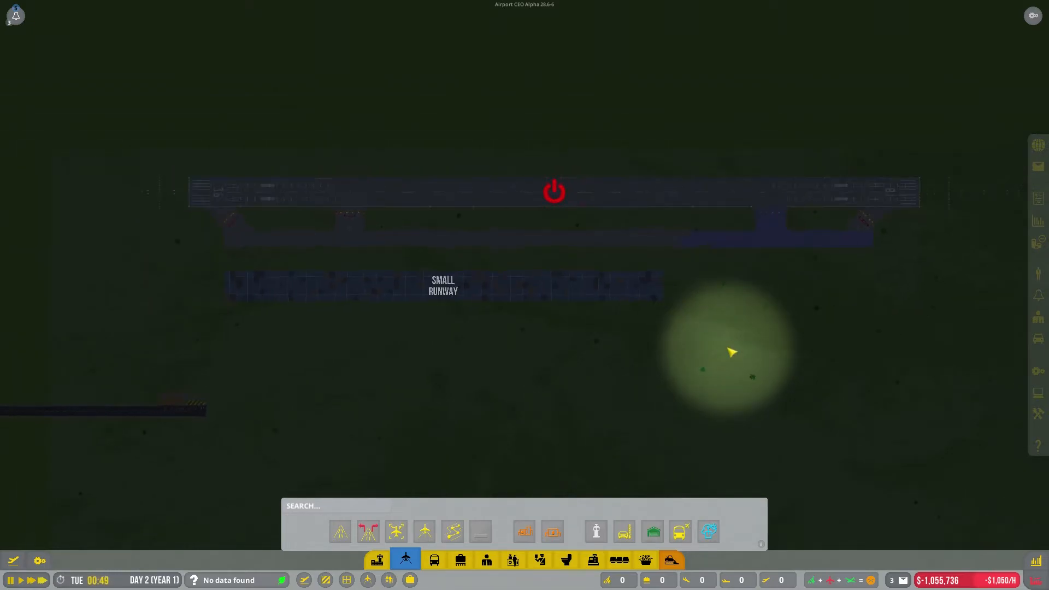
pyautogui.moveTo(317, 330)
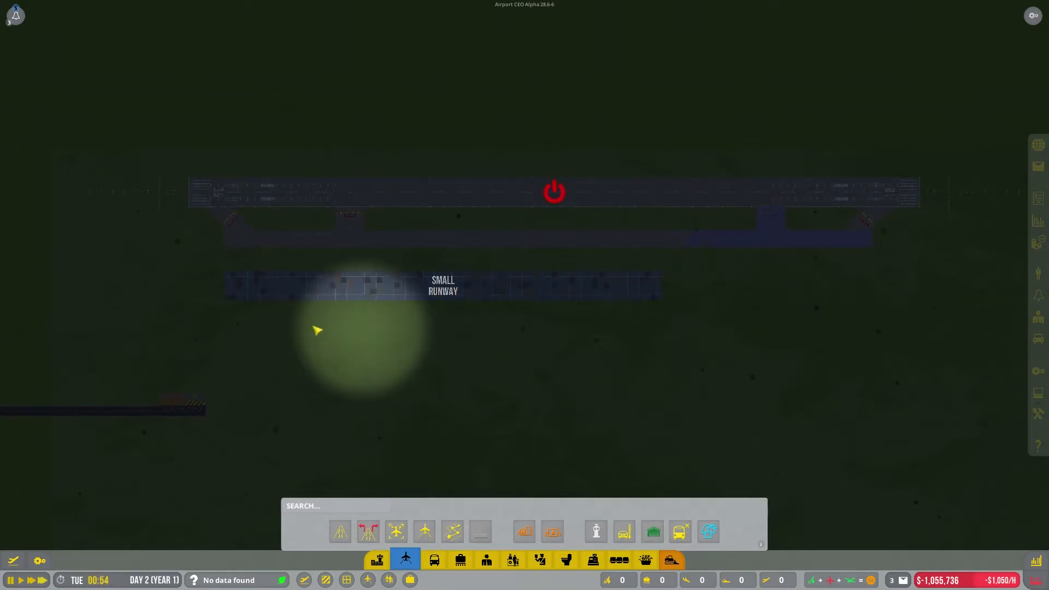
pyautogui.moveTo(375, 316)
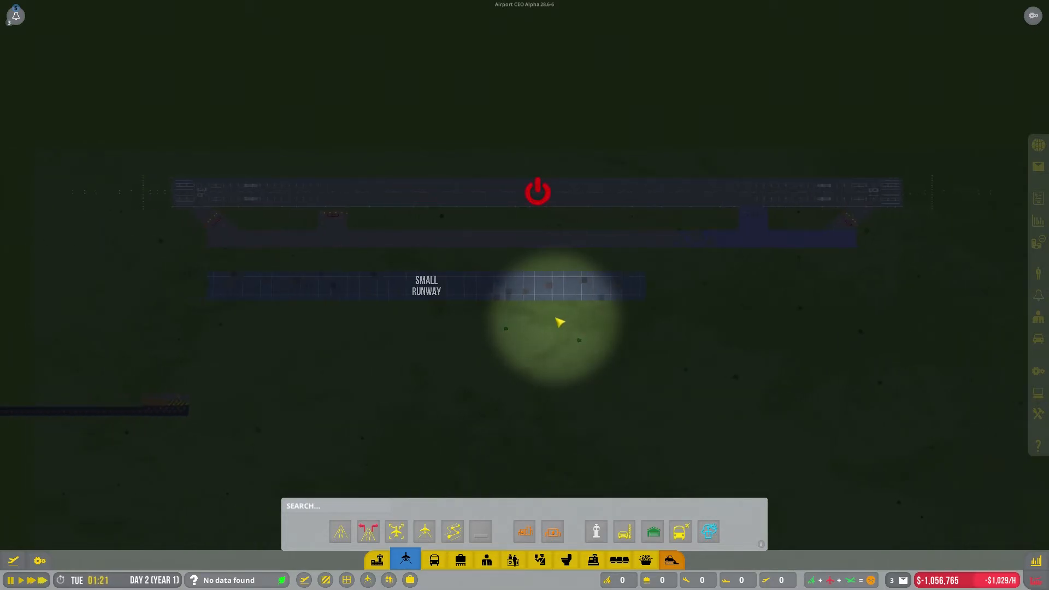
pyautogui.moveTo(634, 327)
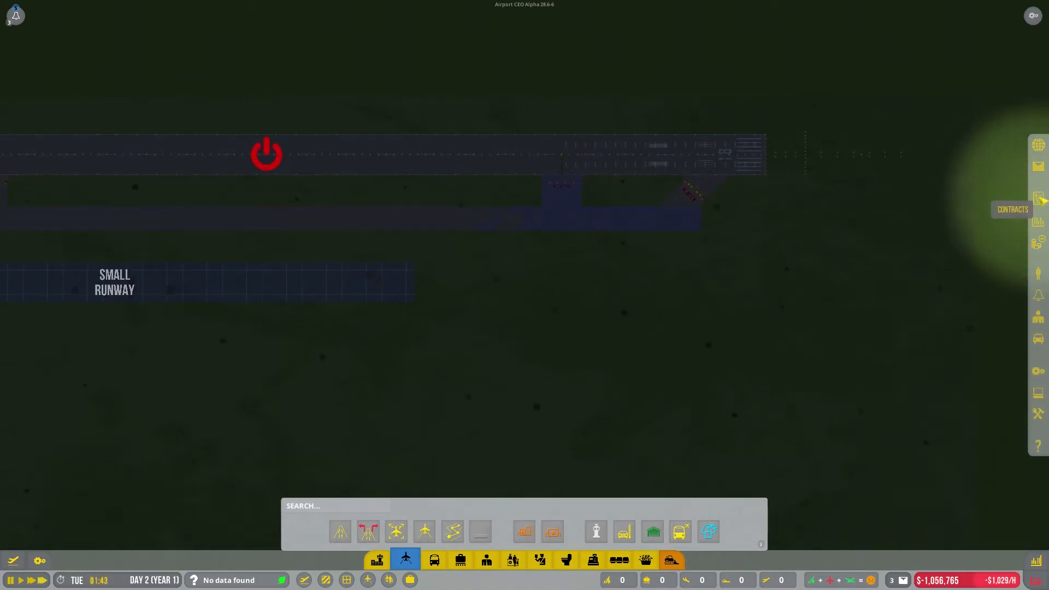
# Step: Check the Operations overview, then inspect the newly built ~960 m second runway's details
pyautogui.click(905, 47)
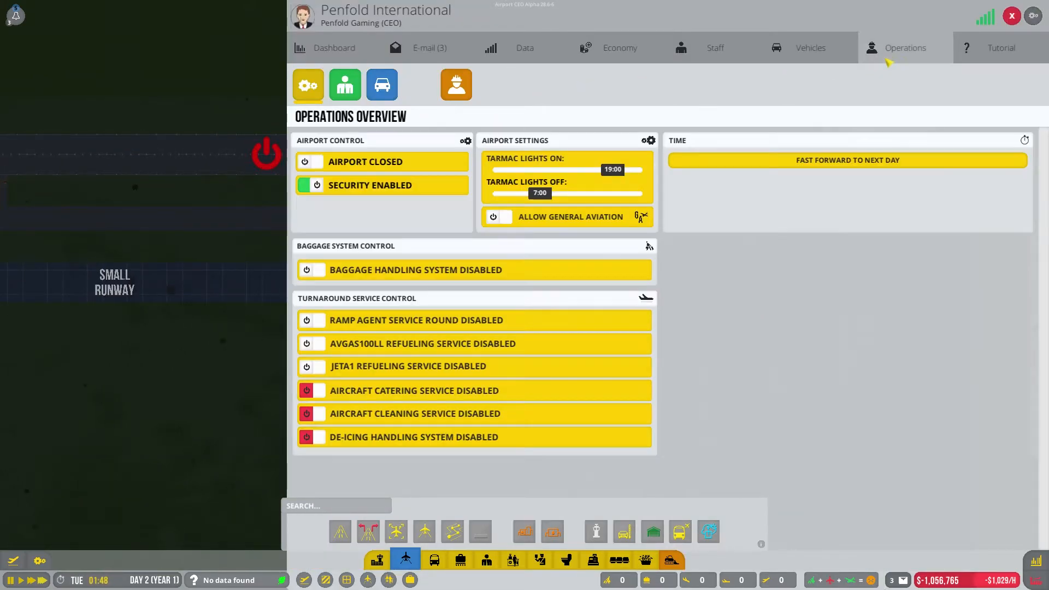
pyautogui.click(455, 85)
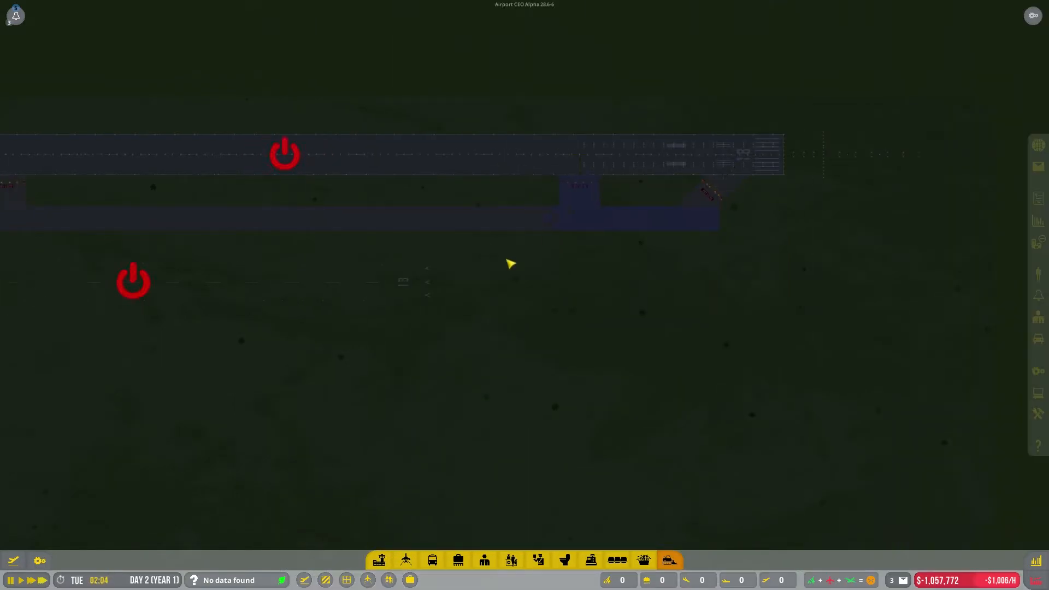
pyautogui.click(133, 281)
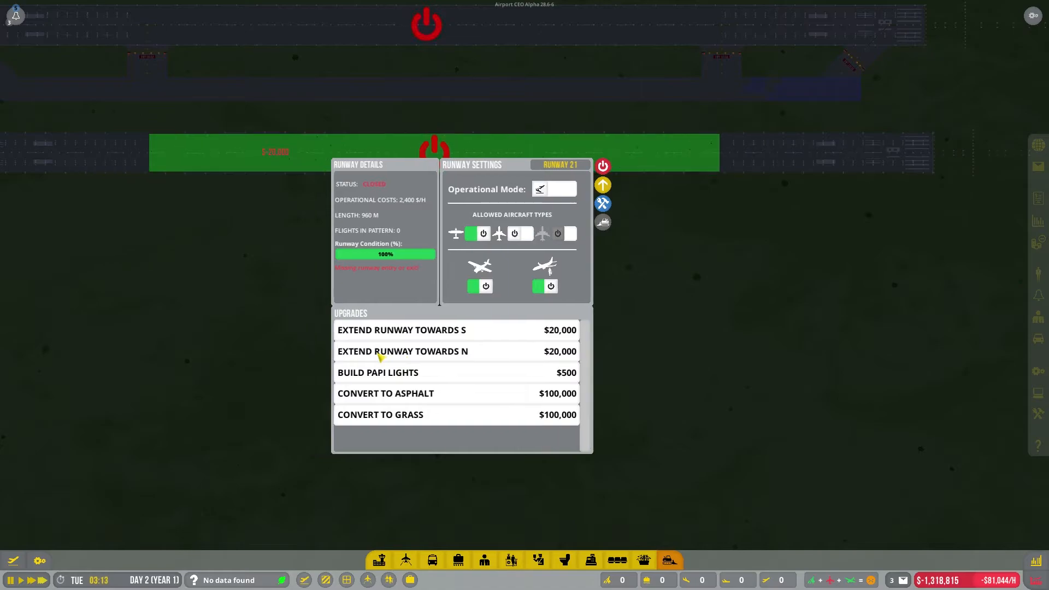
pyautogui.click(601, 165)
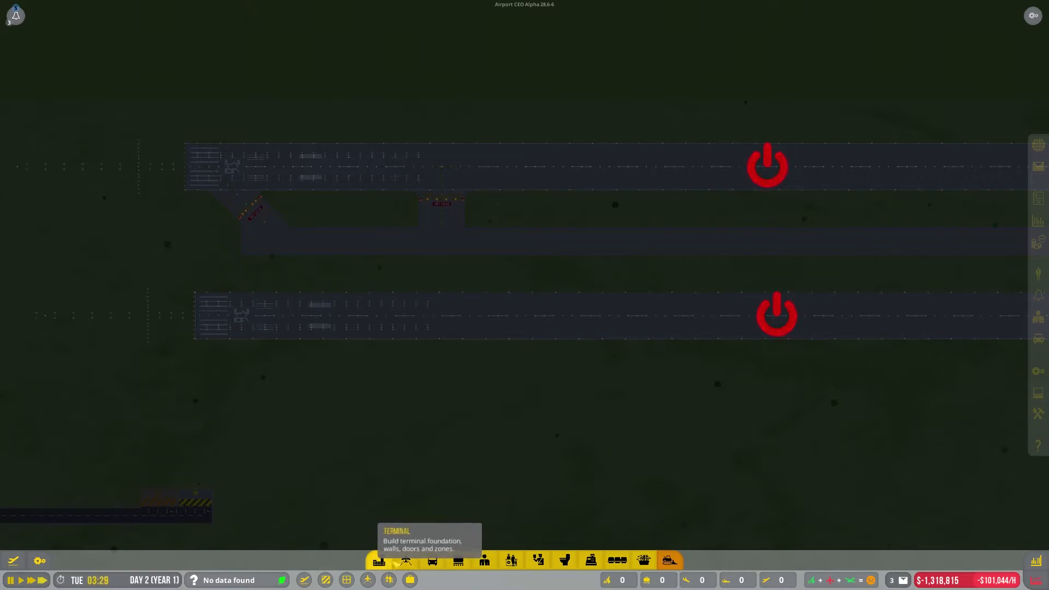
# Step: Start placing a connector taxiway piece between the taxiway and the southern runway
pyautogui.click(406, 560)
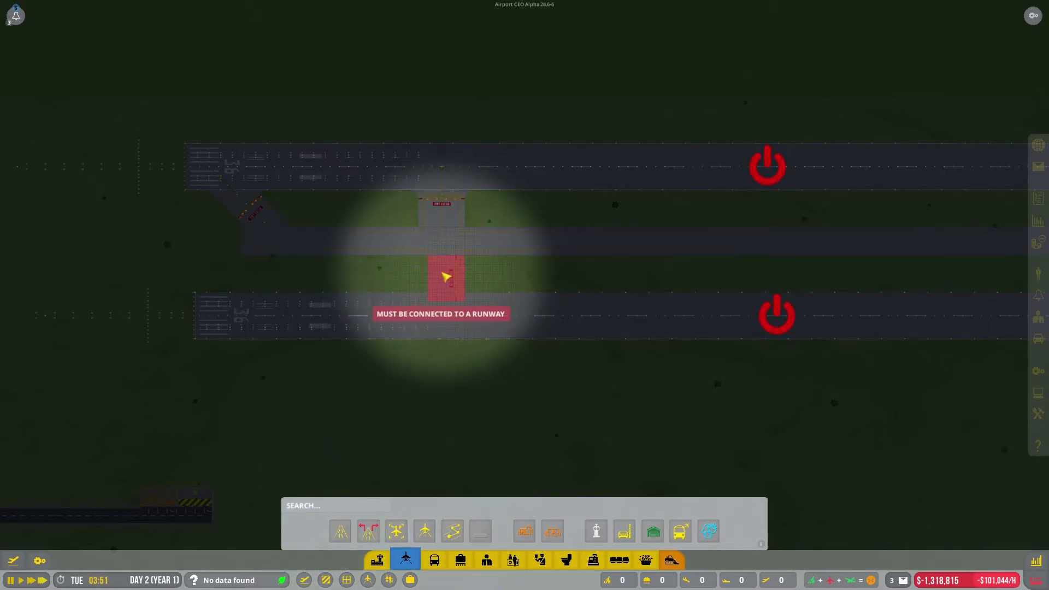
pyautogui.moveTo(489, 273)
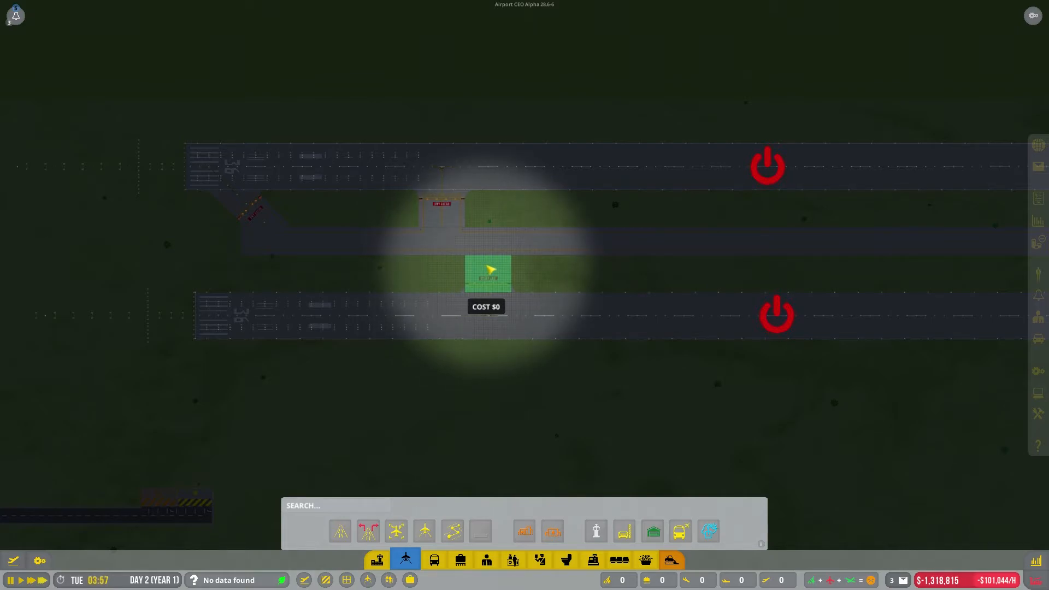
pyautogui.moveTo(394, 274)
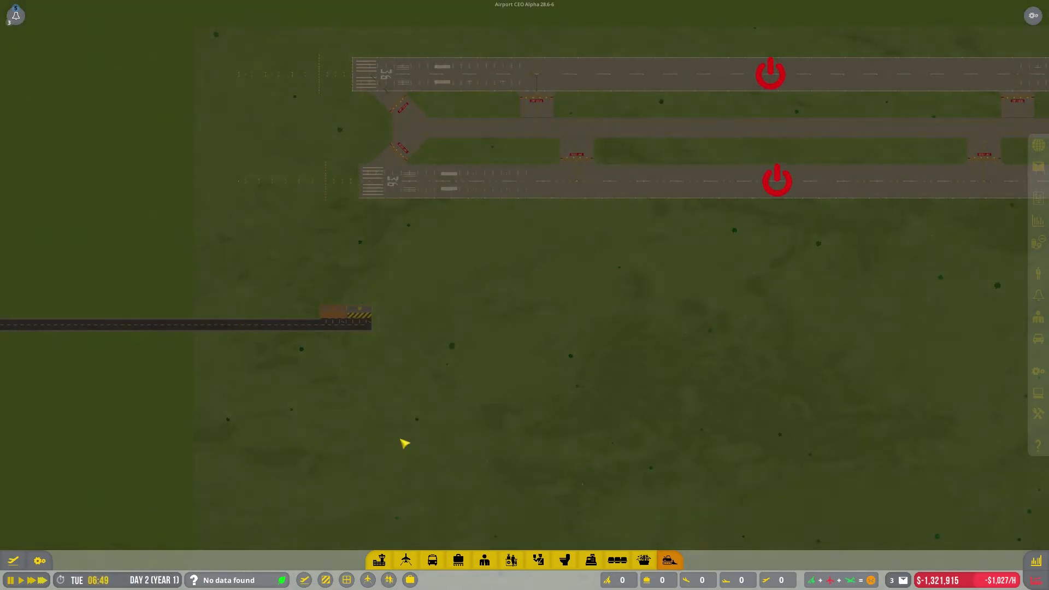
pyautogui.moveTo(404, 560)
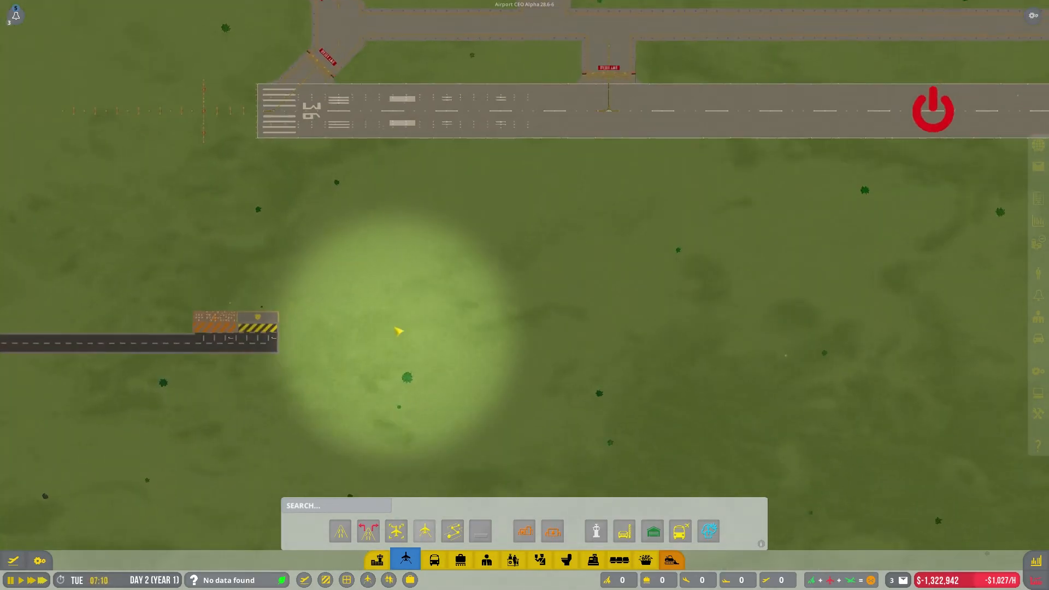
# Step: Draw taxiway around the west end of both runways and branch it southward
pyautogui.click(424, 532)
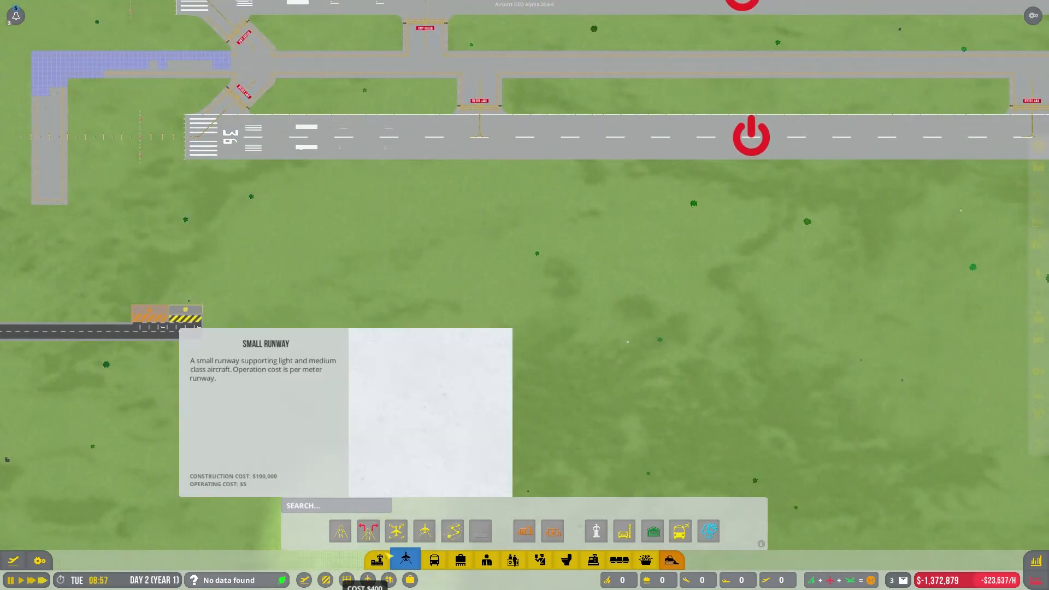
pyautogui.click(381, 560)
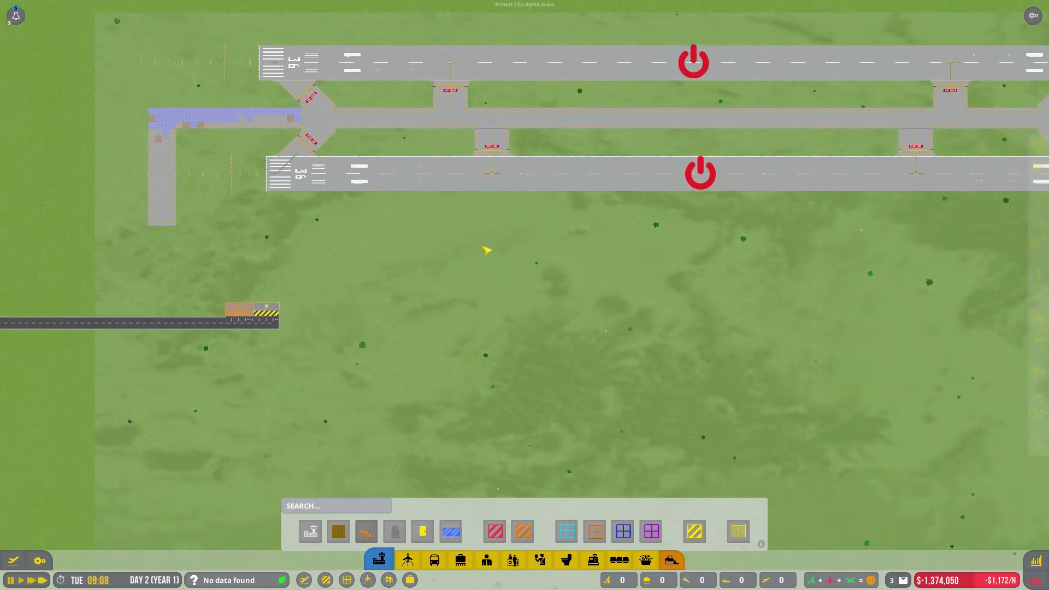
# Step: Select the Small Size, Low Quality grass aircraft stand from the stand choices
pyautogui.click(338, 532)
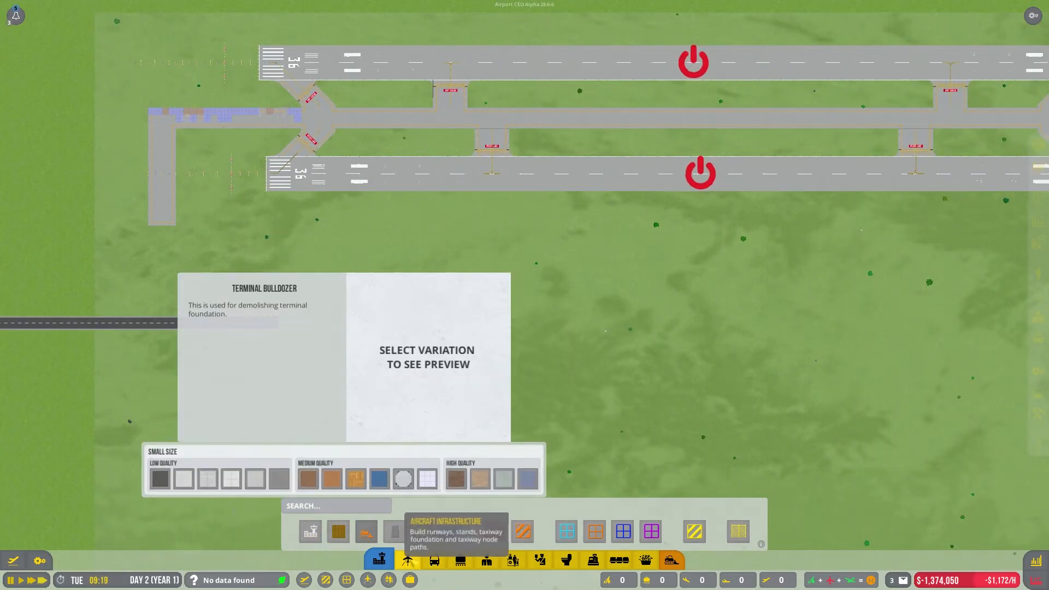
pyautogui.click(407, 560)
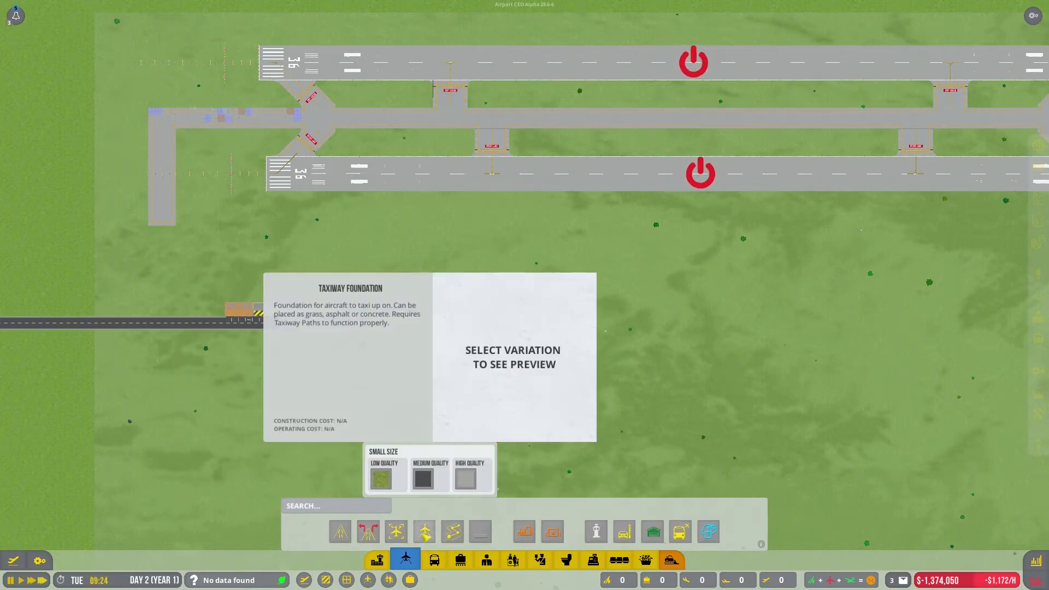
pyautogui.click(424, 532)
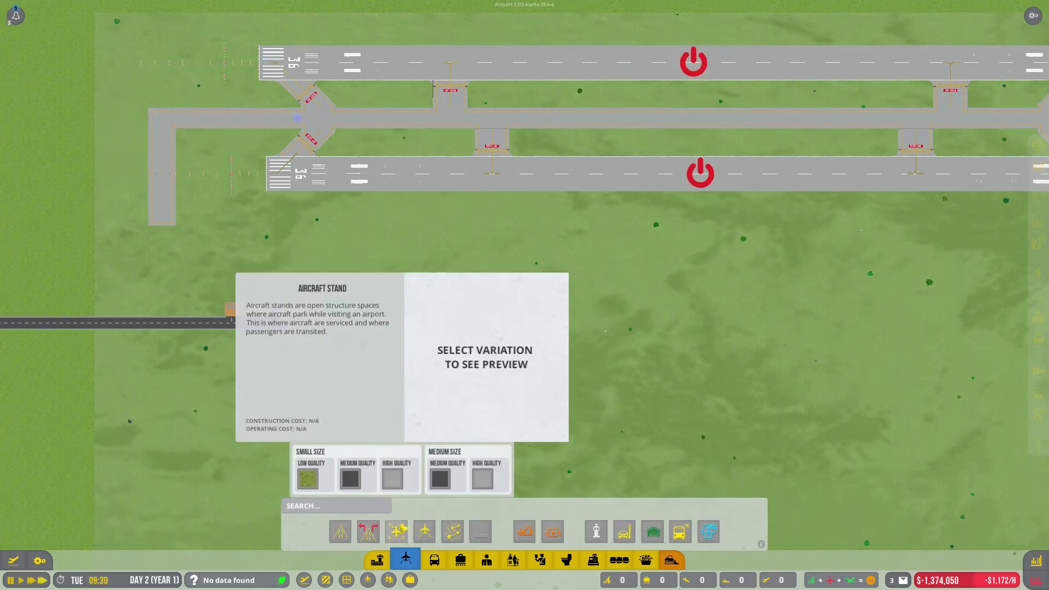
pyautogui.click(350, 477)
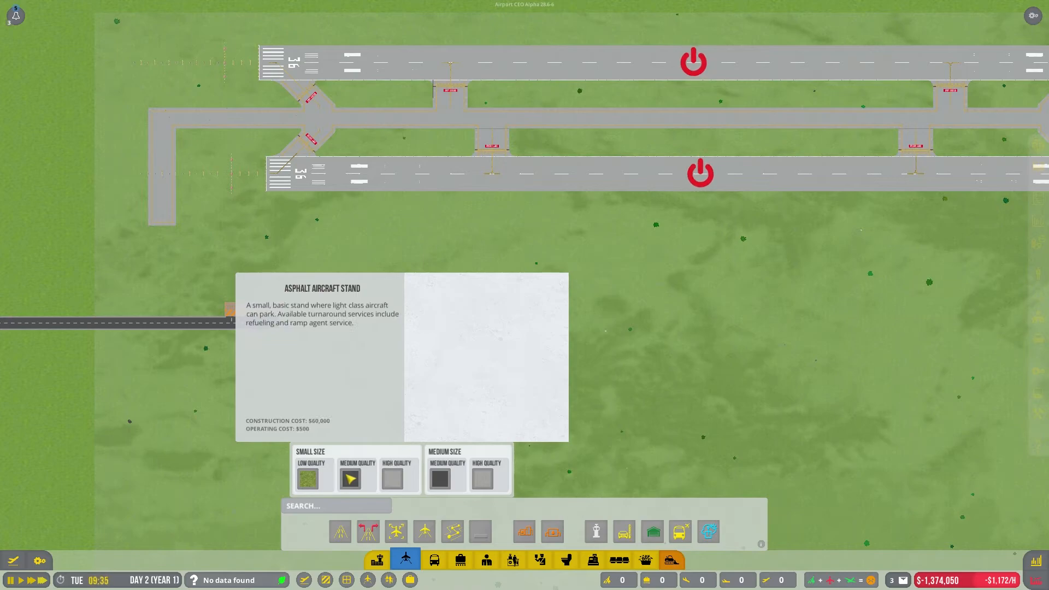
pyautogui.click(313, 478)
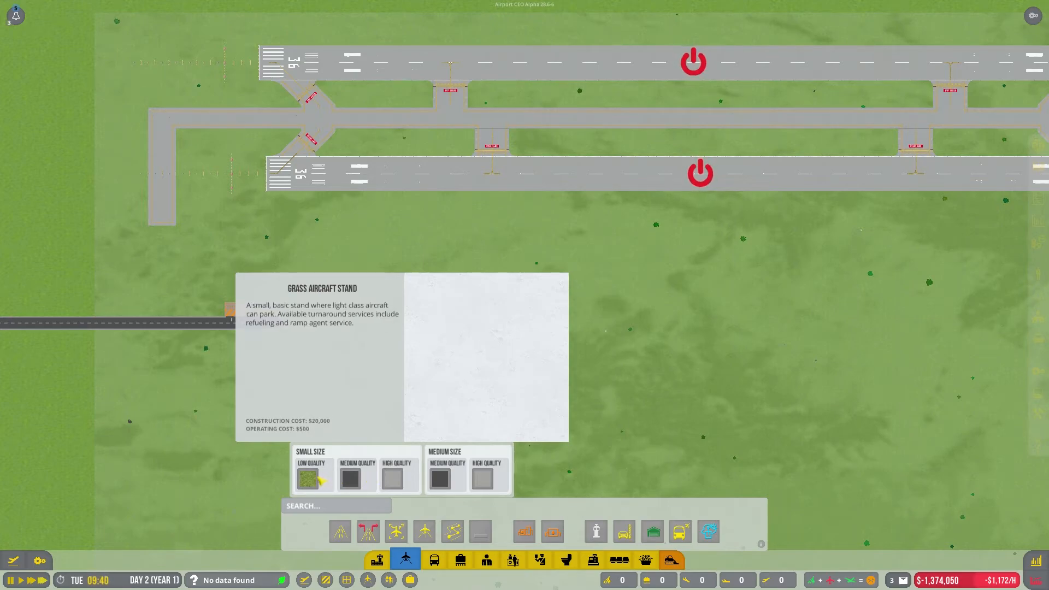
pyautogui.click(350, 480)
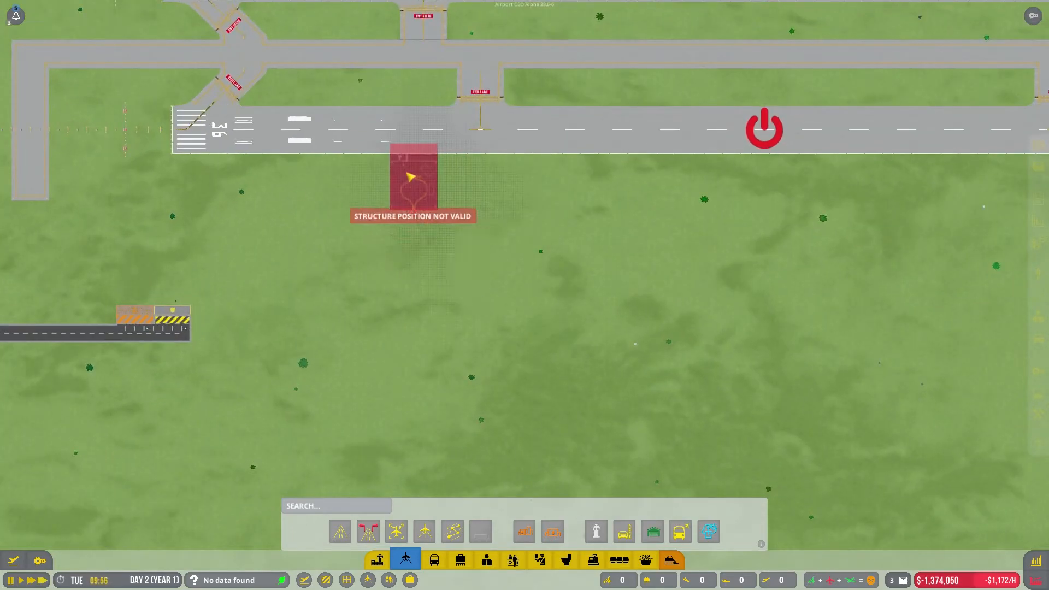
pyautogui.moveTo(380, 194)
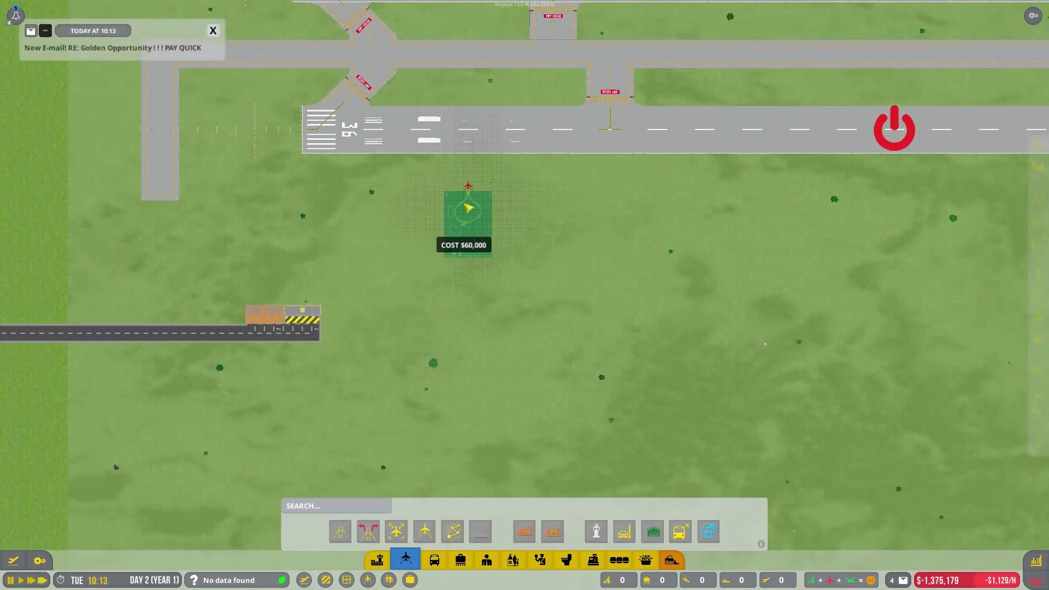
pyautogui.moveTo(348, 207)
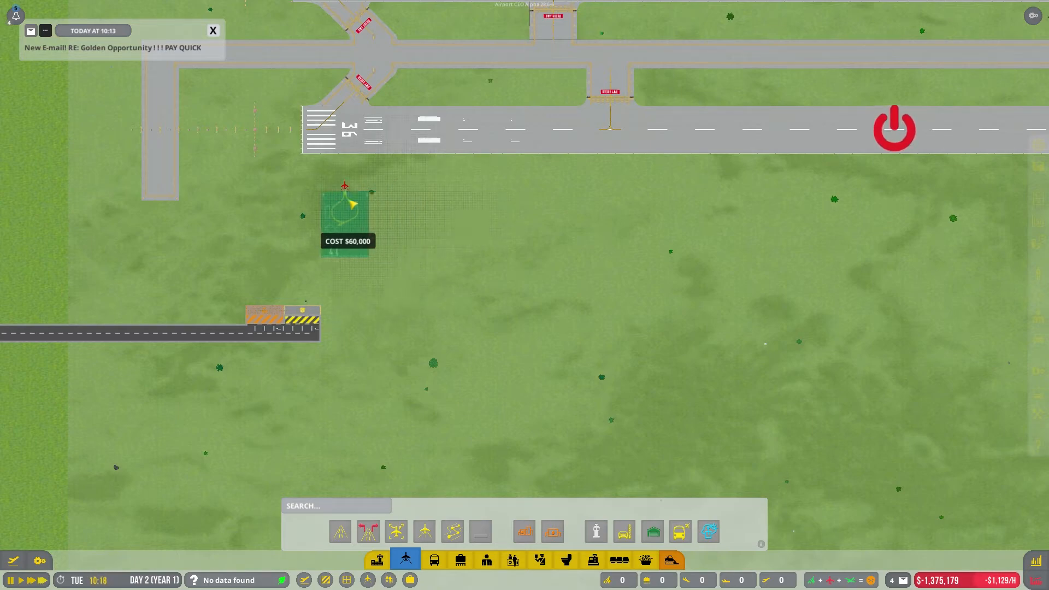
pyautogui.moveTo(410, 205)
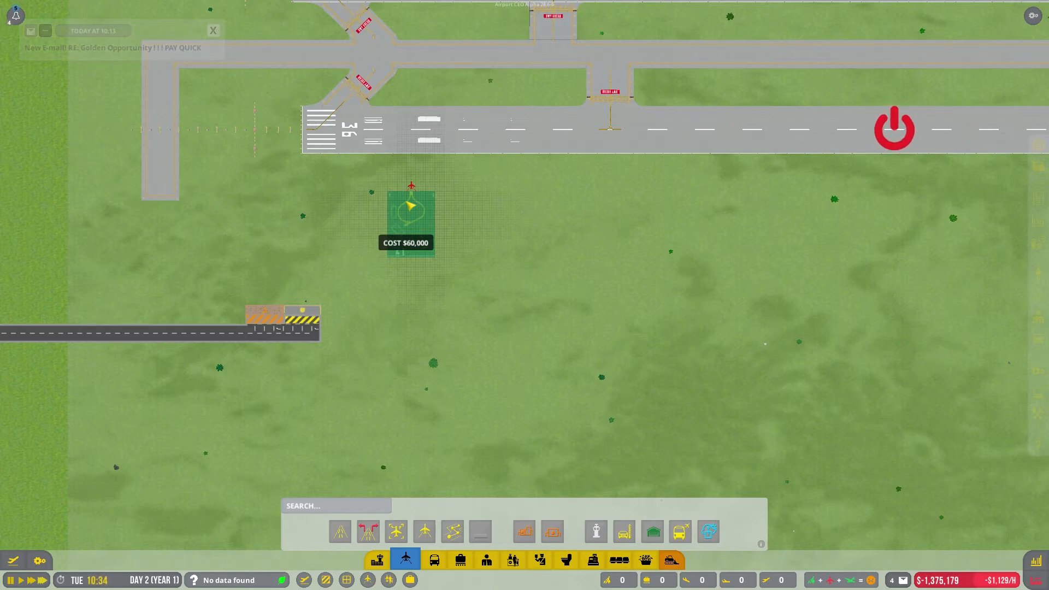
pyautogui.click(213, 30)
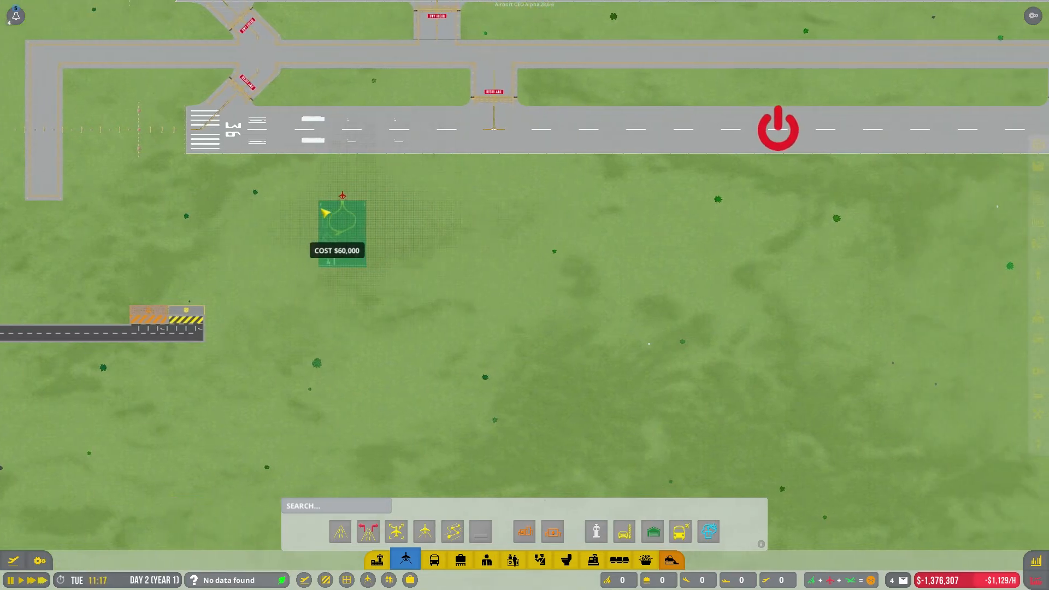
pyautogui.moveTo(315, 177)
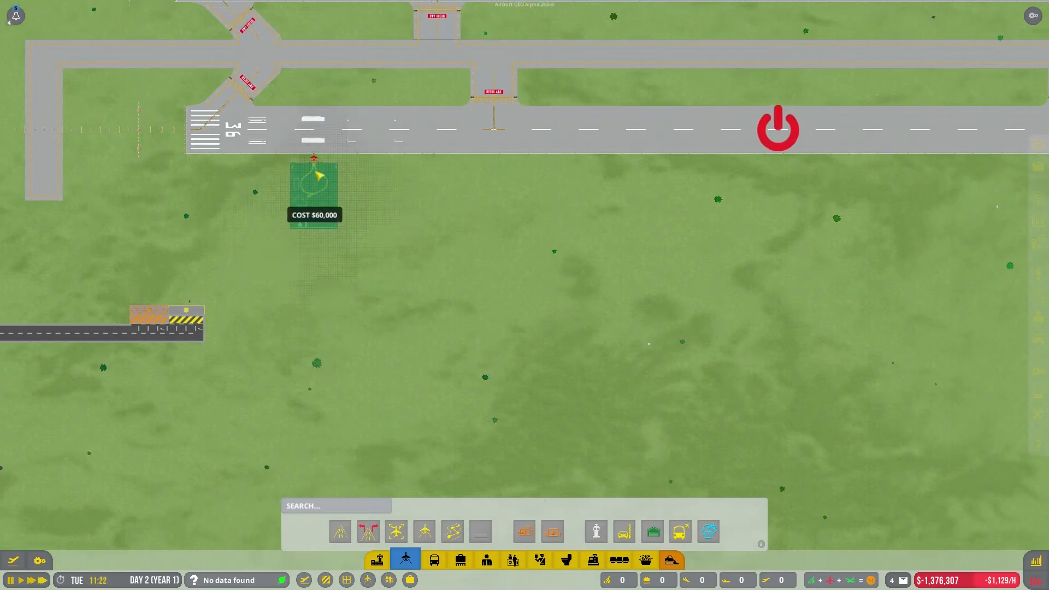
pyautogui.moveTo(315, 232)
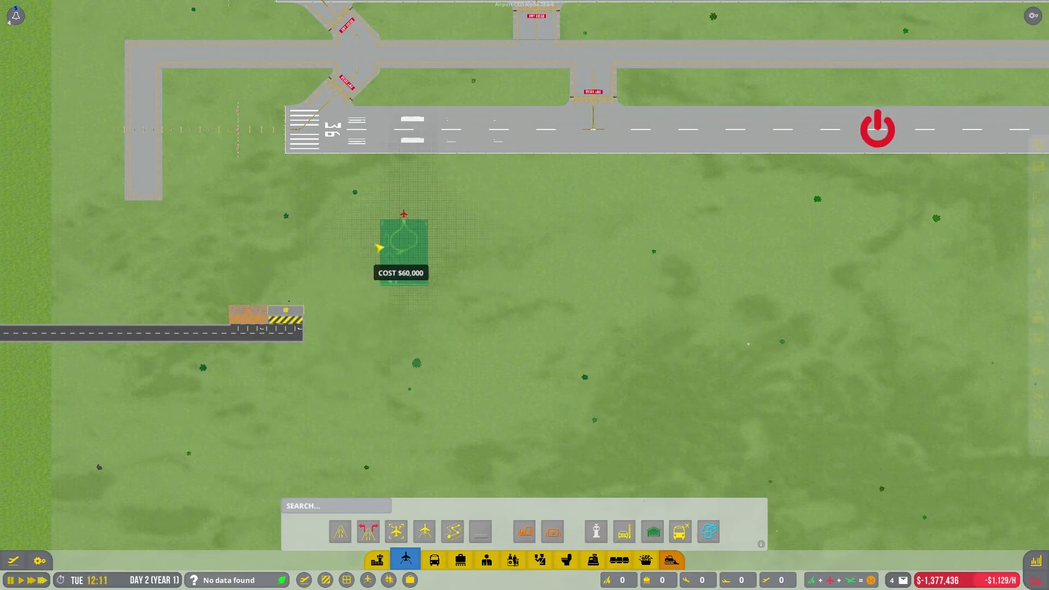
pyautogui.moveTo(725, 325)
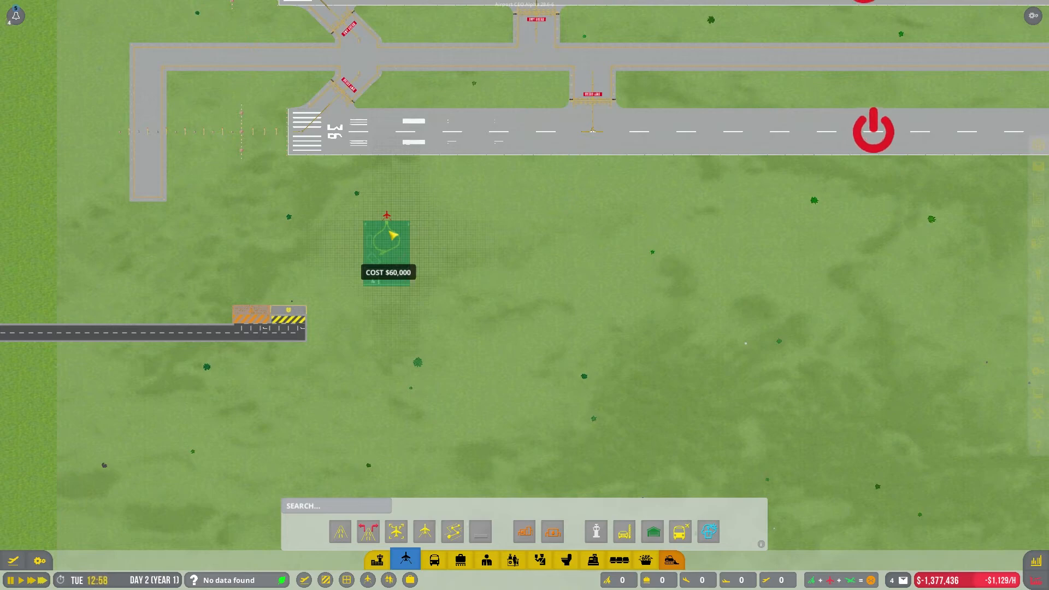
pyautogui.click(387, 248)
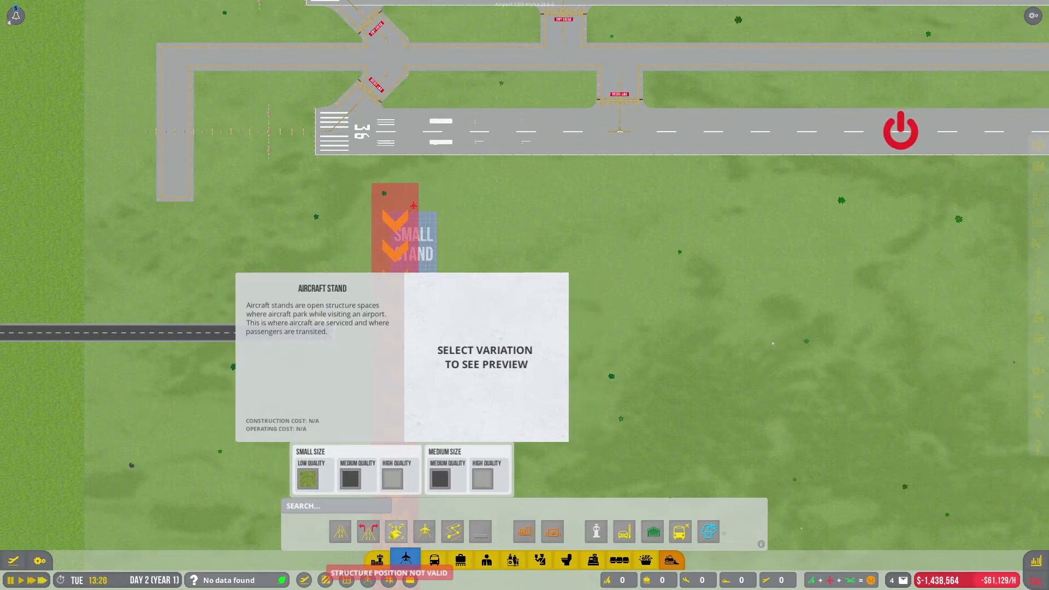
# Step: Place the grass stand below the taxiway and start a short taxiway link to it
pyautogui.click(424, 532)
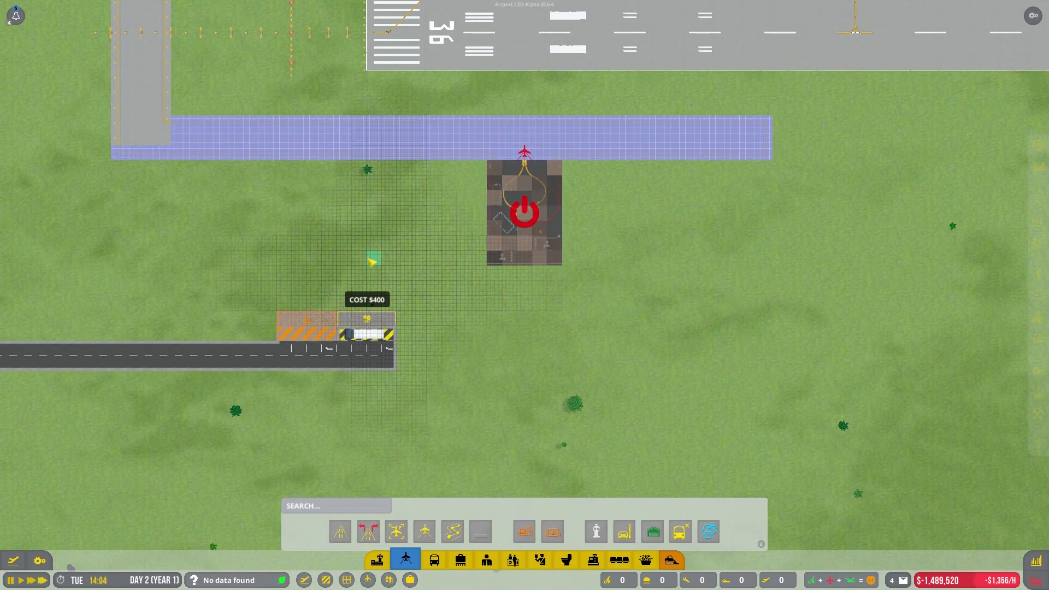
pyautogui.moveTo(548, 234)
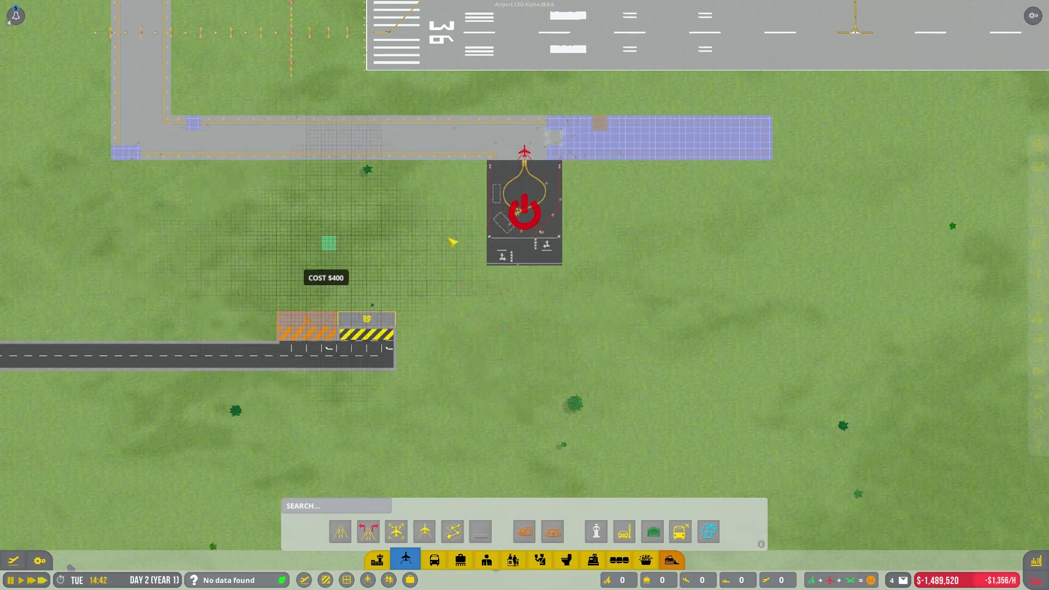
# Step: Lay the east taxiway section to close the loop and plan the long thin foundation south of the runways
pyautogui.scroll(-3)
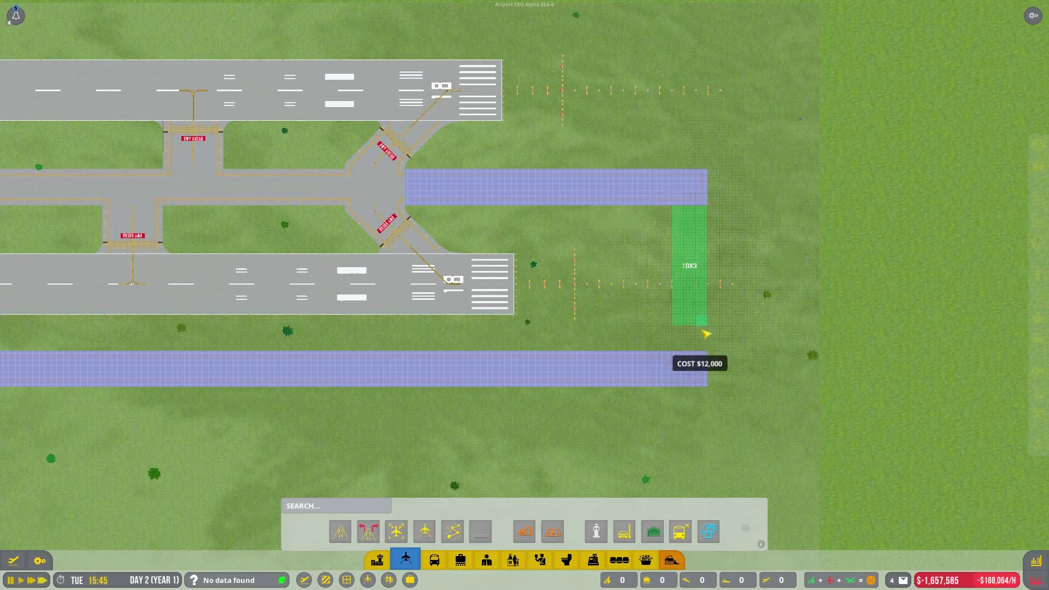
pyautogui.click(693, 328)
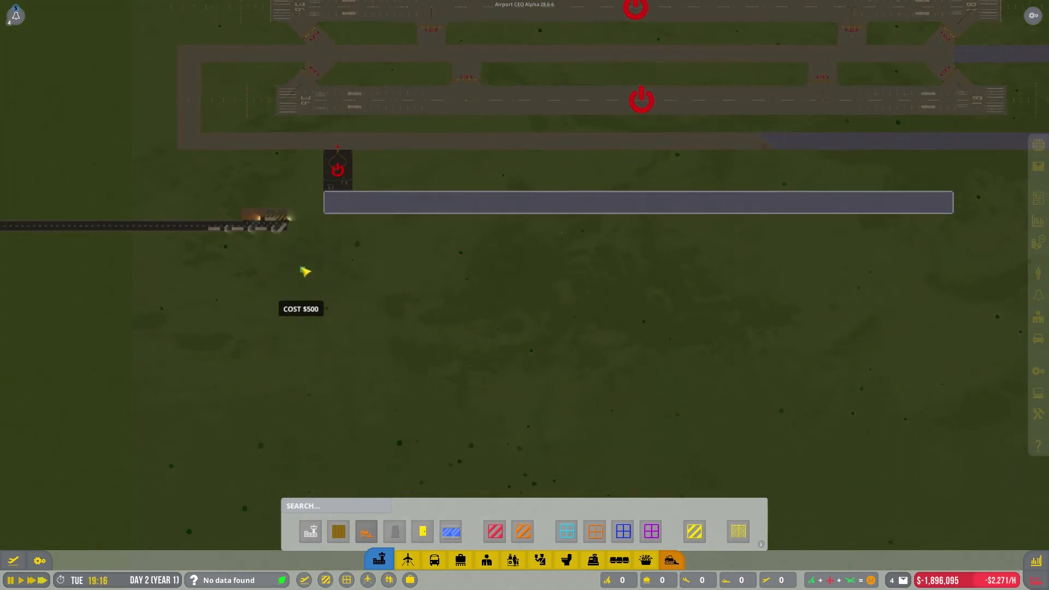
# Step: Leave construction mode to view the full airport layout with the encircling taxiway
pyautogui.click(421, 532)
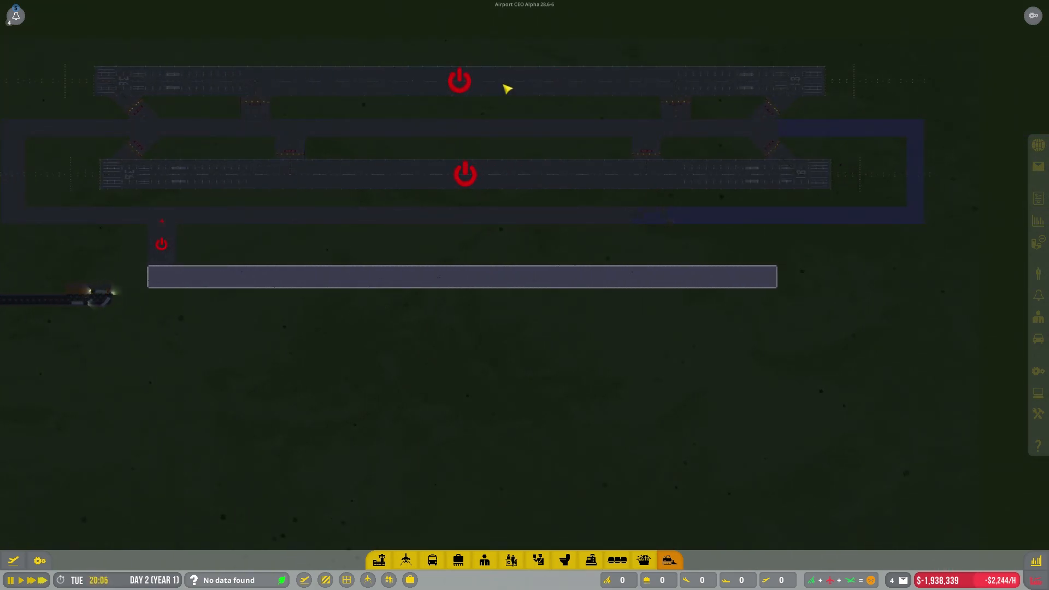
pyautogui.moveTo(184, 249)
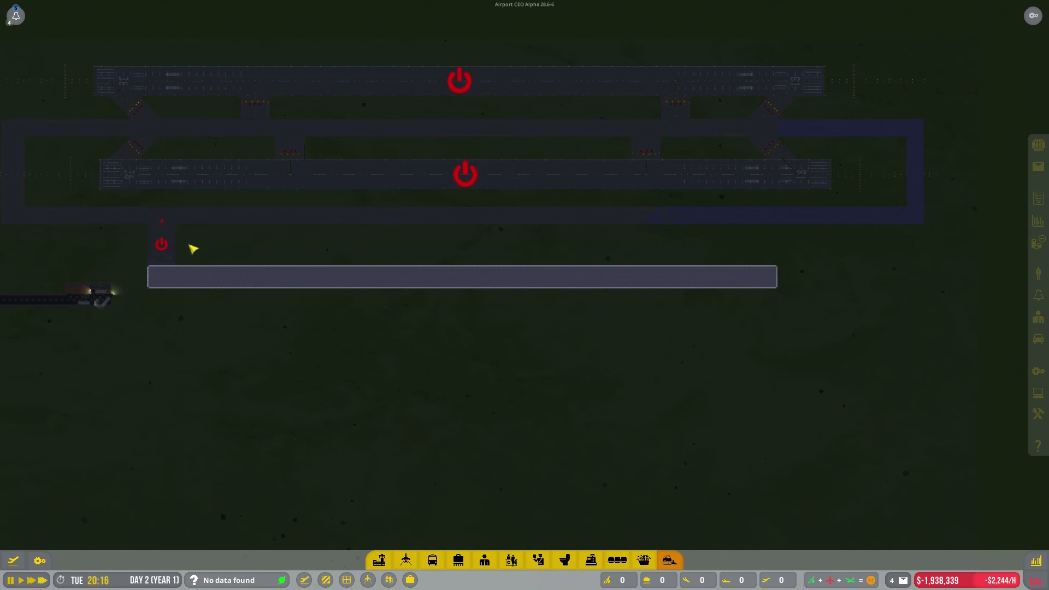
pyautogui.click(162, 244)
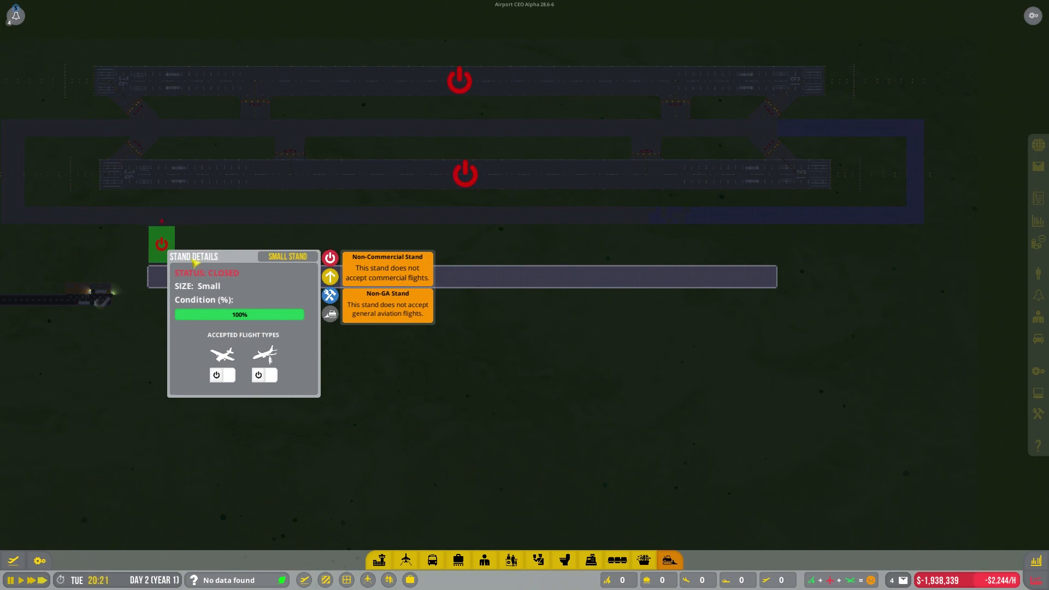
pyautogui.moveTo(586, 362)
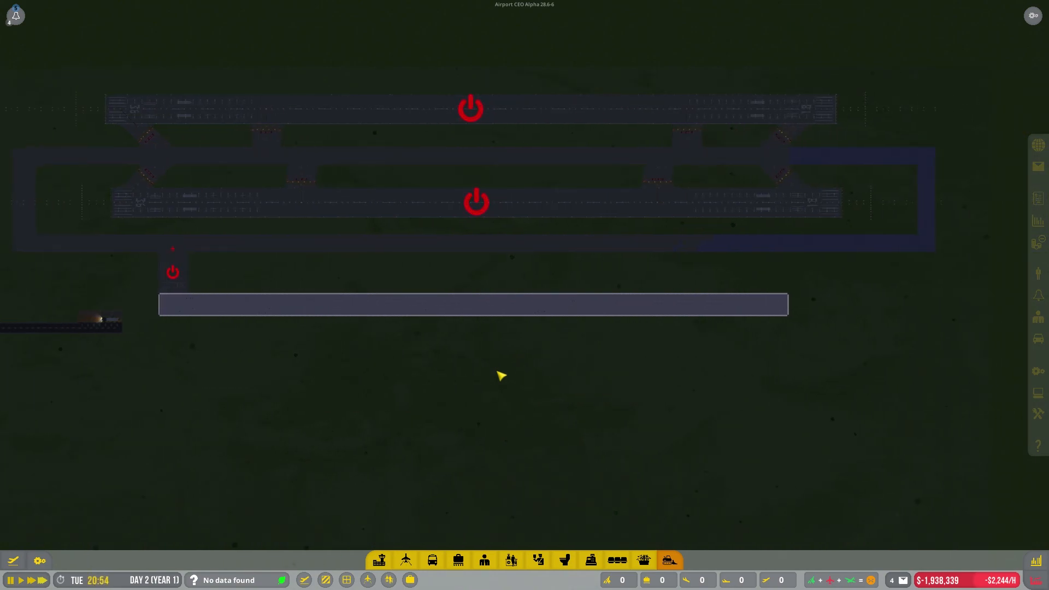
pyautogui.moveTo(406, 326)
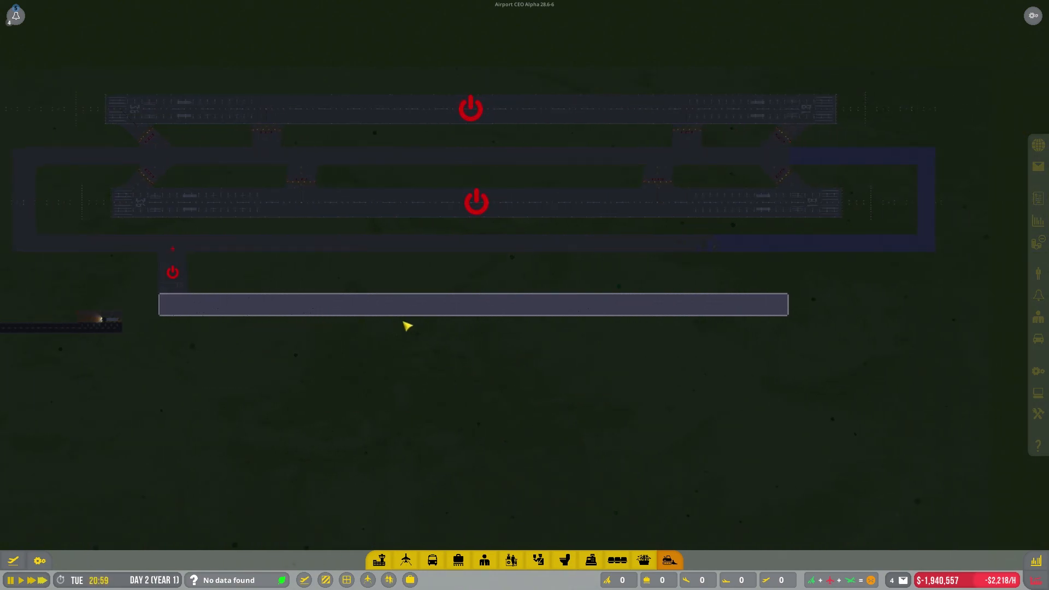
pyautogui.moveTo(455, 356)
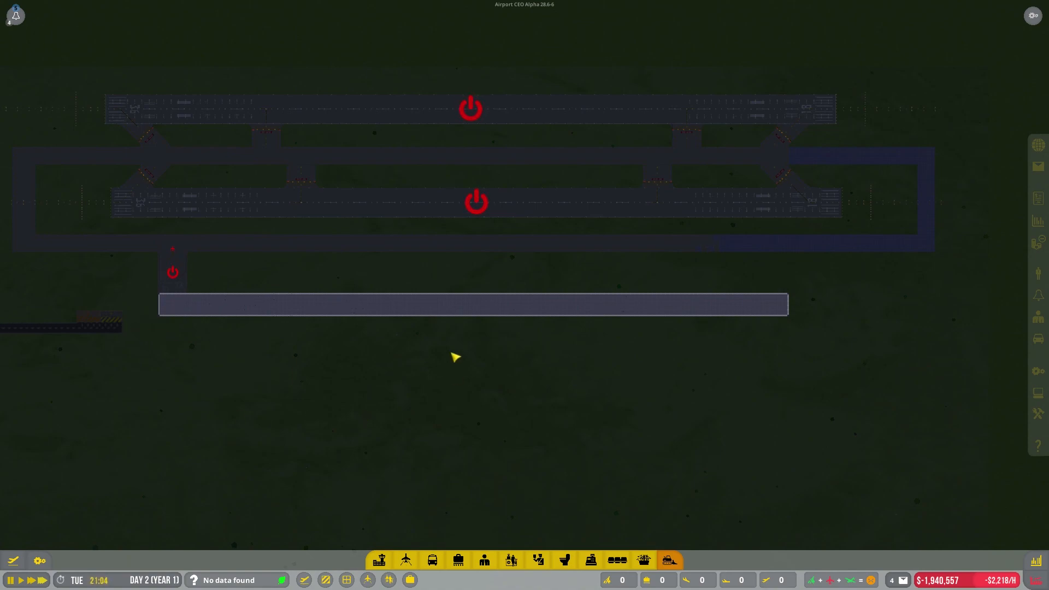
pyautogui.moveTo(513, 330)
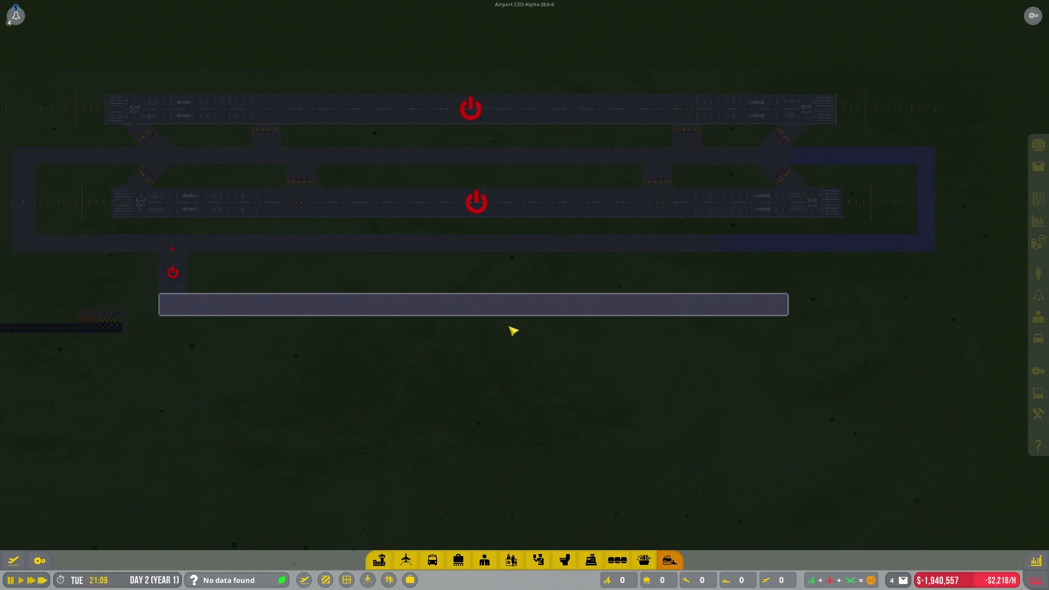
pyautogui.moveTo(407, 332)
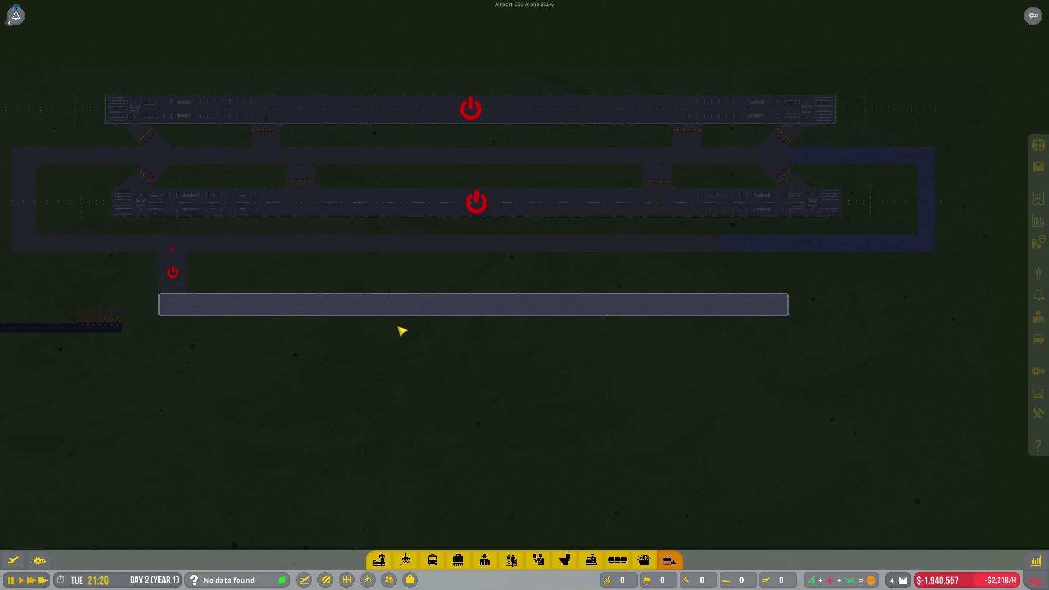
pyautogui.moveTo(211, 308)
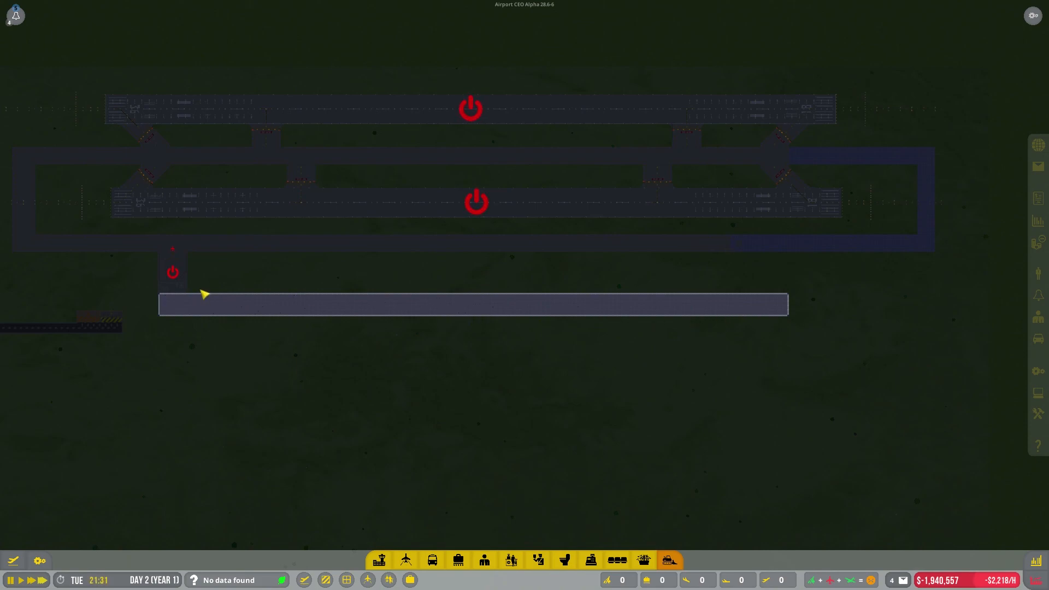
pyautogui.moveTo(813, 301)
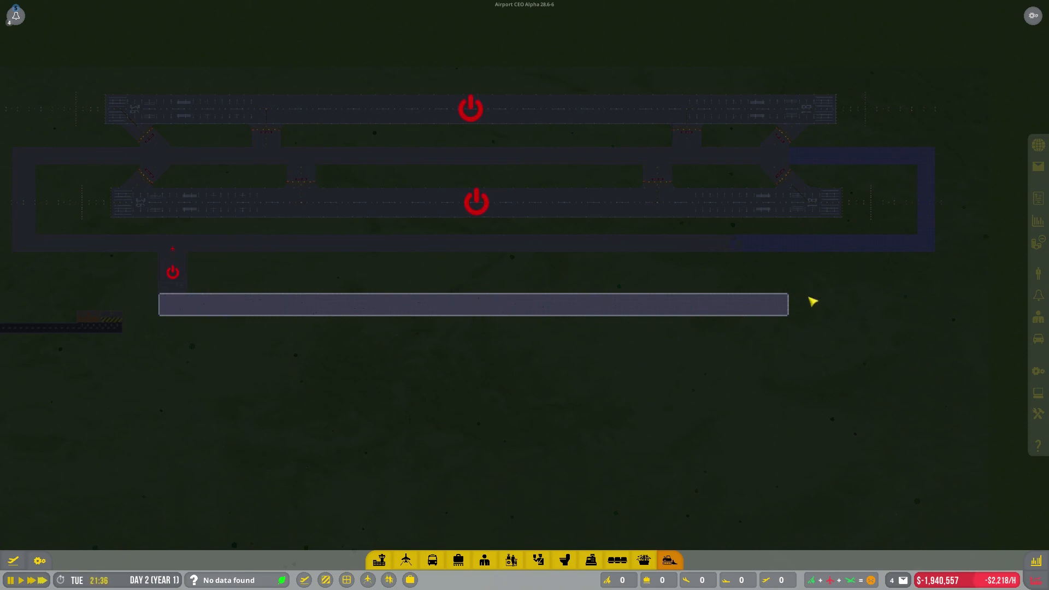
pyautogui.moveTo(388, 314)
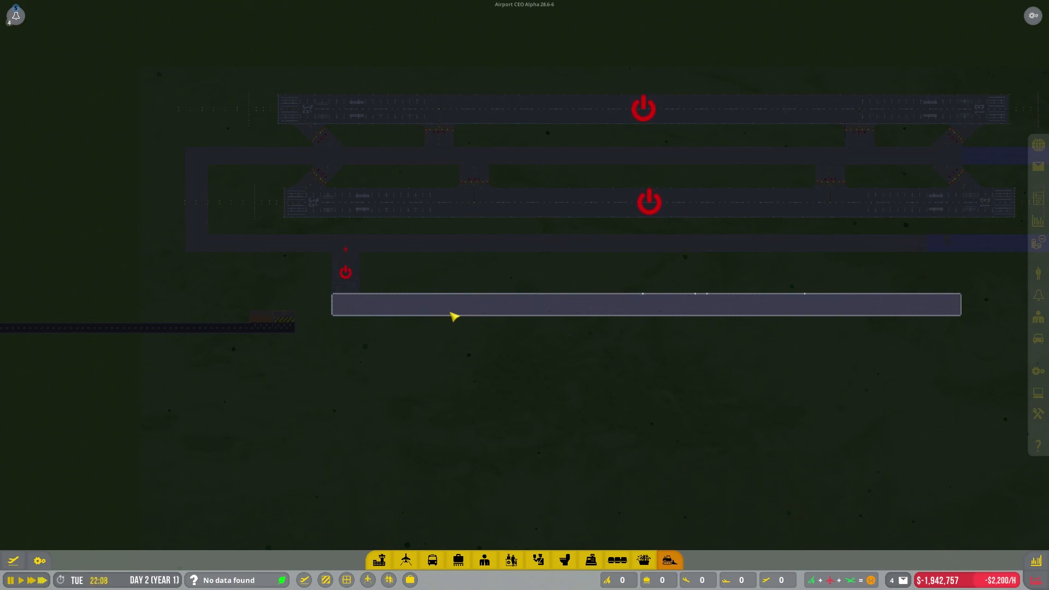
pyautogui.moveTo(808, 272)
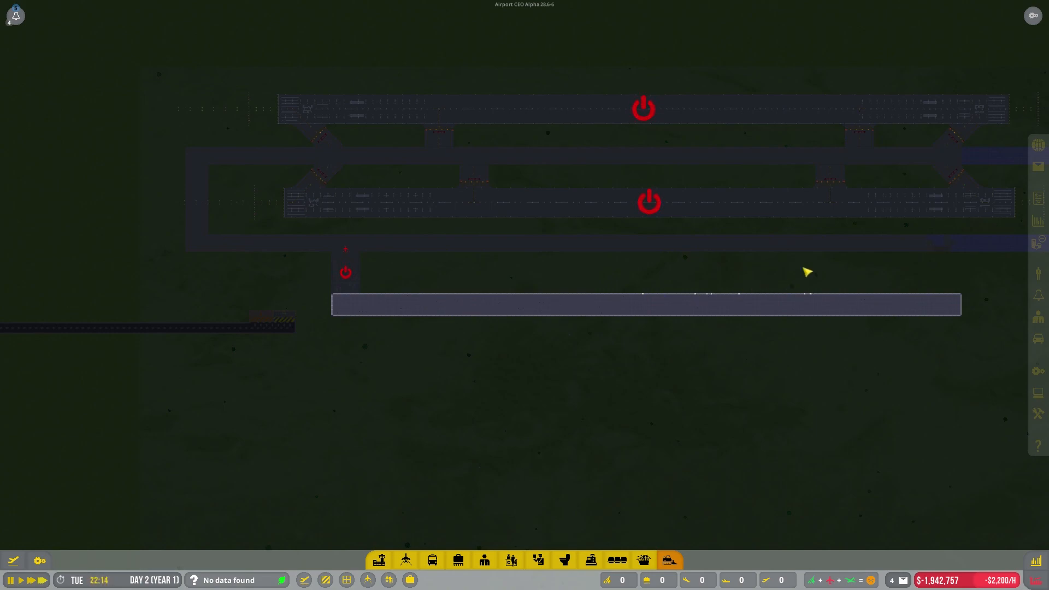